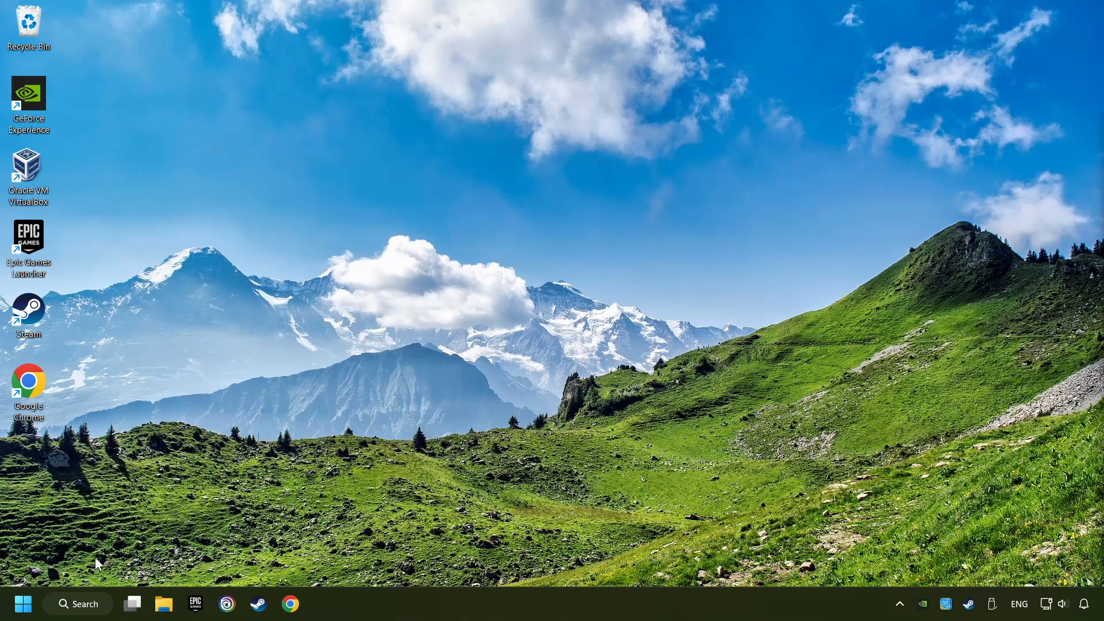
# Open Device Manager from search and expand Display adapters
pyautogui.click(78, 603)
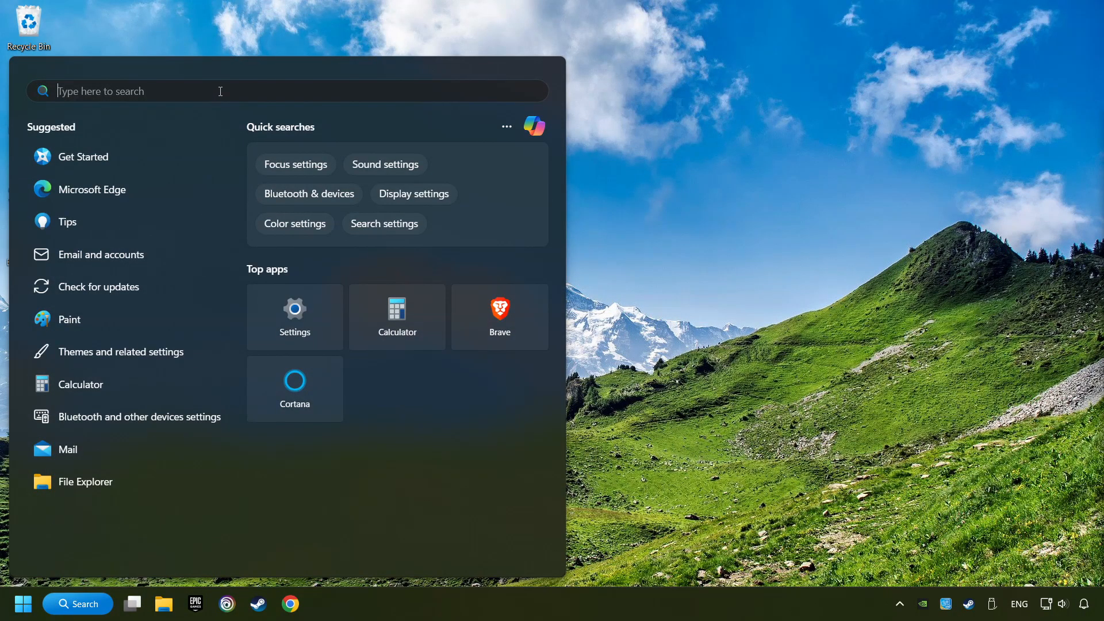
pyautogui.write('device manager')
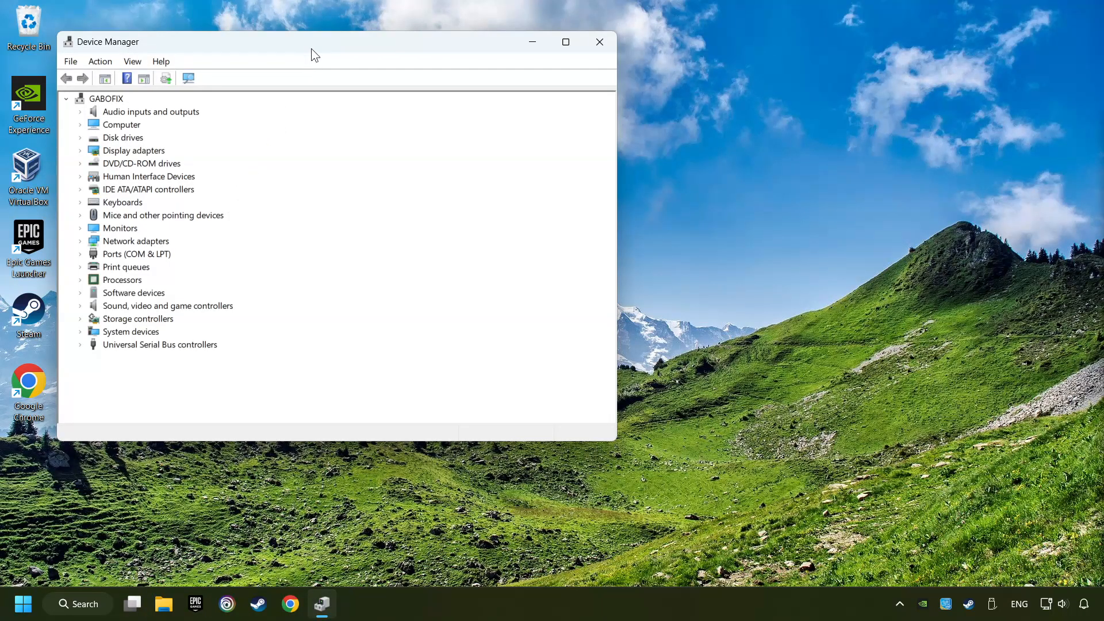
pyautogui.moveTo(314, 42); pyautogui.dragTo(497, 108)
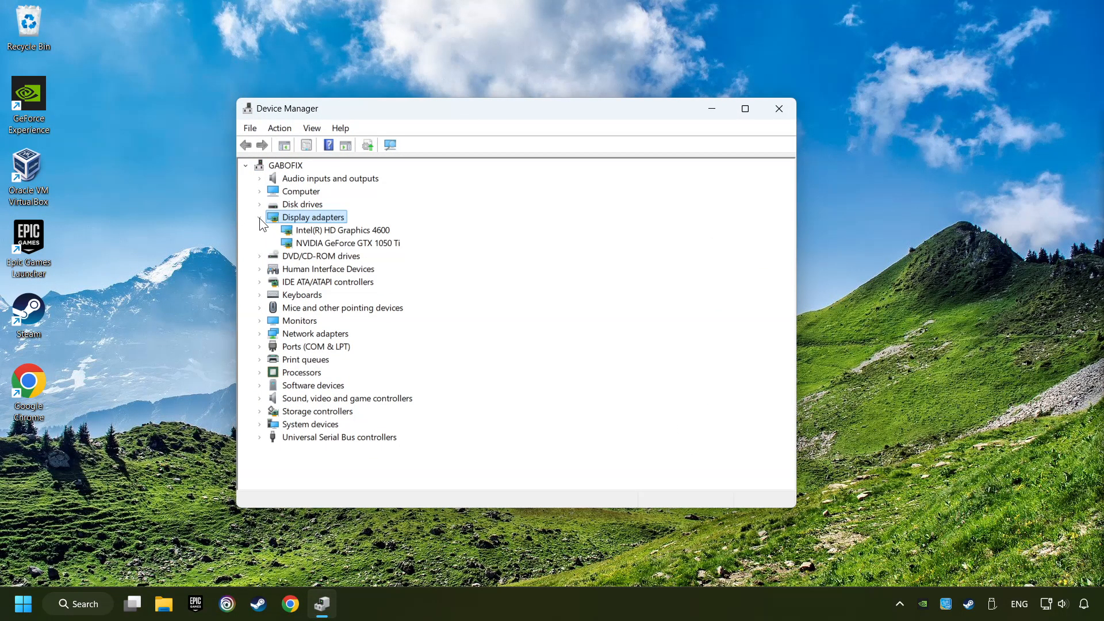
pyautogui.click(347, 242)
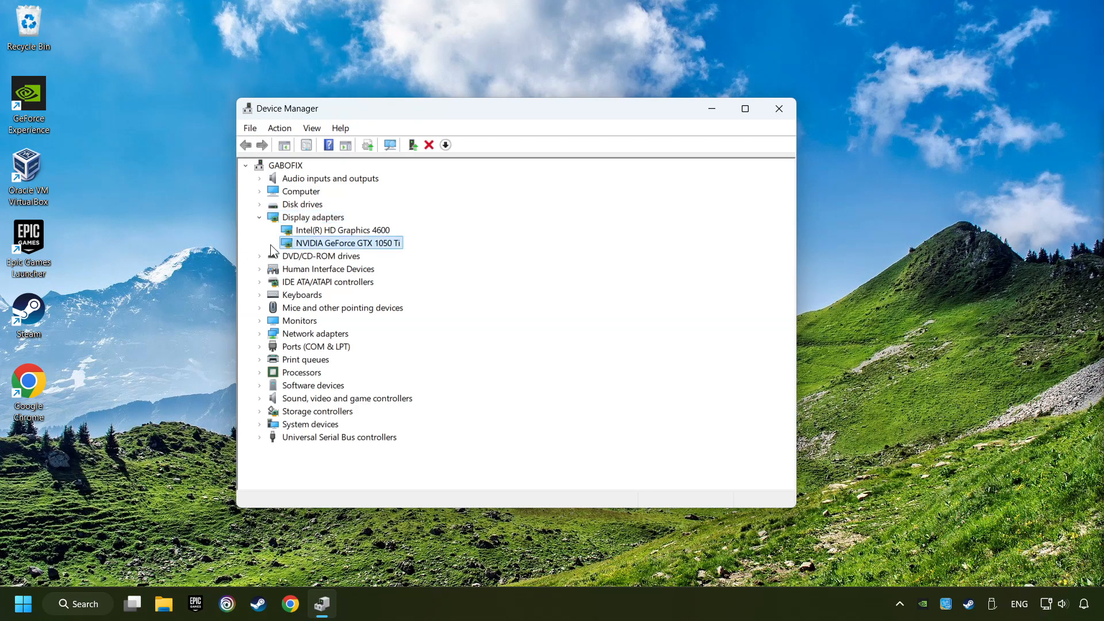
# Search automatically for a newer GTX 1050 Ti driver, dismiss the 'best driver installed' result, and close
pyautogui.rightClick(341, 242)
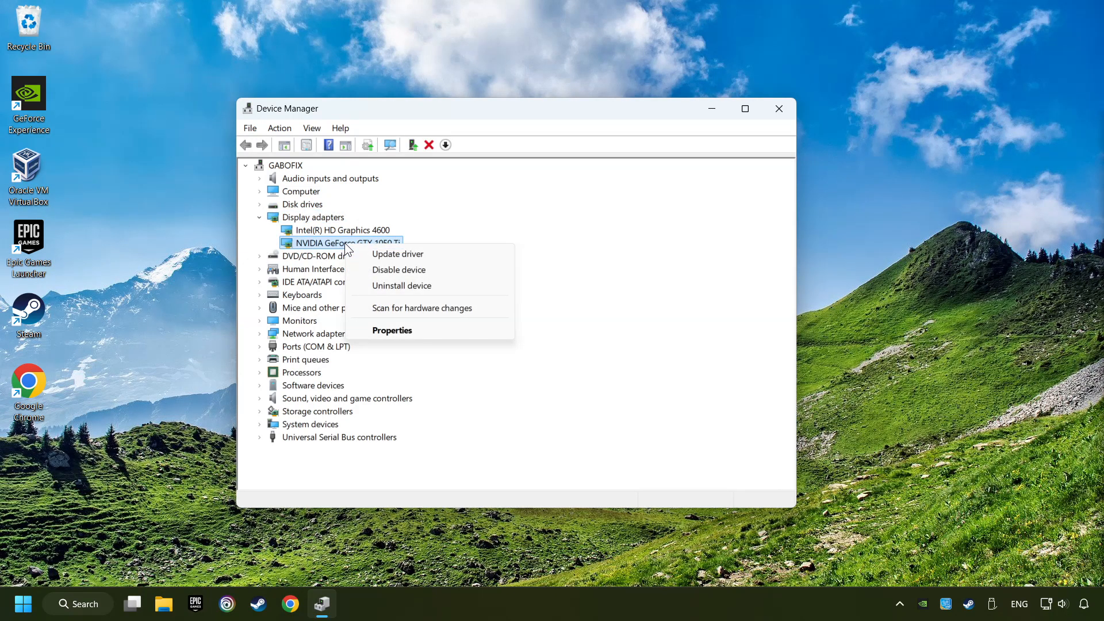
pyautogui.moveTo(444, 255)
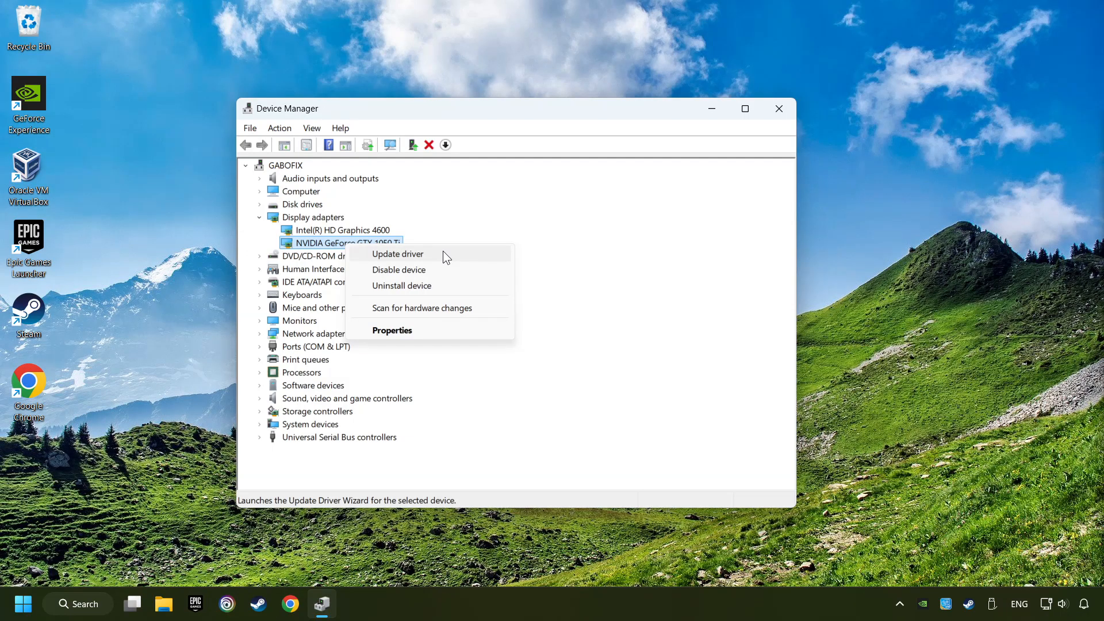
pyautogui.click(398, 254)
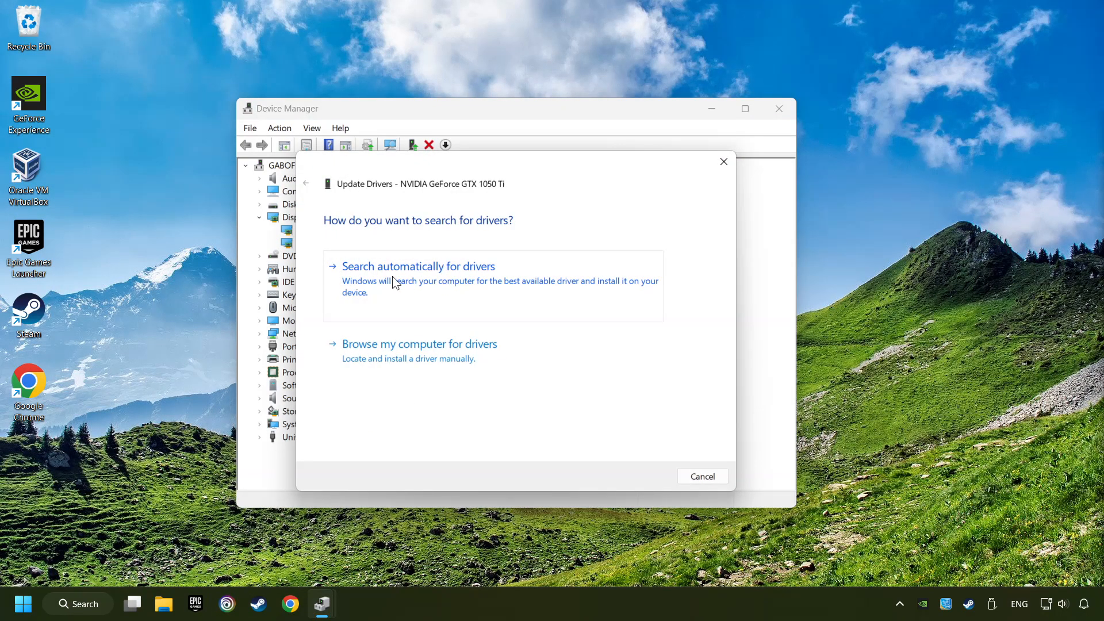
pyautogui.moveTo(433, 279)
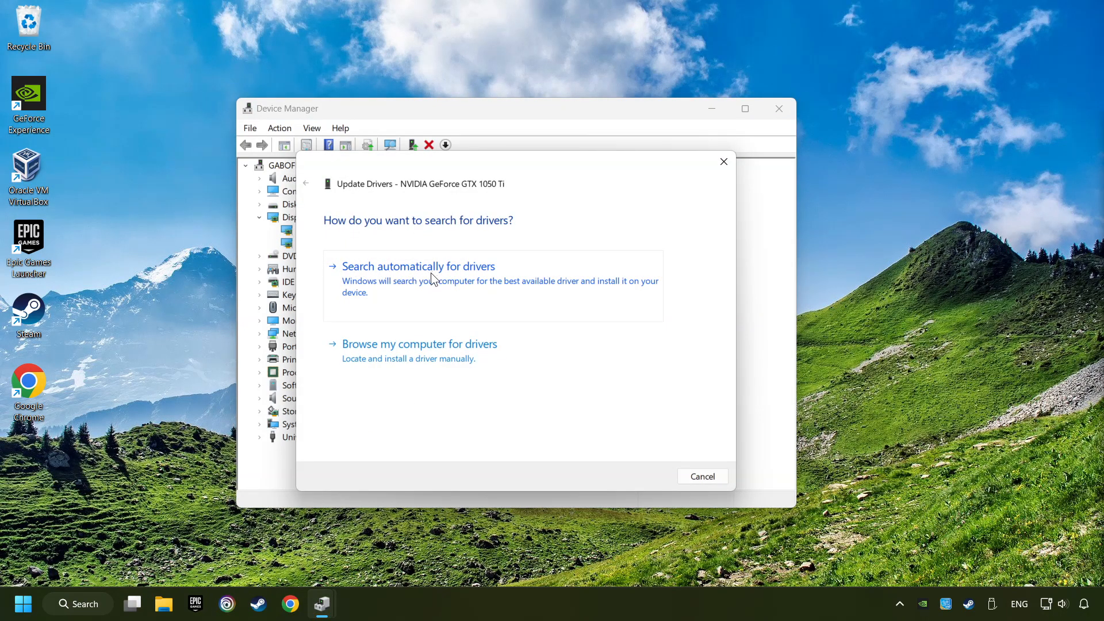
pyautogui.click(418, 266)
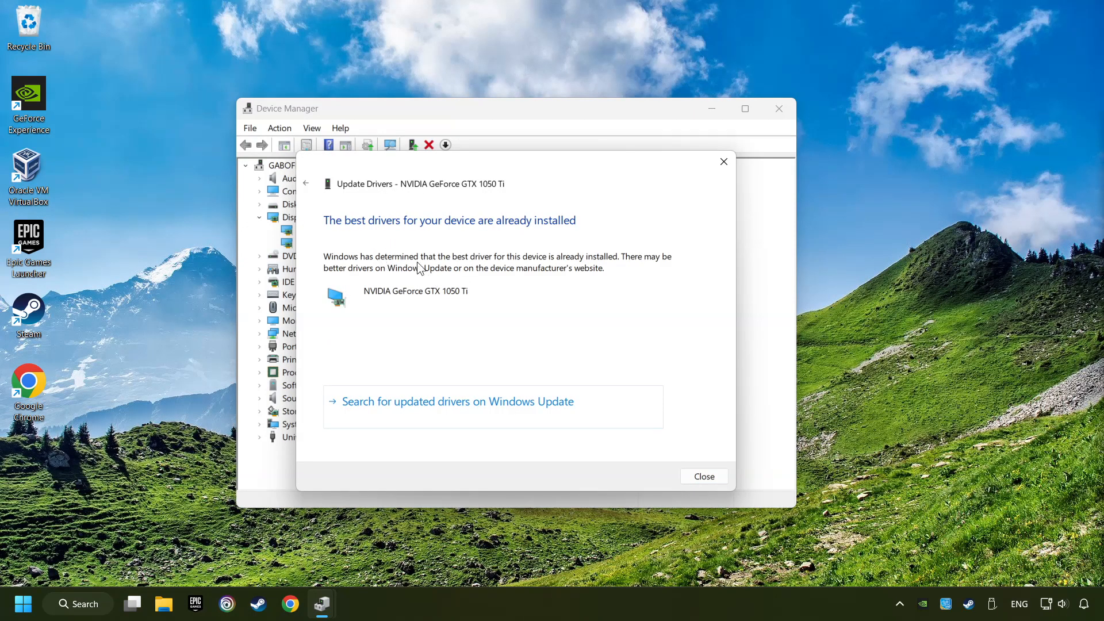
pyautogui.moveTo(703, 477)
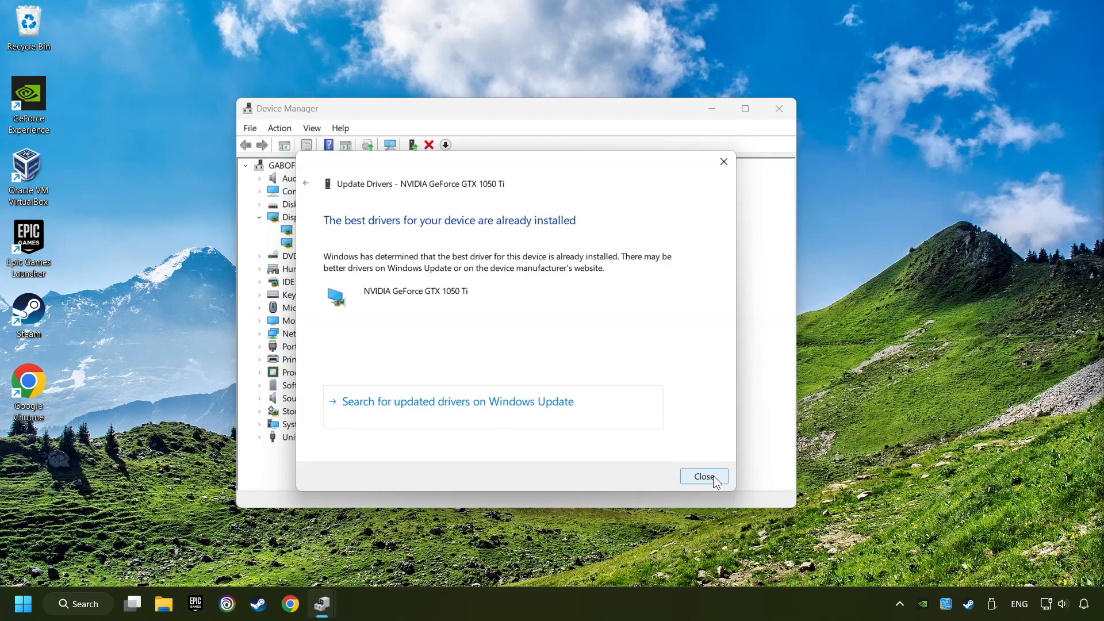
pyautogui.click(703, 476)
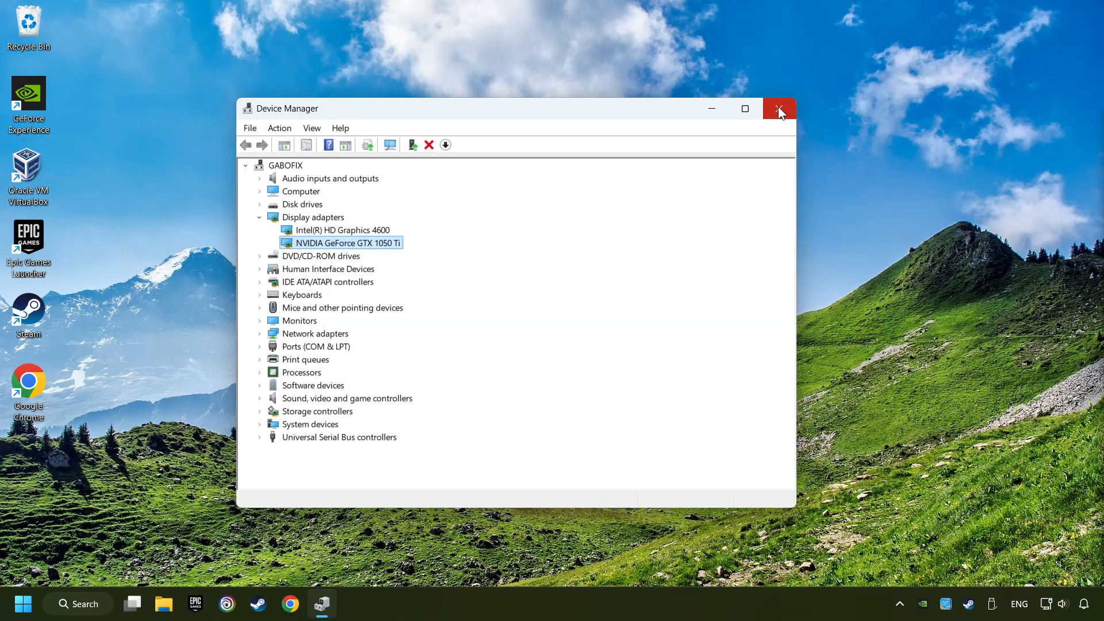
pyautogui.click(777, 110)
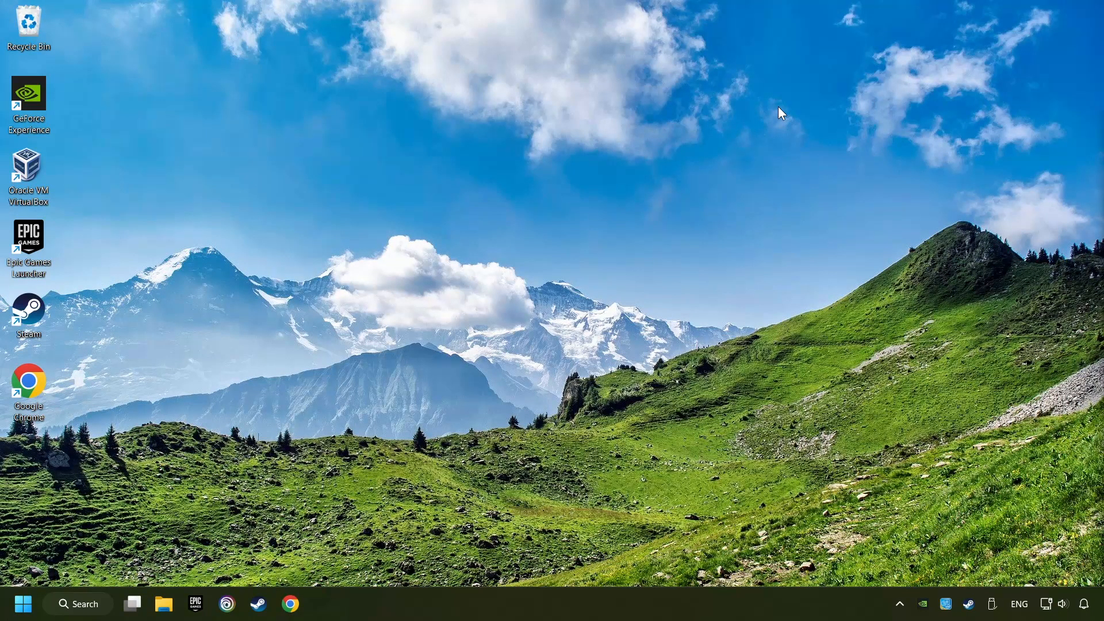
pyautogui.moveTo(532, 239)
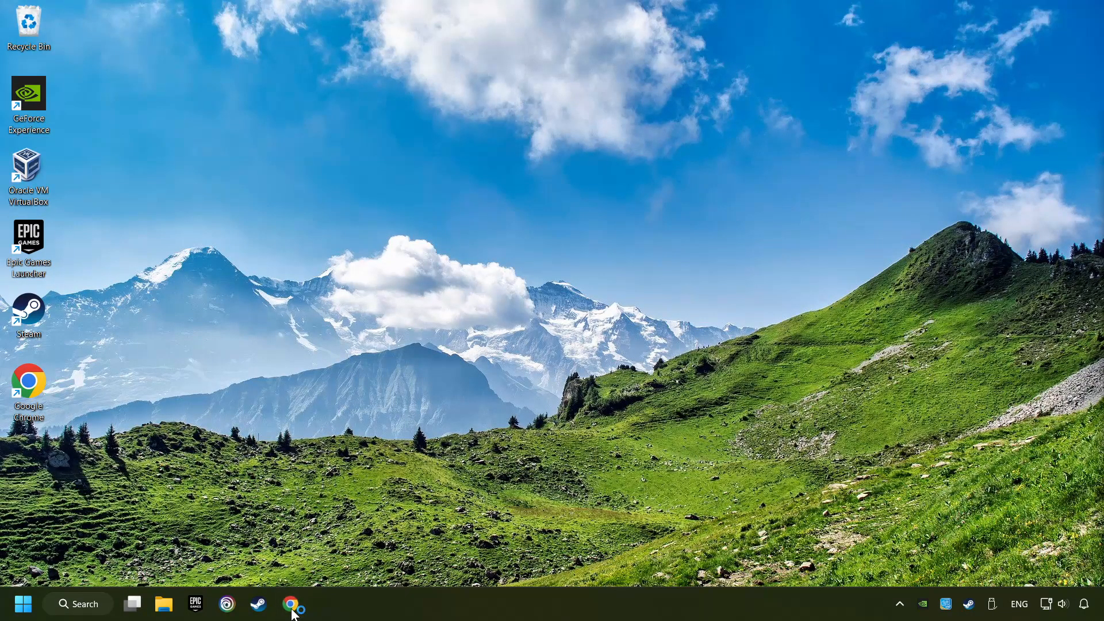
# In Chrome, search for the NVIDIA driver download and open Official GeForce Drivers
pyautogui.click(294, 603)
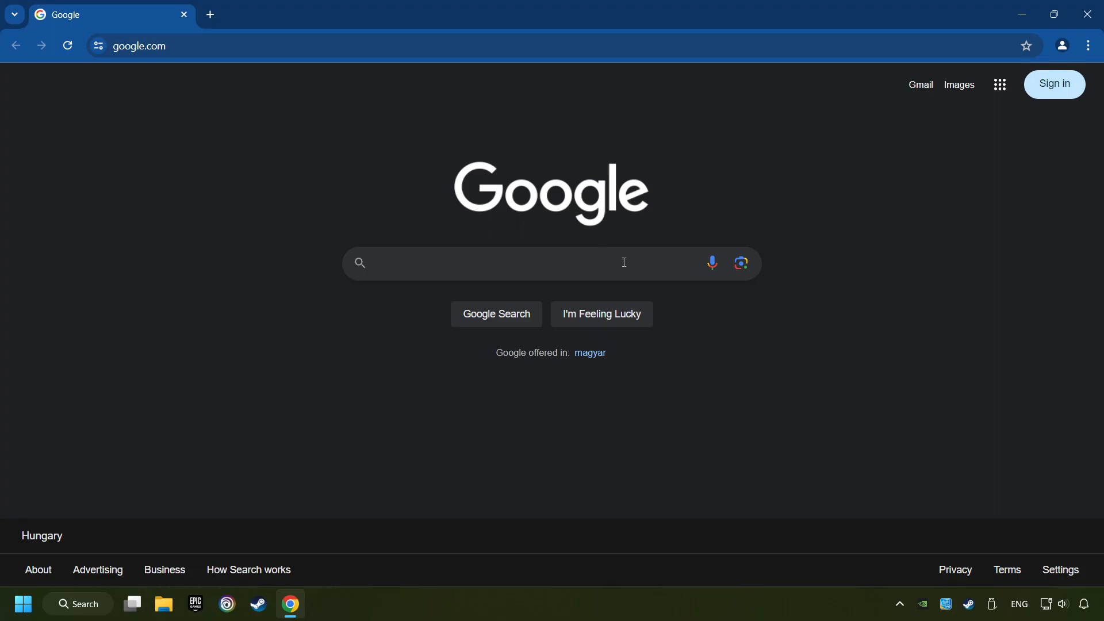
pyautogui.write('nvidia geforce')
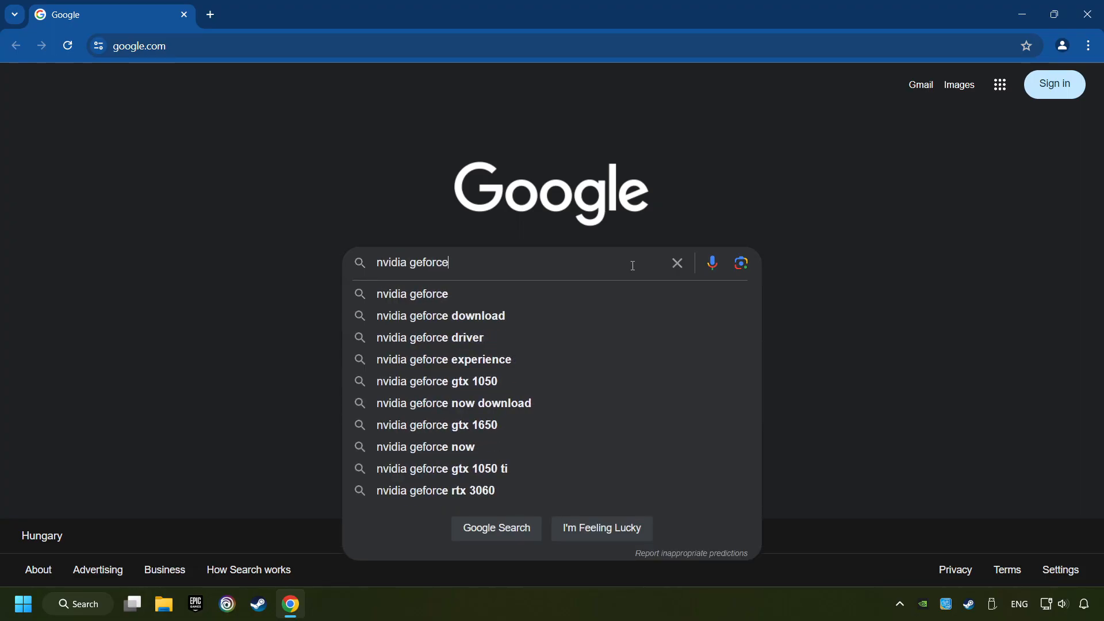
pyautogui.write('driver dw')
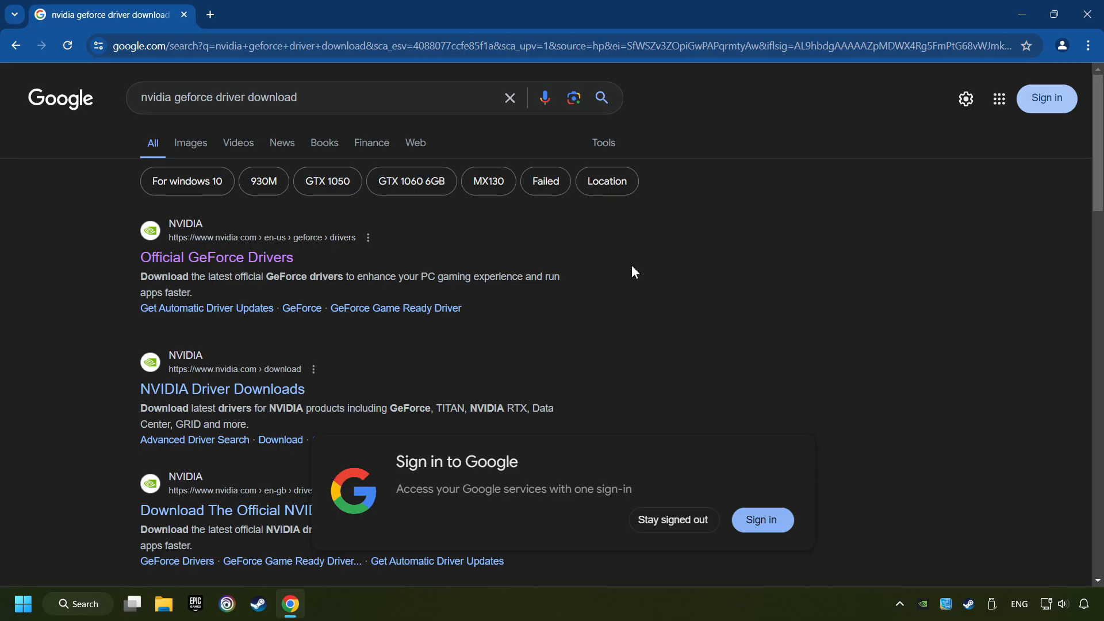
pyautogui.moveTo(214, 262)
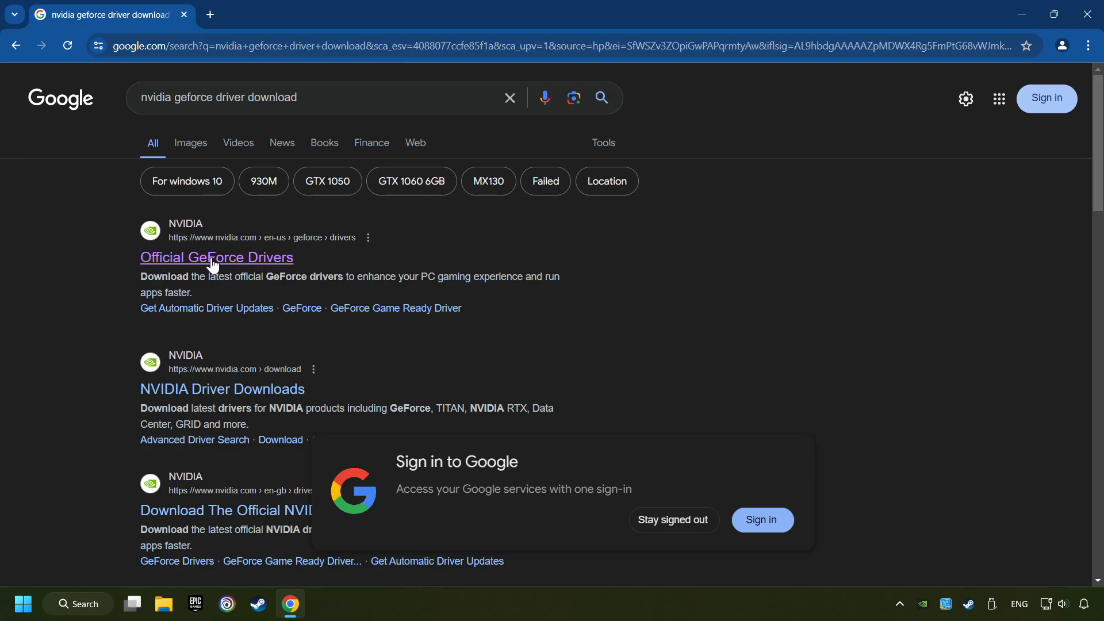
pyautogui.click(216, 257)
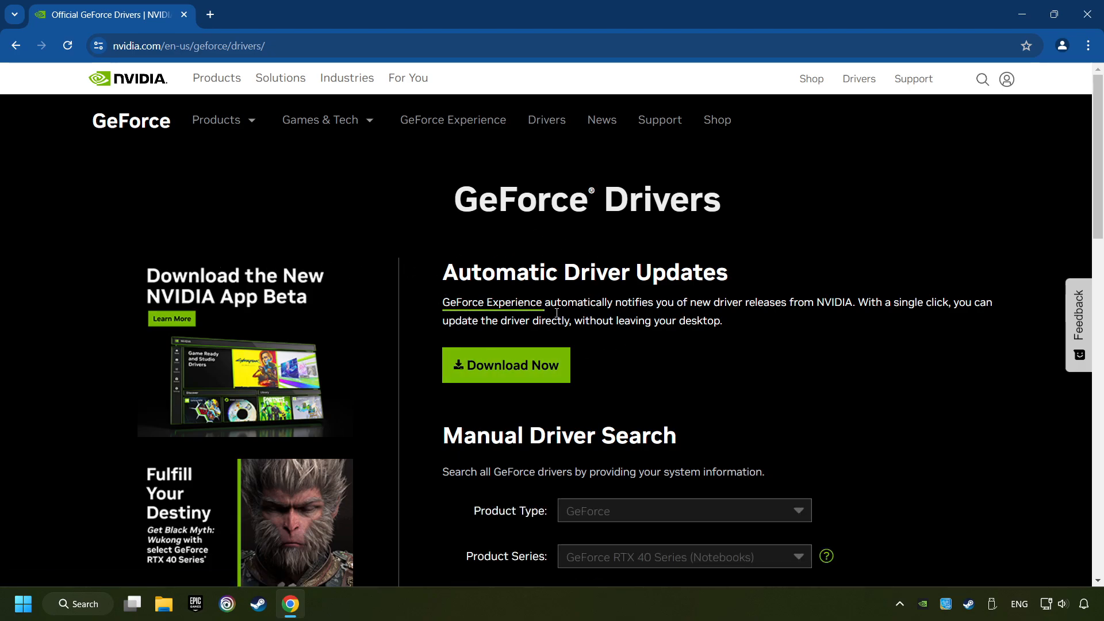
pyautogui.moveTo(506, 364)
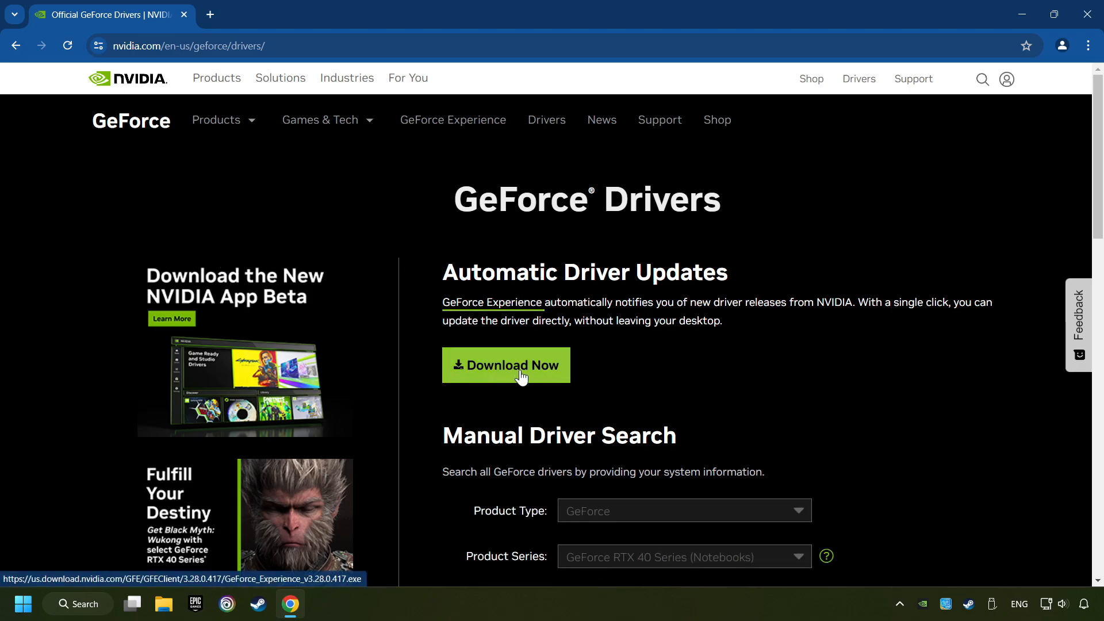
# Download the GeForce Experience installer, view the finished download, and close Chrome
pyautogui.click(505, 365)
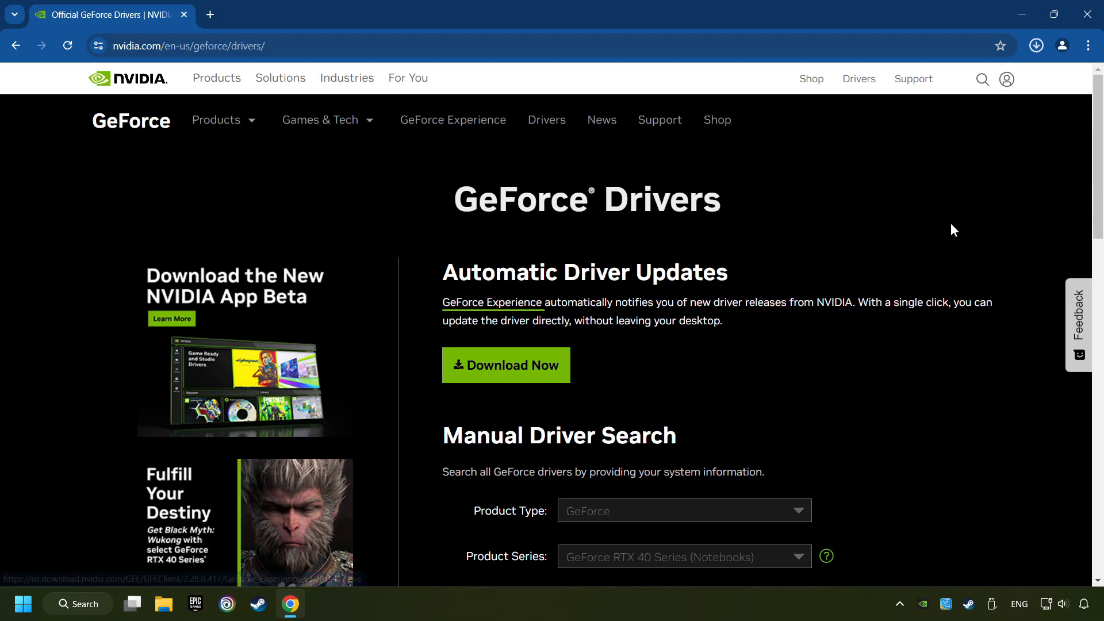
pyautogui.click(1035, 44)
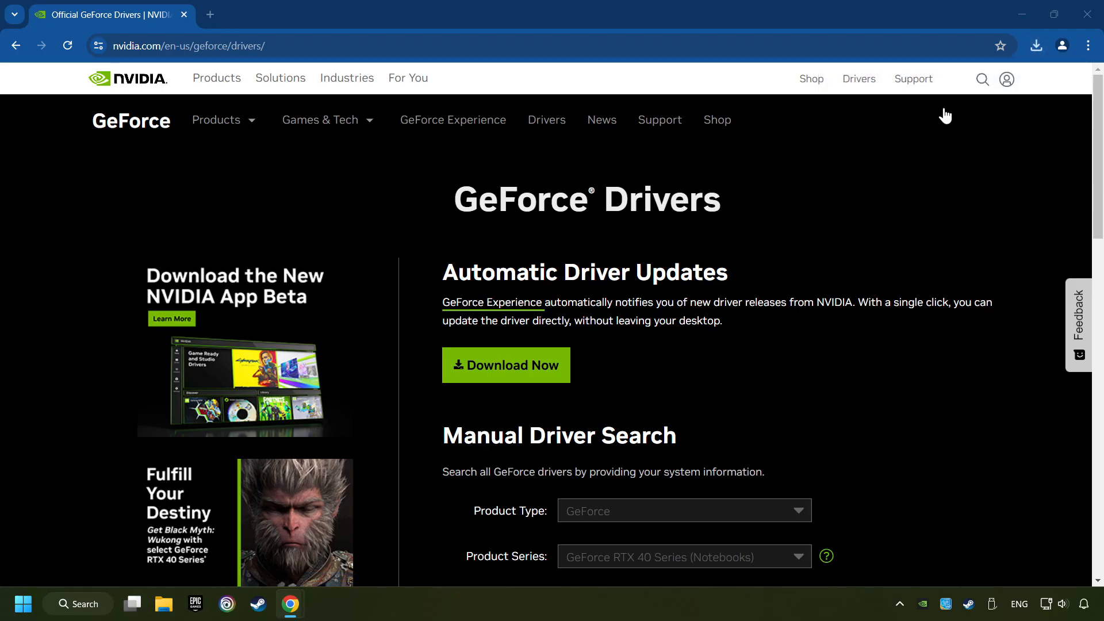
pyautogui.moveTo(1086, 14)
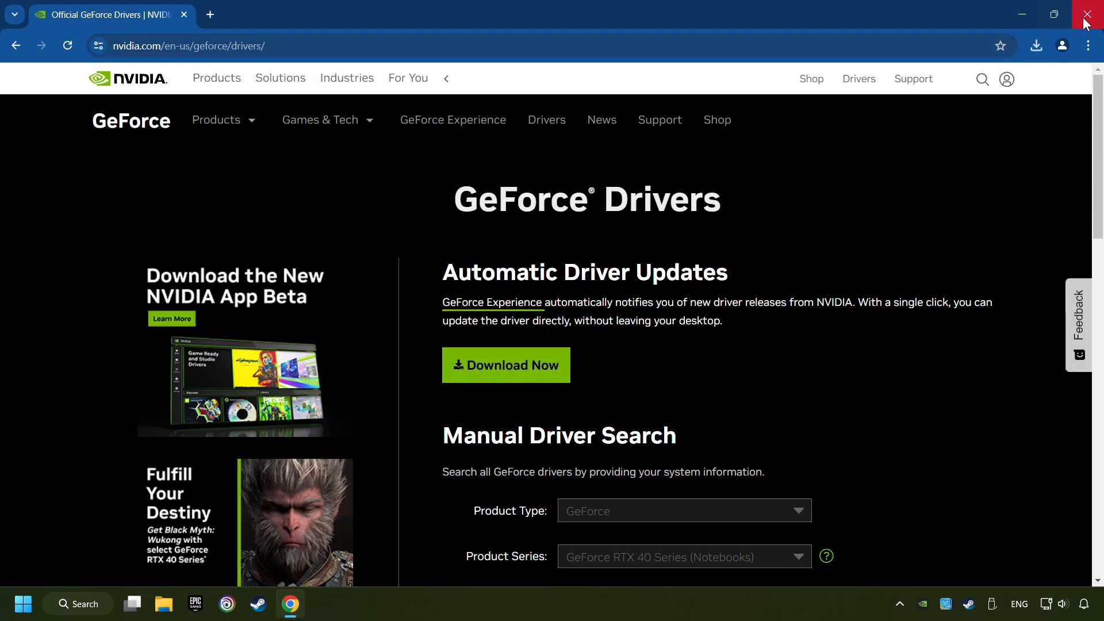
pyautogui.click(1091, 14)
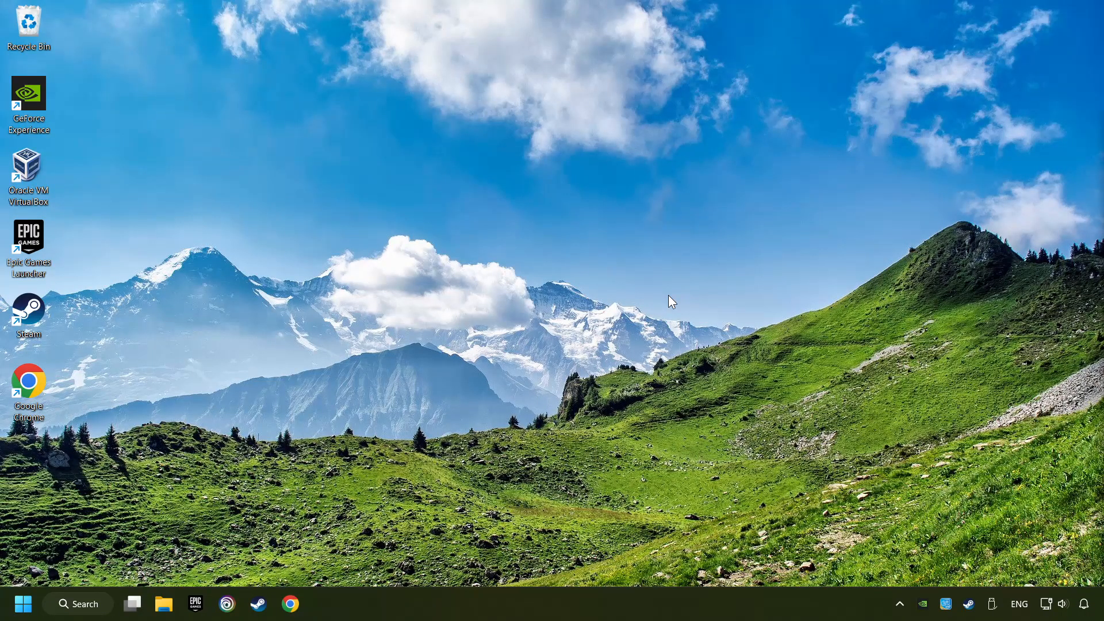
# Run the GeForce Experience installer and accept the terms to install it
pyautogui.doubleClick(28, 98)
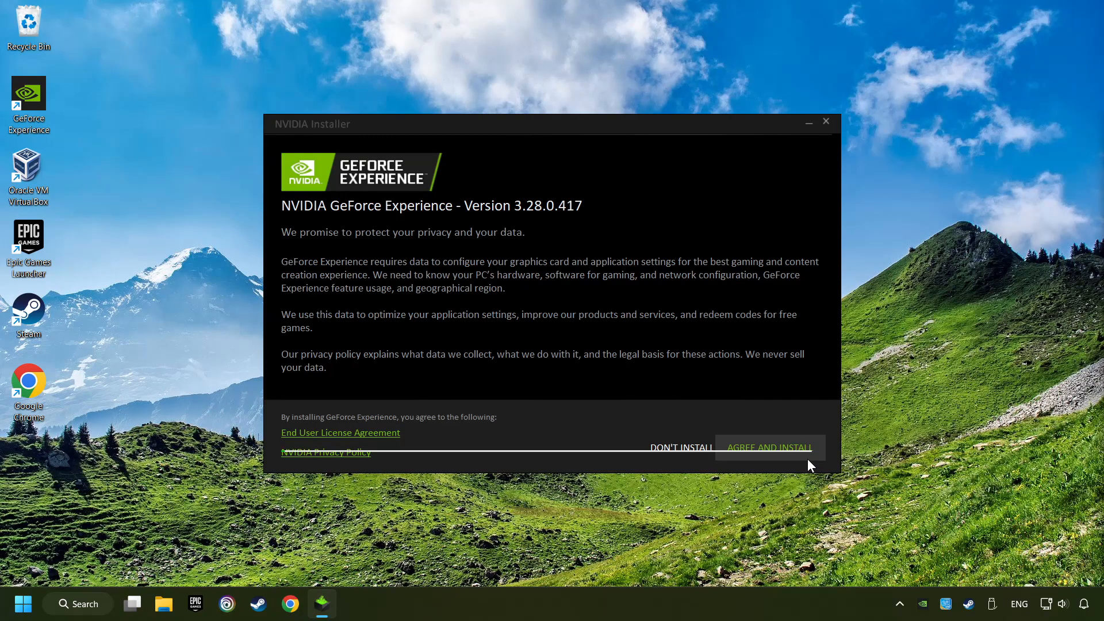
pyautogui.click(769, 447)
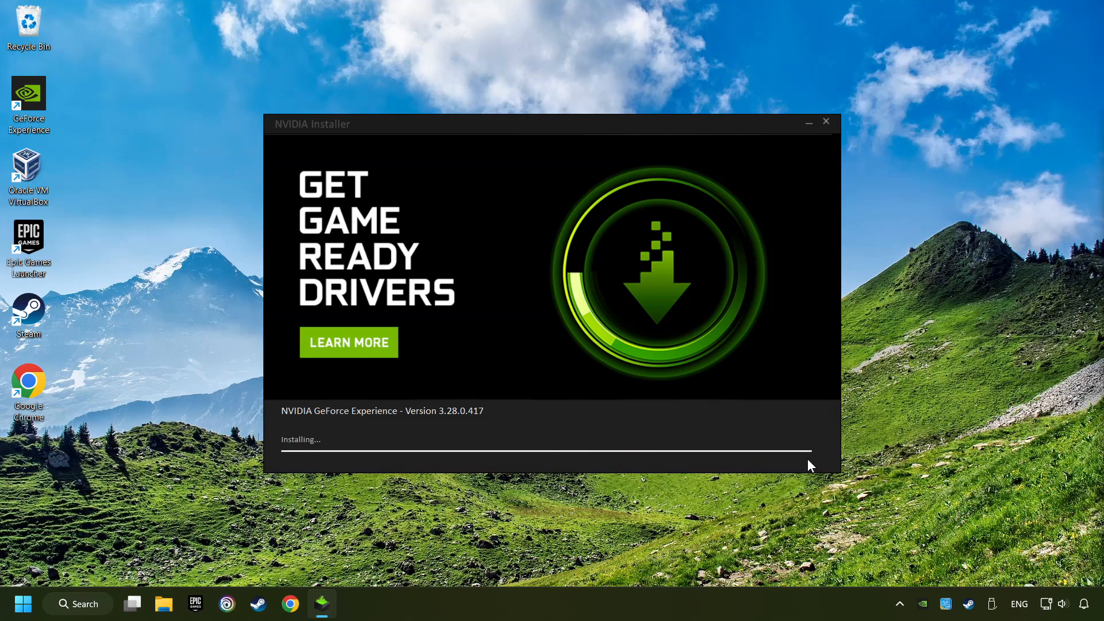
pyautogui.click(348, 342)
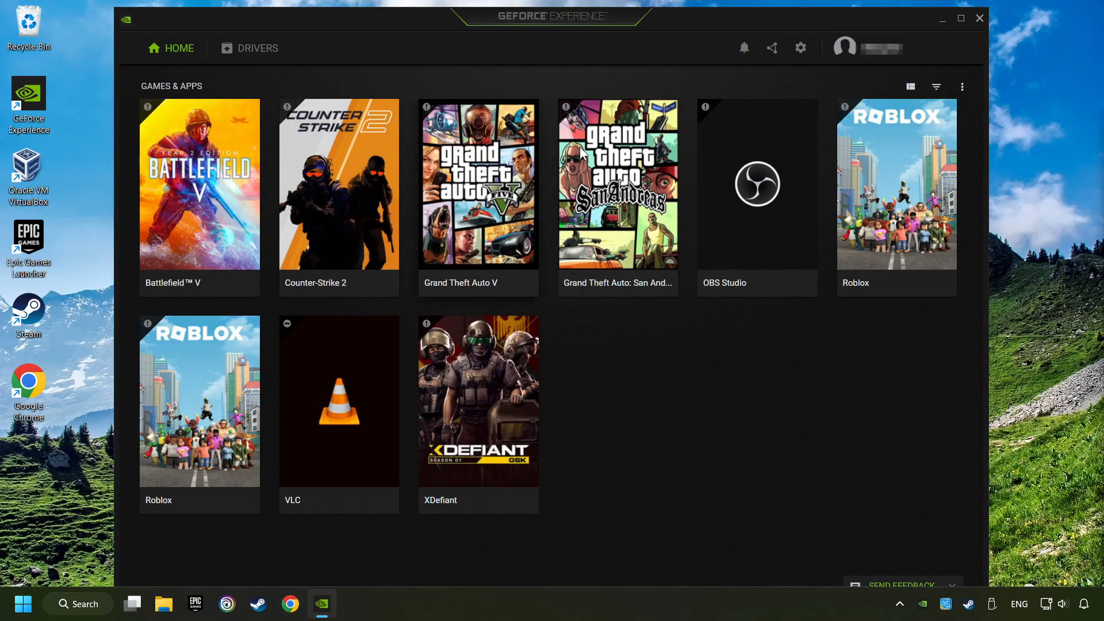
pyautogui.moveTo(257, 48)
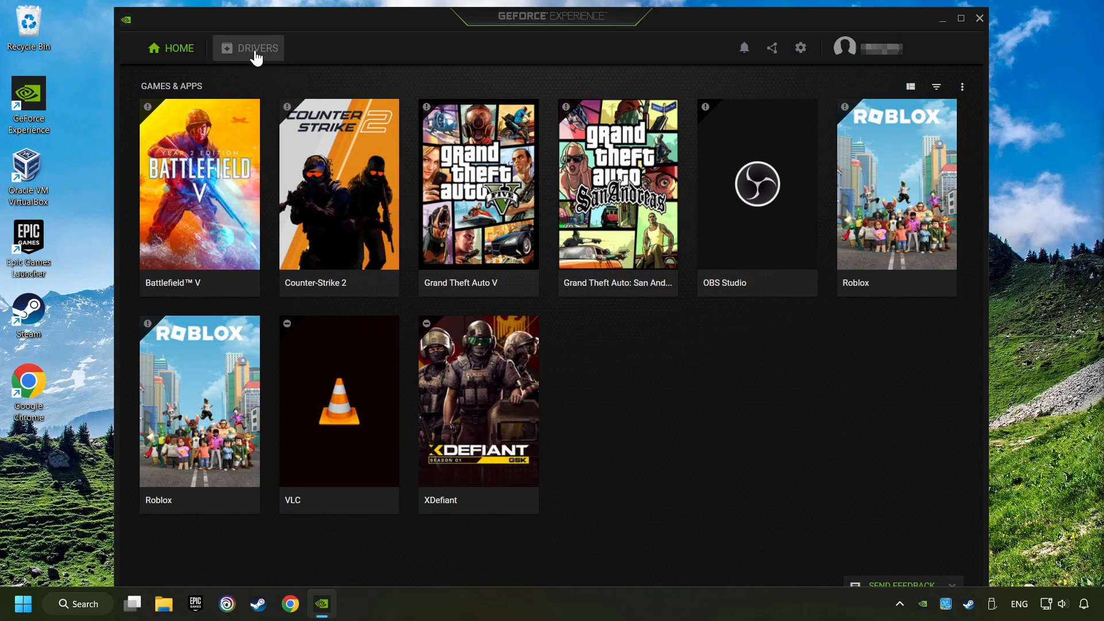
# Confirm Game Ready Driver 556.12 is current in the Drivers section, then close GeForce Experience
pyautogui.click(257, 48)
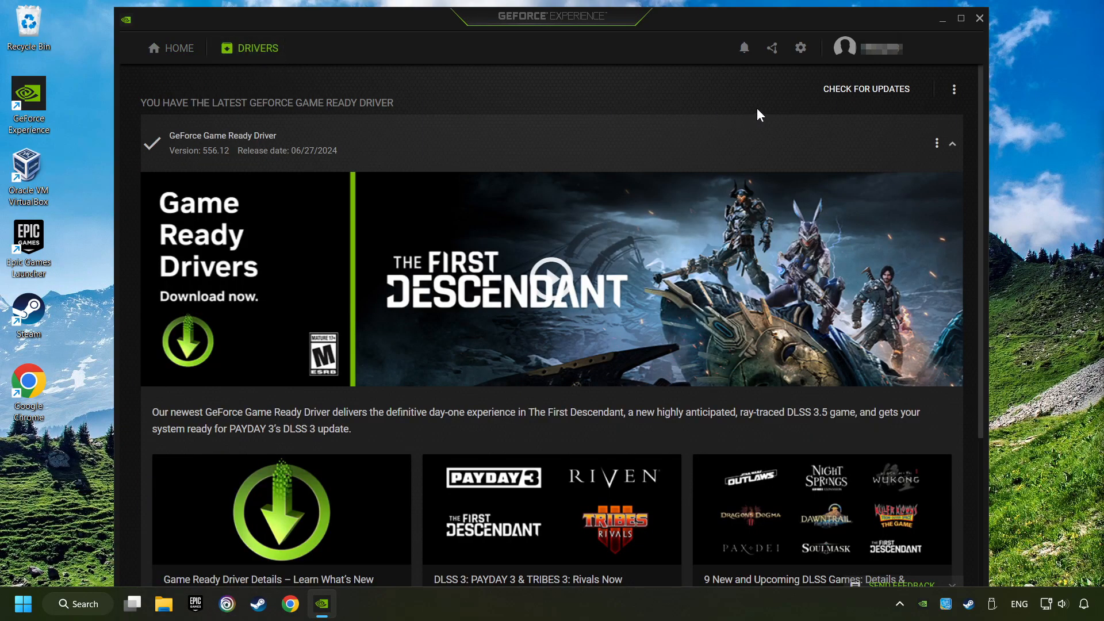
pyautogui.click(865, 89)
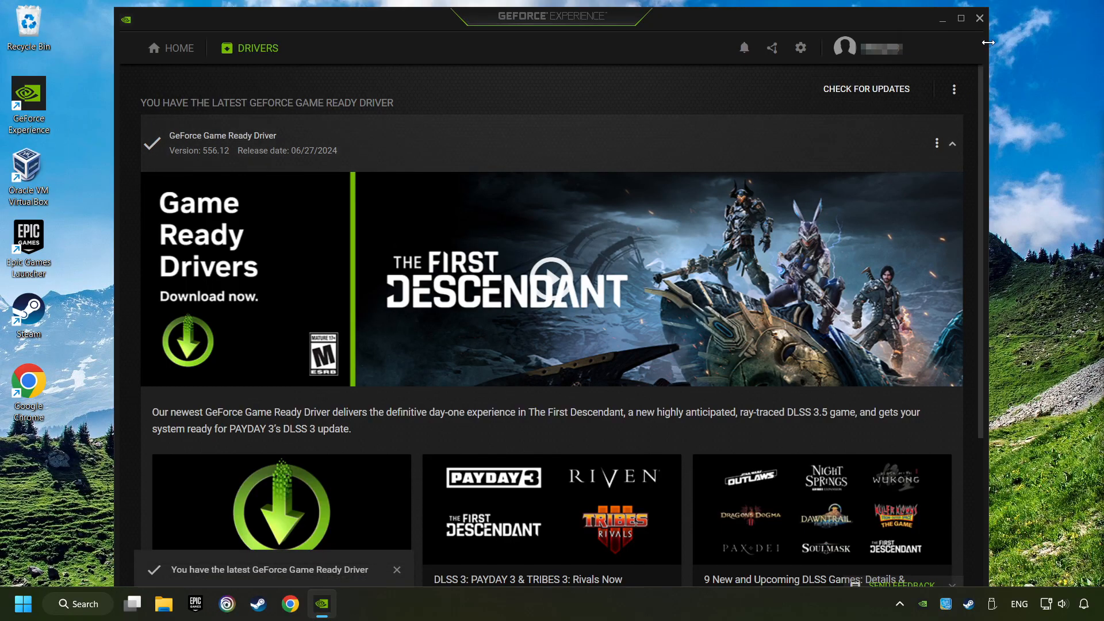
pyautogui.click(977, 19)
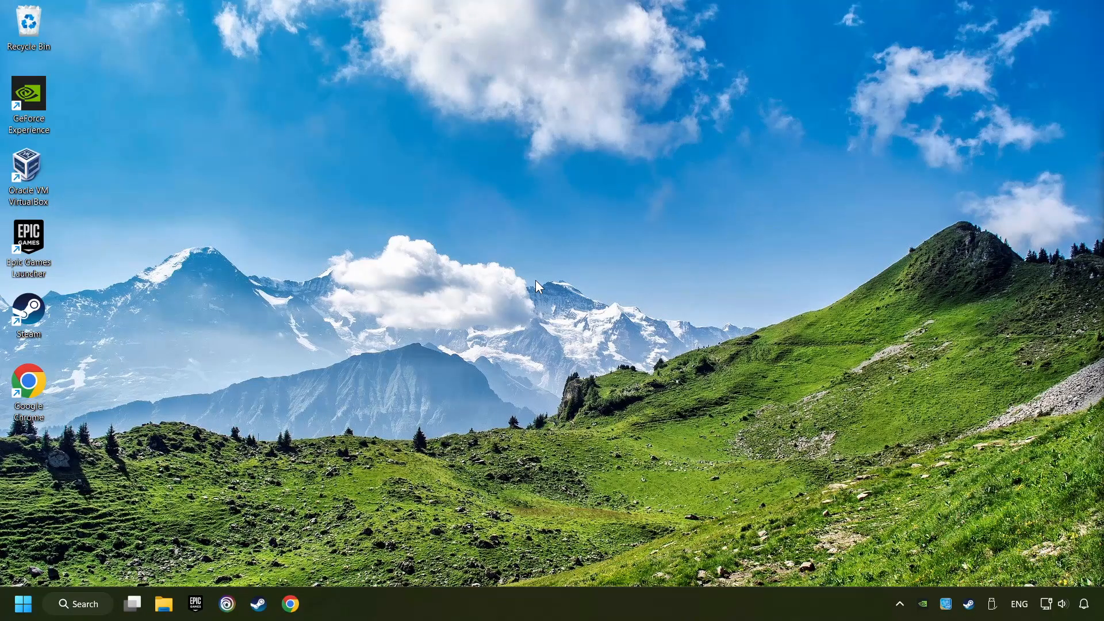
# Open the Graphics settings page and dismiss the app file picker
pyautogui.click(77, 603)
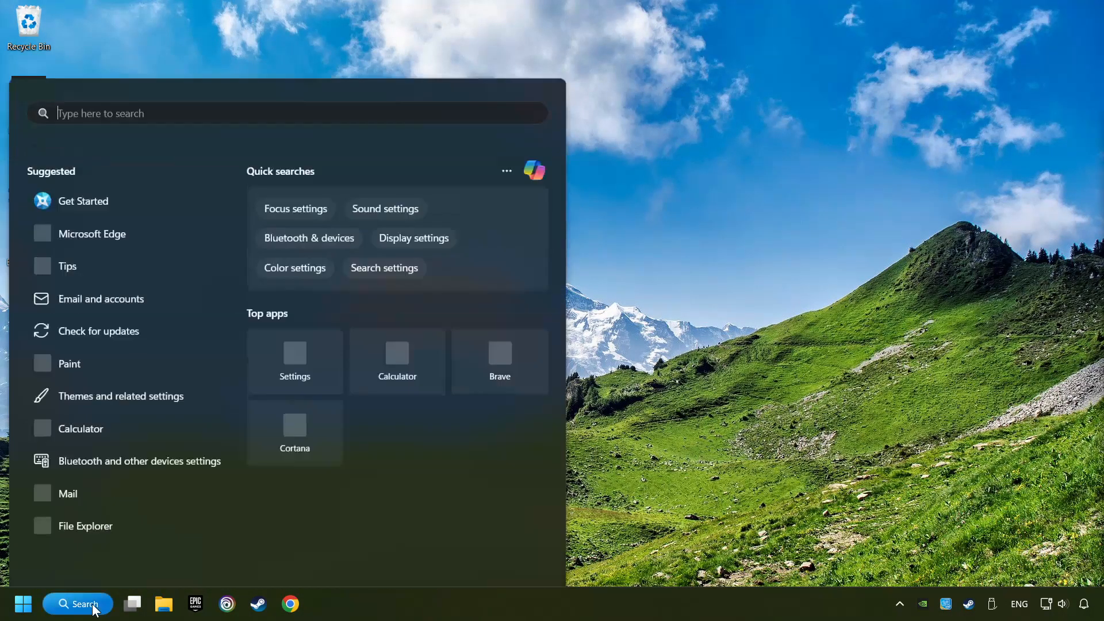
pyautogui.write('graphics settings')
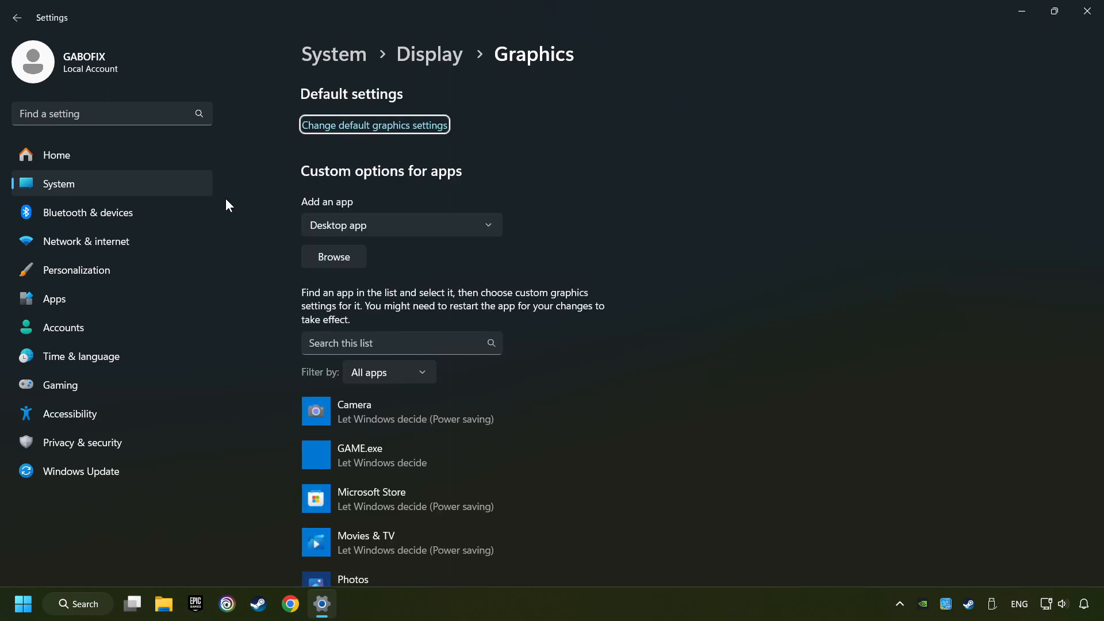
pyautogui.moveTo(236, 209)
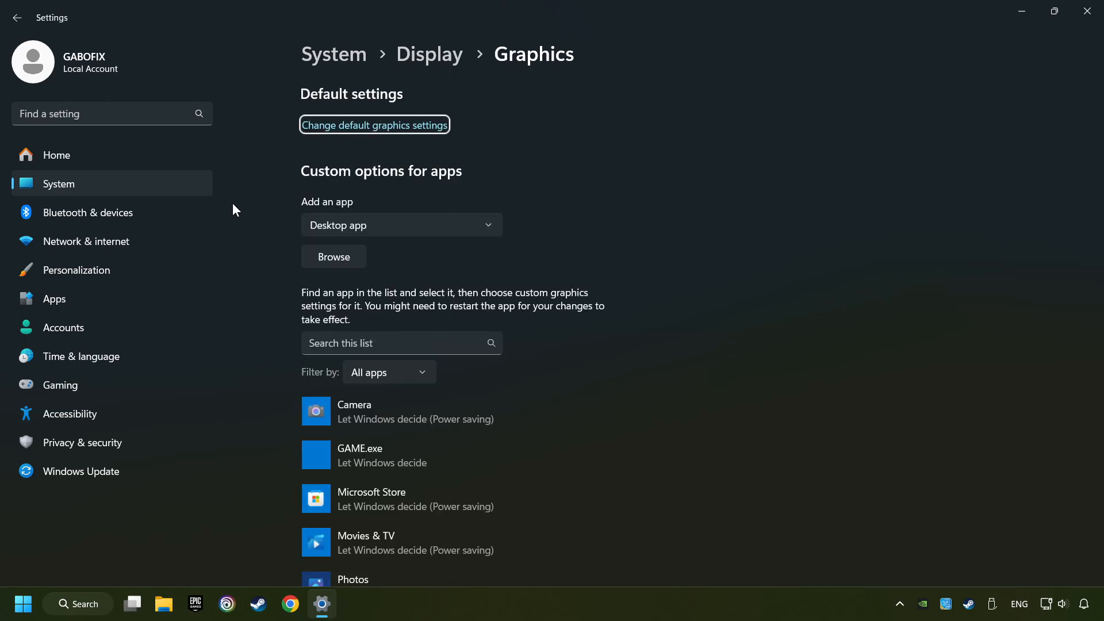
pyautogui.scroll(-3)
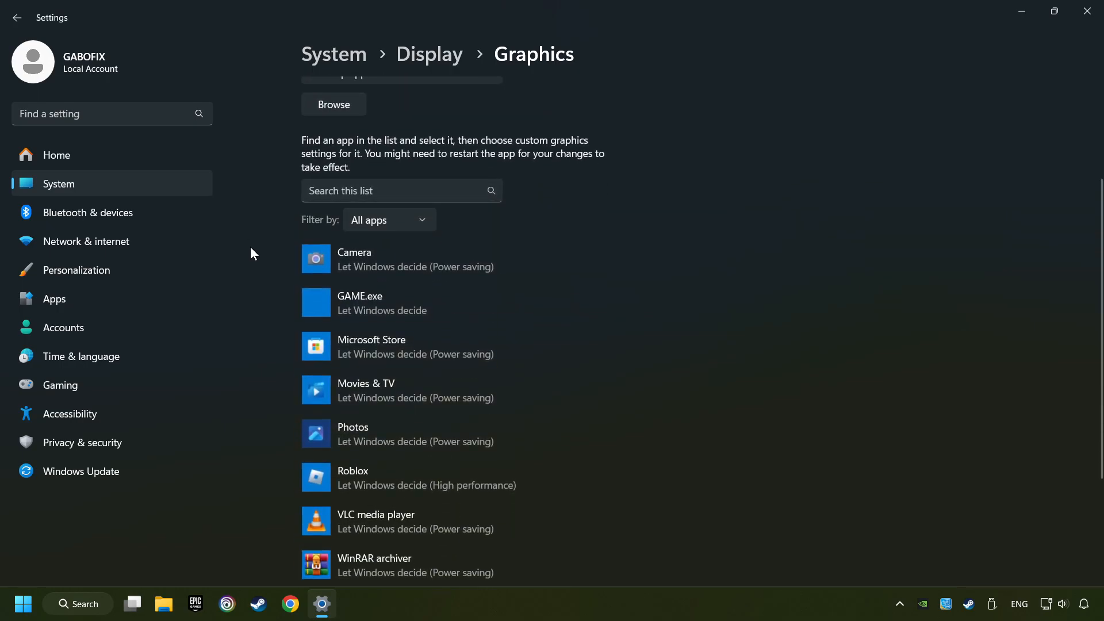
pyautogui.moveTo(238, 311)
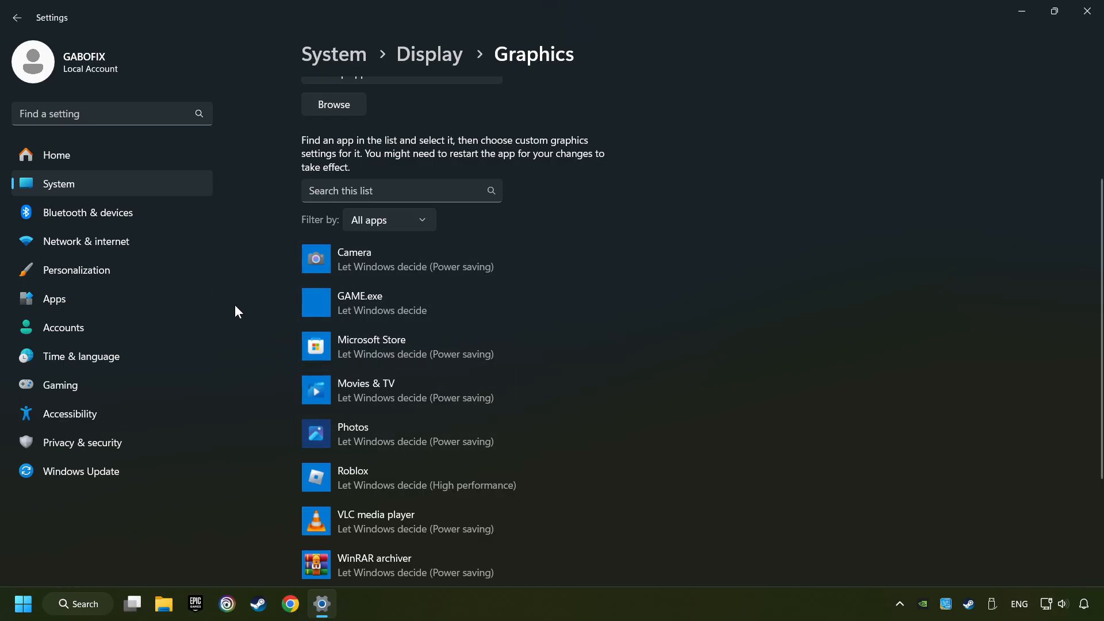
pyautogui.scroll(3)
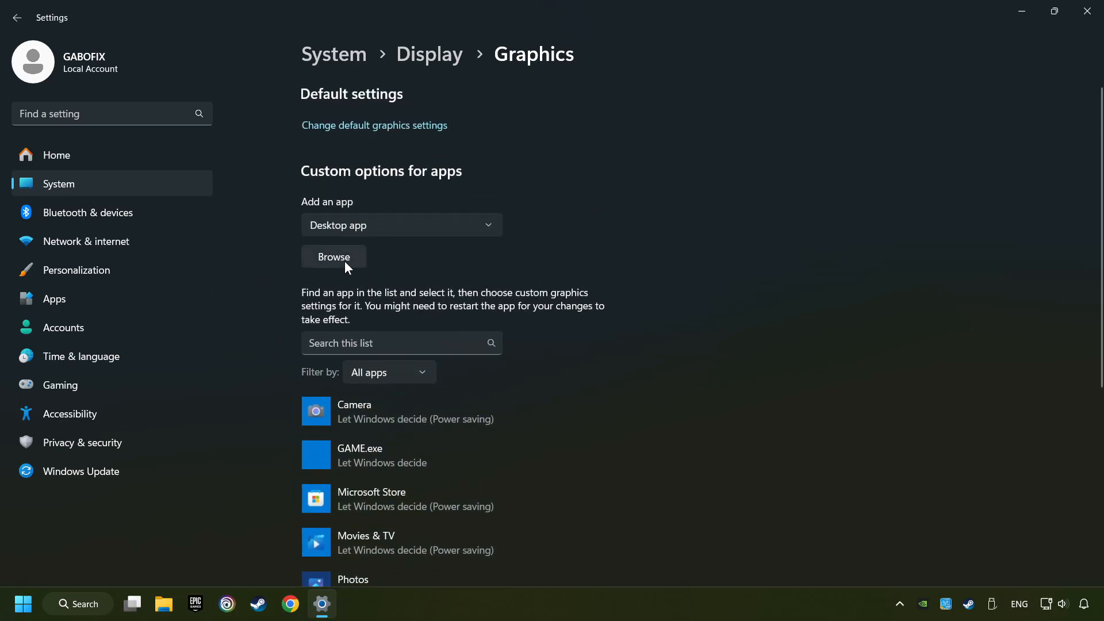
pyautogui.click(332, 256)
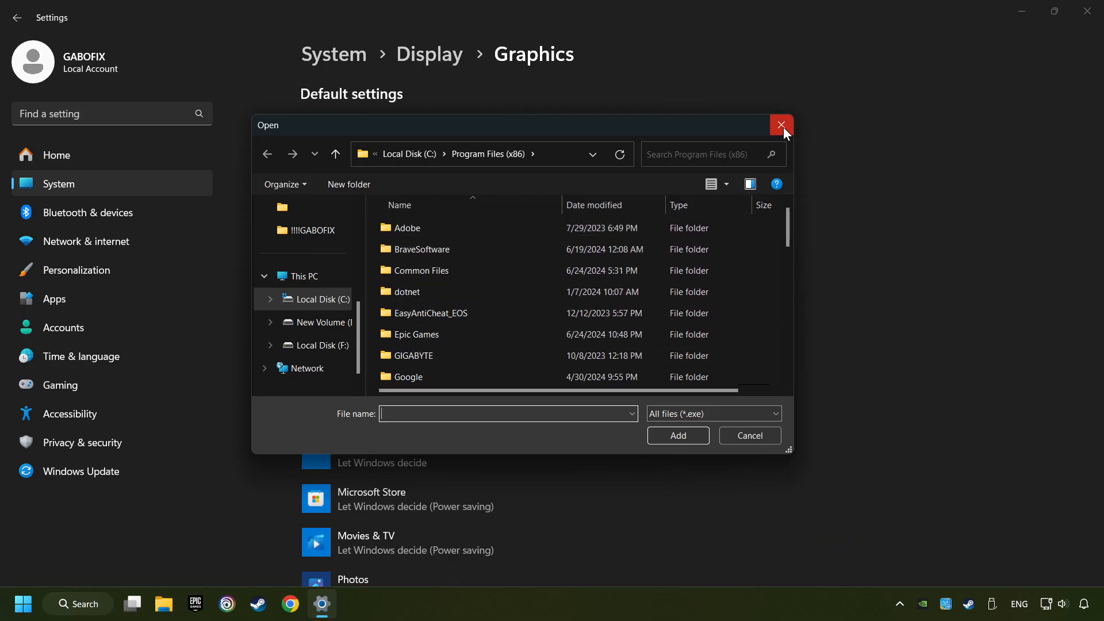
pyautogui.click(780, 125)
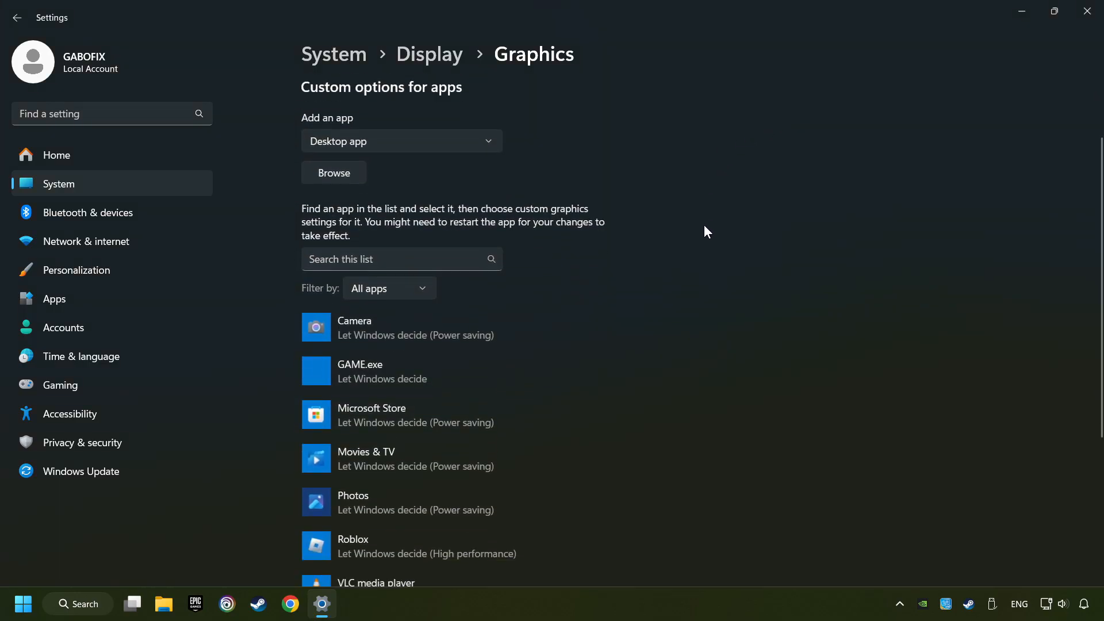
# Set GAME.exe's graphics preference to High performance (GTX 1050 Ti) and save
pyautogui.click(387, 371)
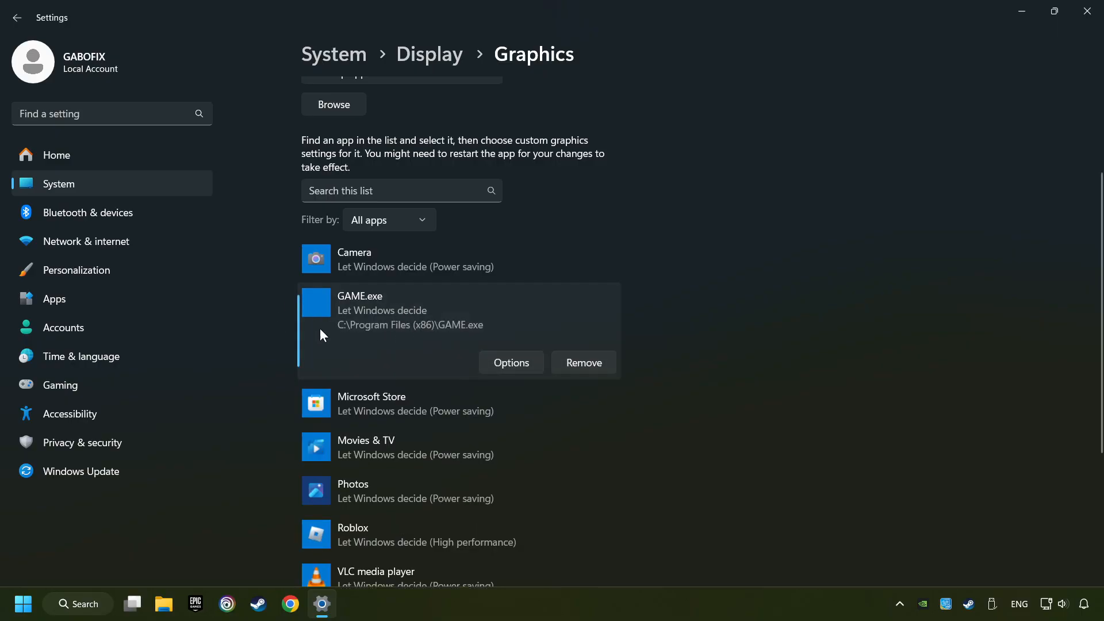
pyautogui.moveTo(346, 315)
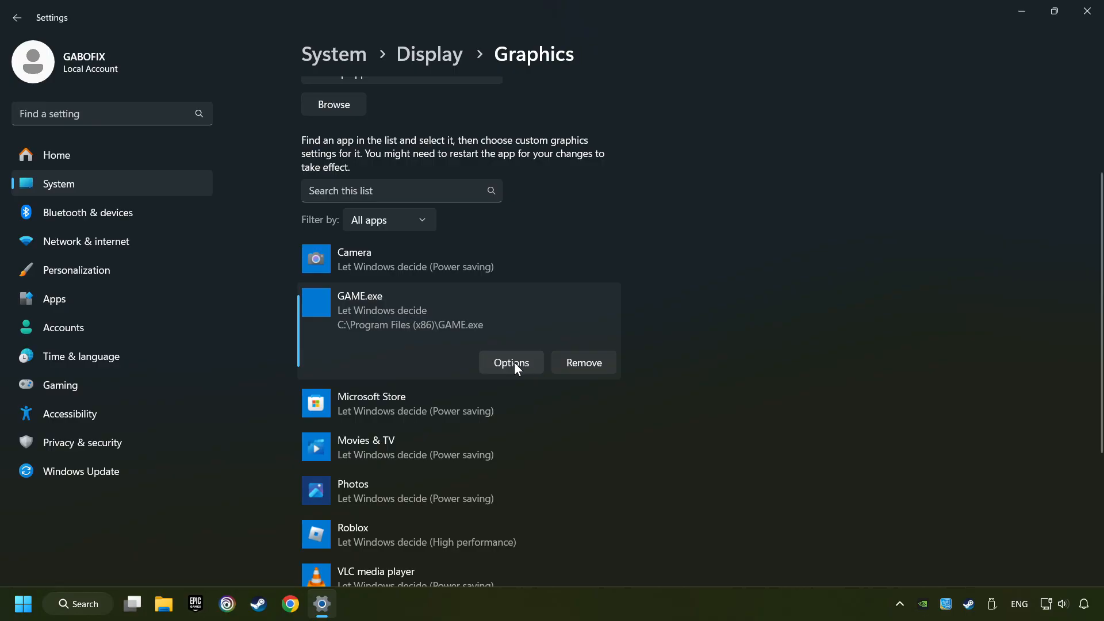
pyautogui.click(510, 362)
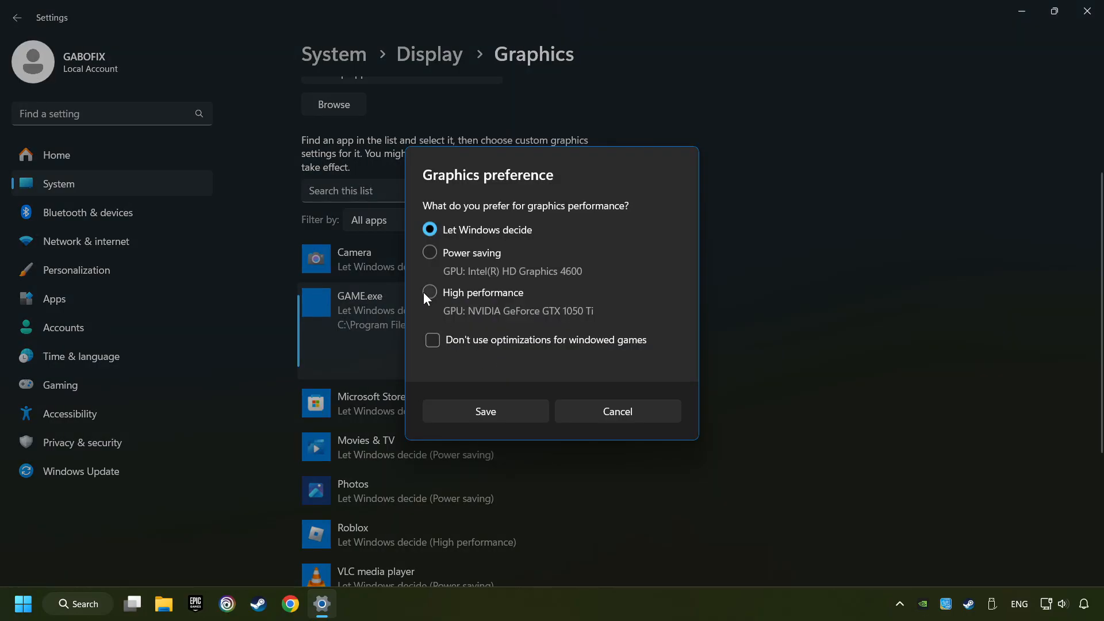
pyautogui.click(430, 292)
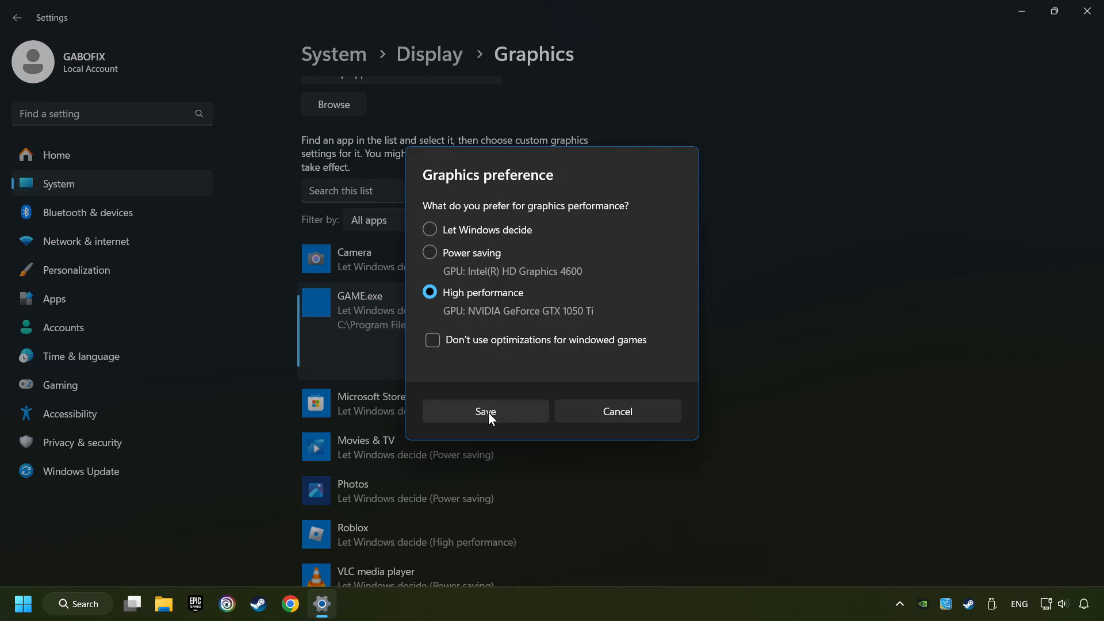
pyautogui.click(485, 411)
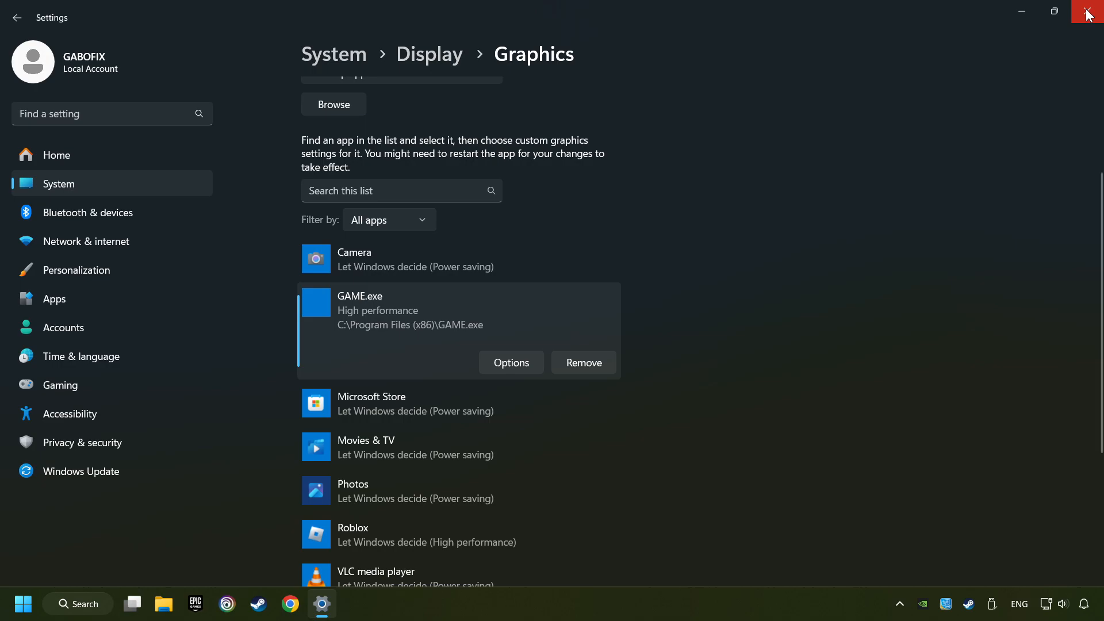
# Close the Settings window to return to the desktop
pyautogui.click(1090, 12)
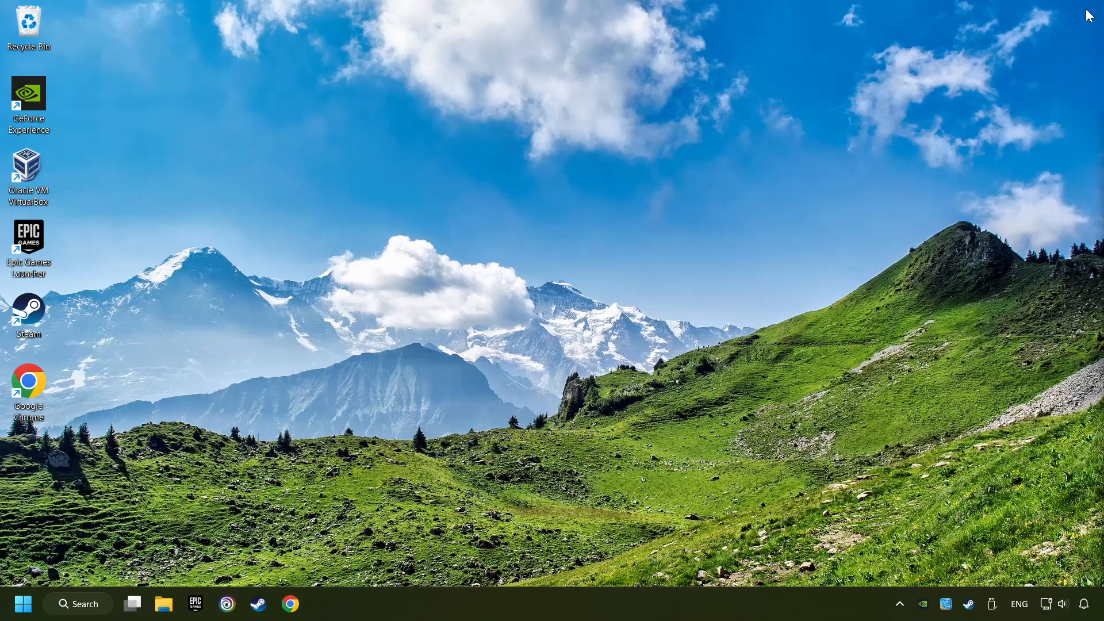
pyautogui.moveTo(722, 250)
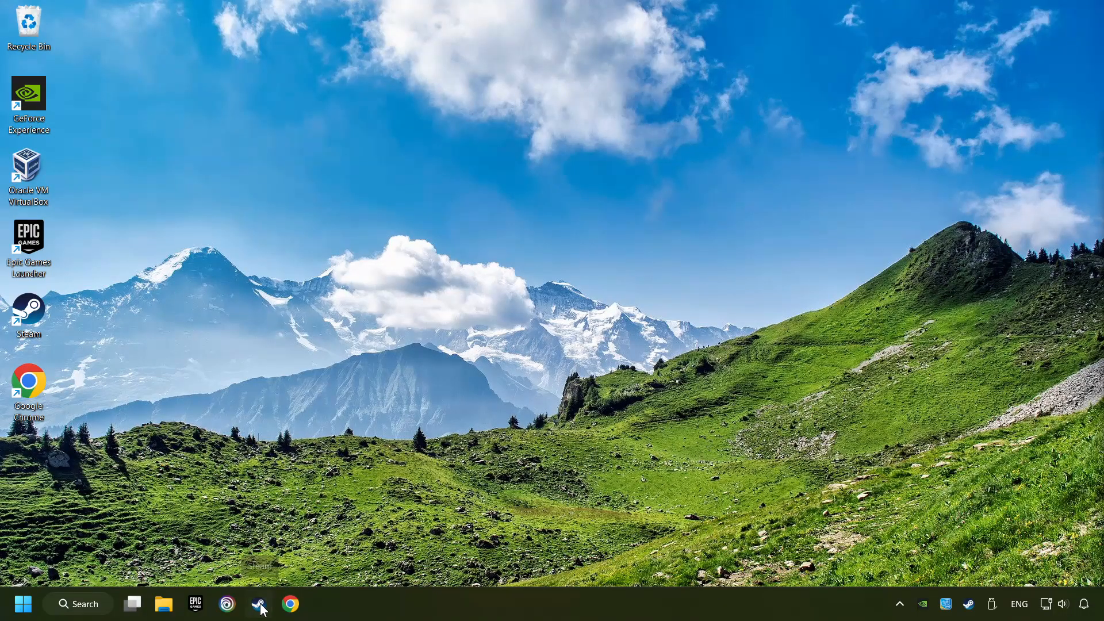
# Open GAME's Steam properties and verify integrity of its game files under Installed Files
pyautogui.click(258, 603)
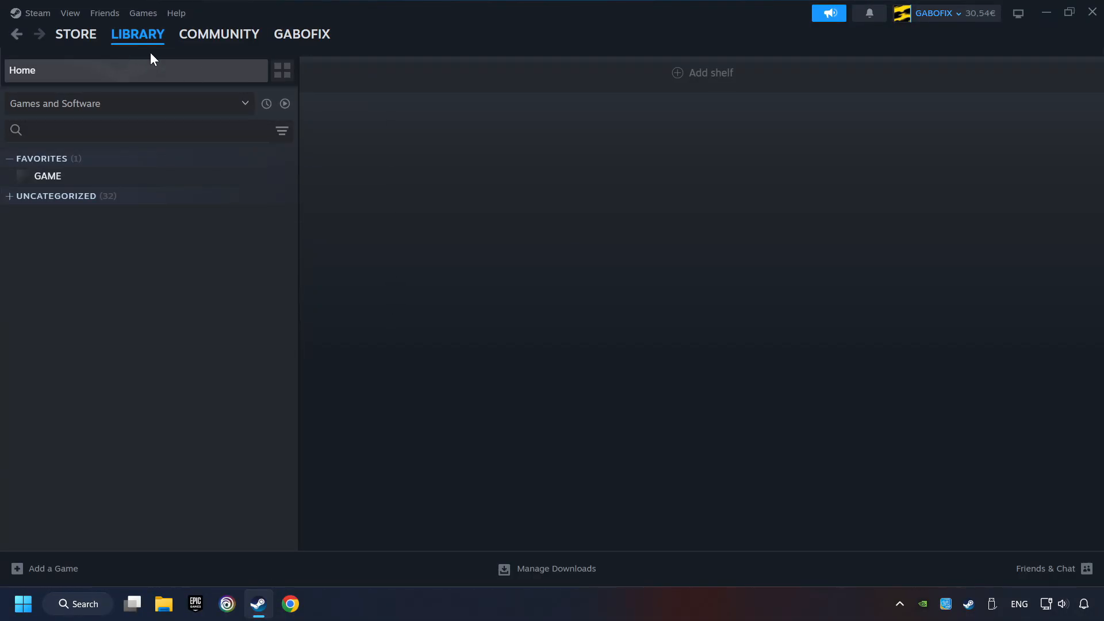
pyautogui.moveTo(338, 191)
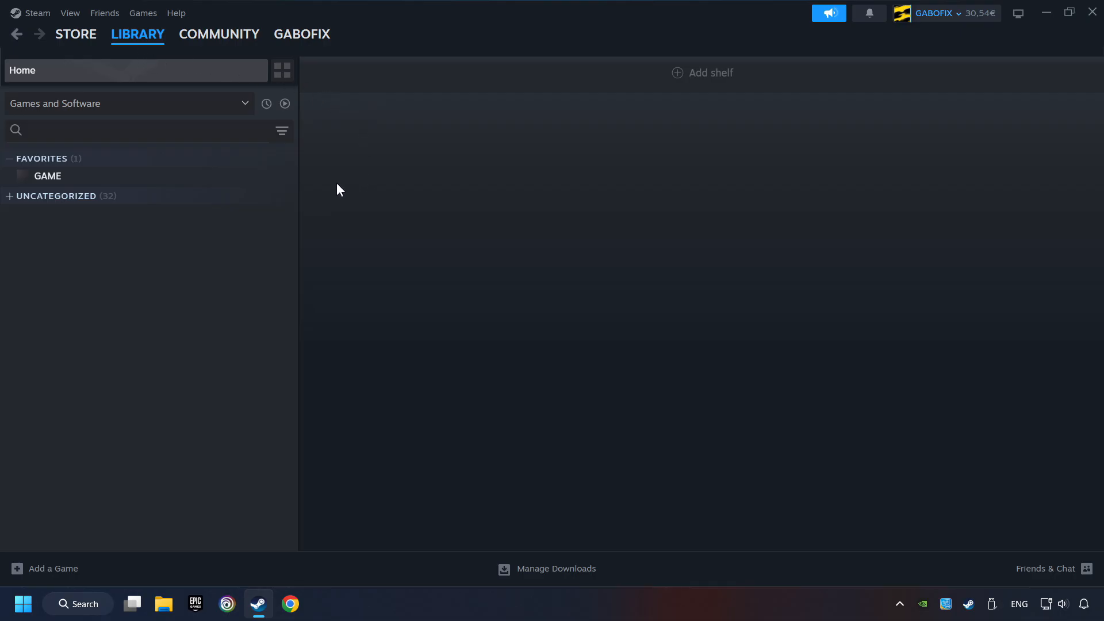
pyautogui.rightClick(47, 175)
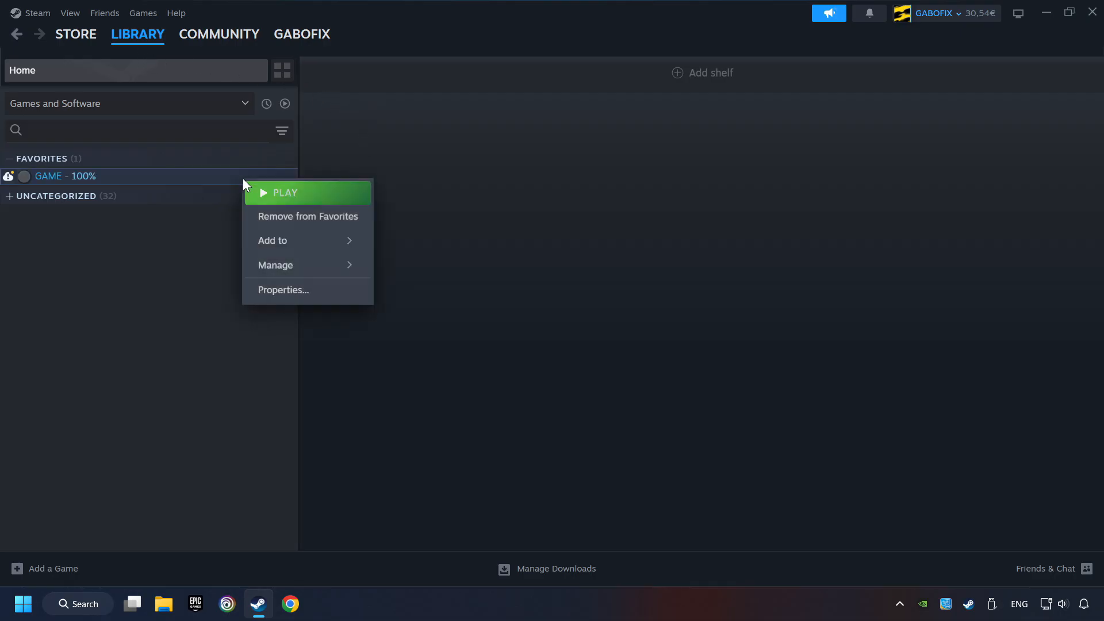
pyautogui.moveTo(304, 289)
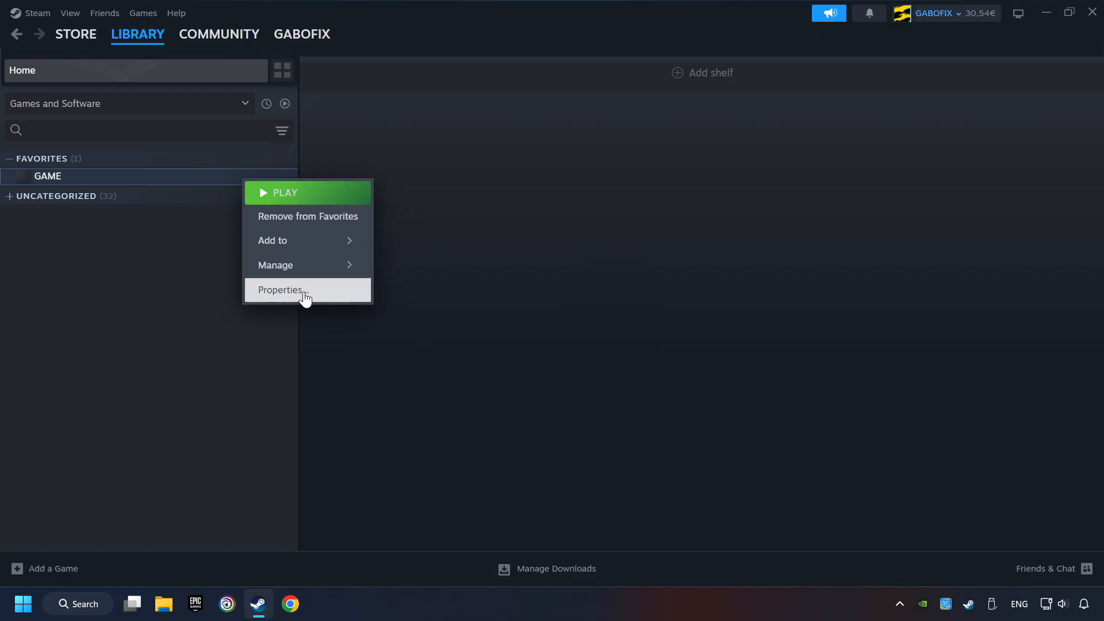
pyautogui.click(280, 289)
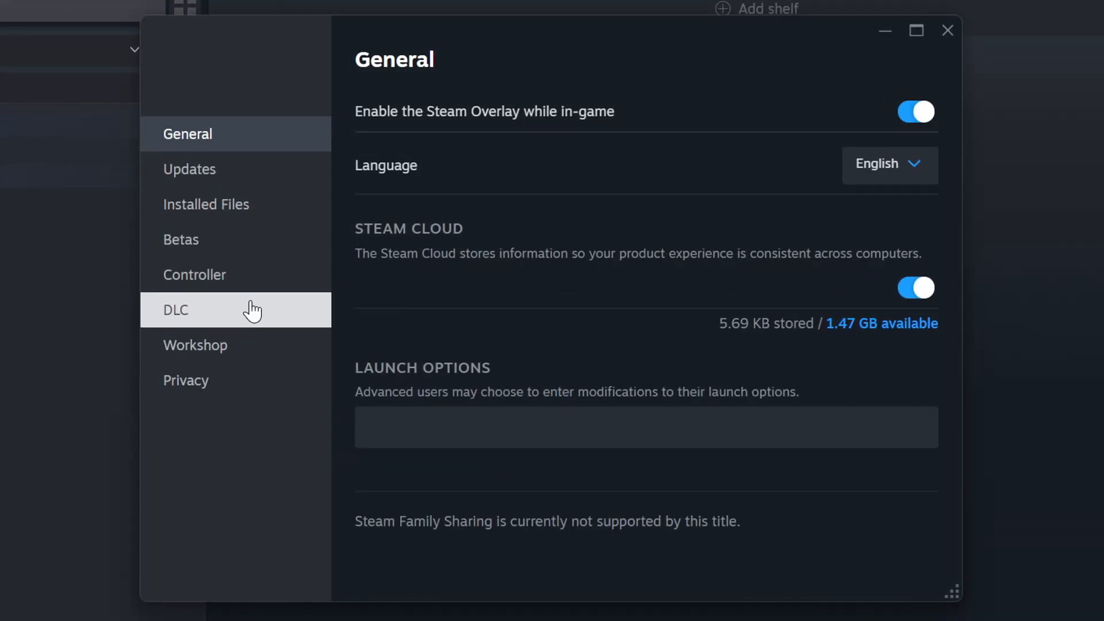
pyautogui.moveTo(254, 204)
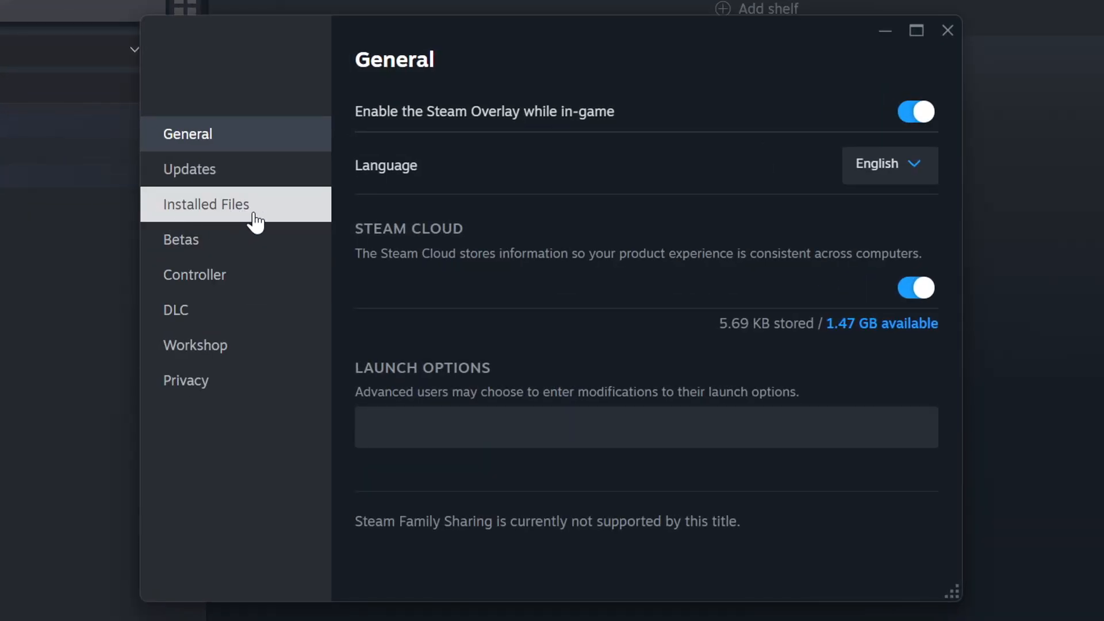
pyautogui.moveTo(254, 214)
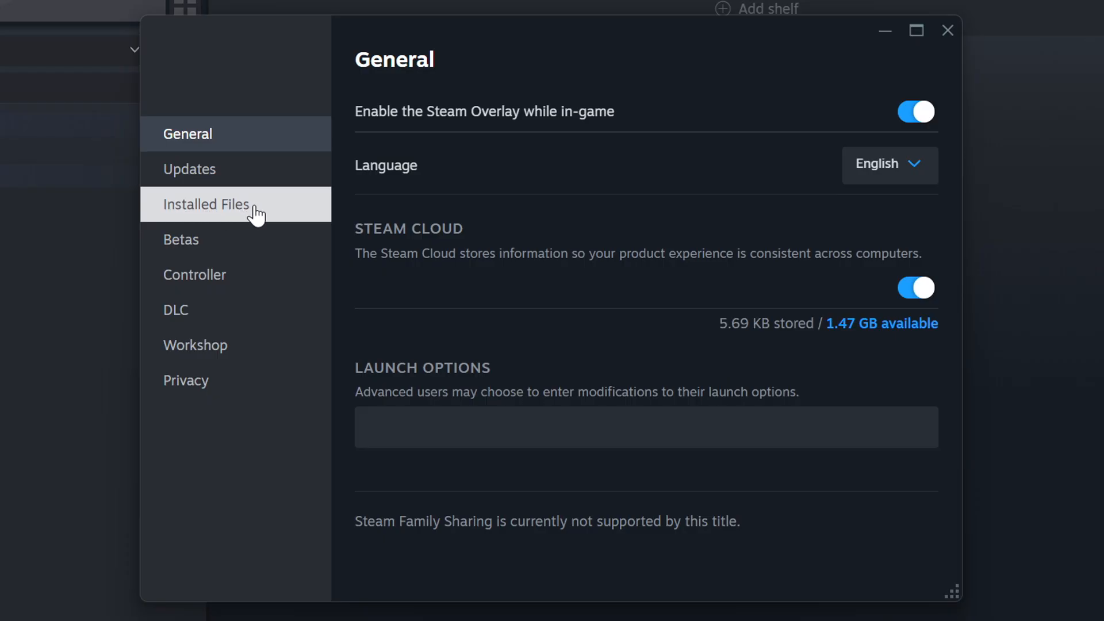
pyautogui.click(206, 204)
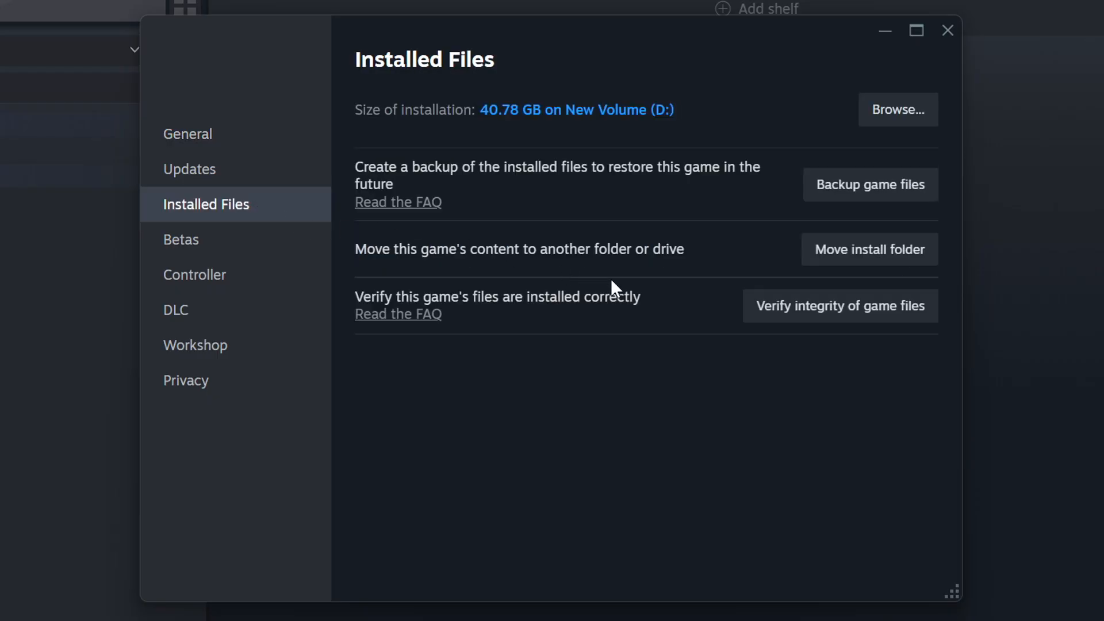
pyautogui.moveTo(862, 326)
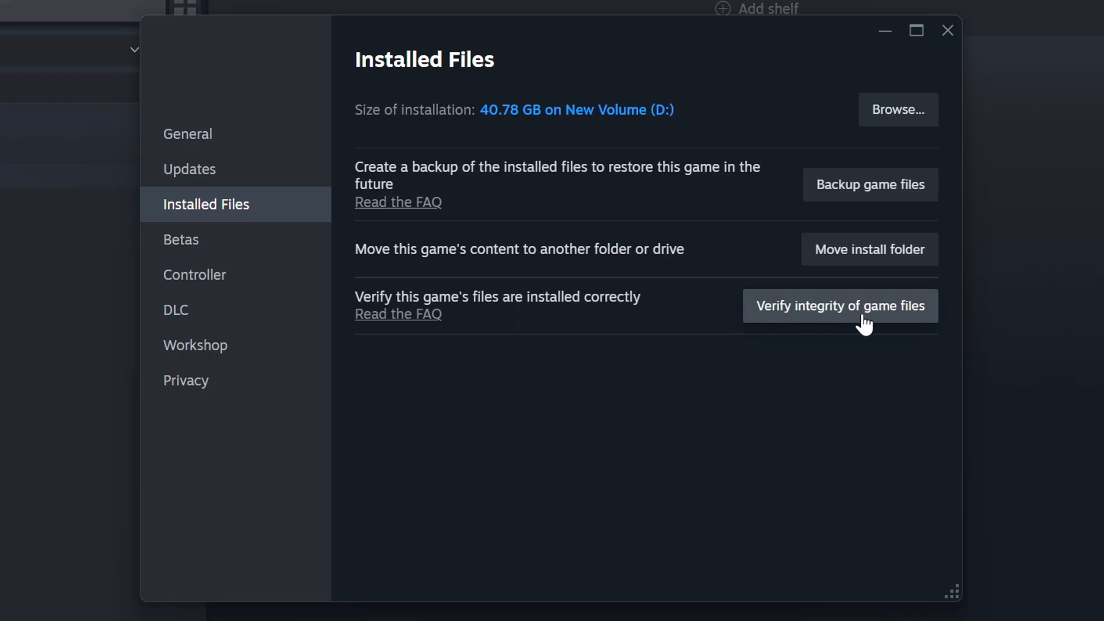
pyautogui.click(839, 305)
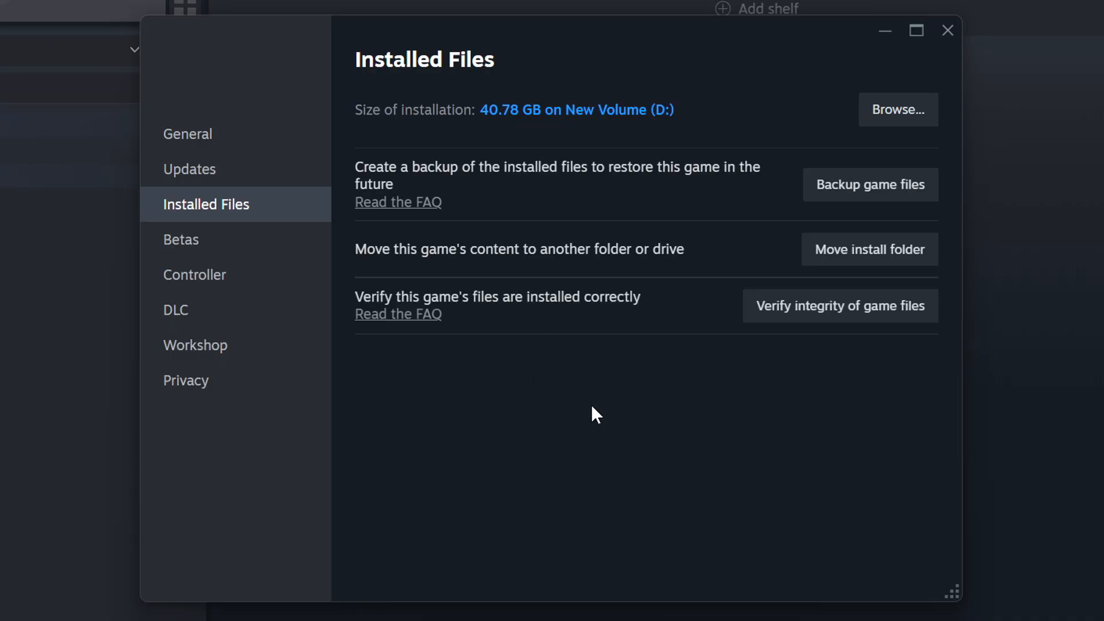
pyautogui.moveTo(897, 110)
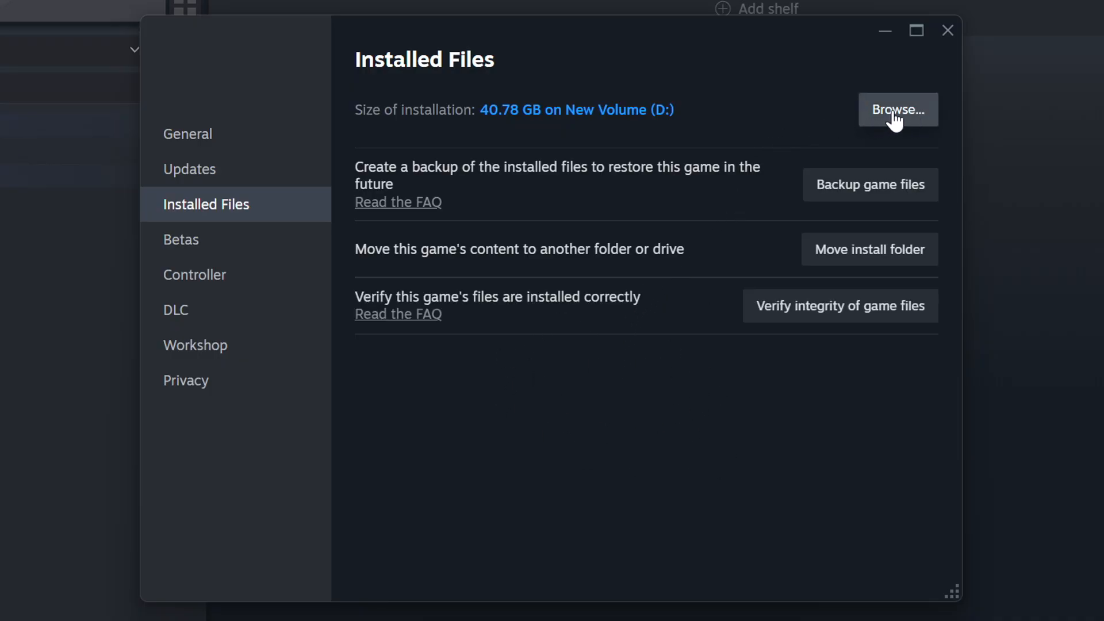
# Open the GAME shortcut's properties at the Compatibility settings
pyautogui.click(897, 109)
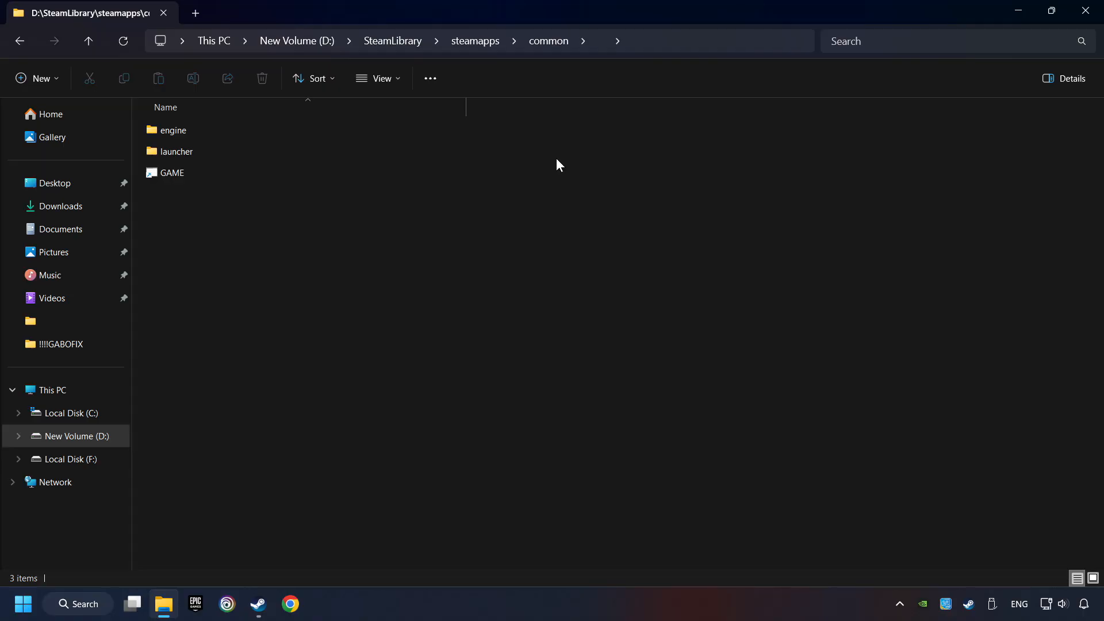
pyautogui.click(172, 173)
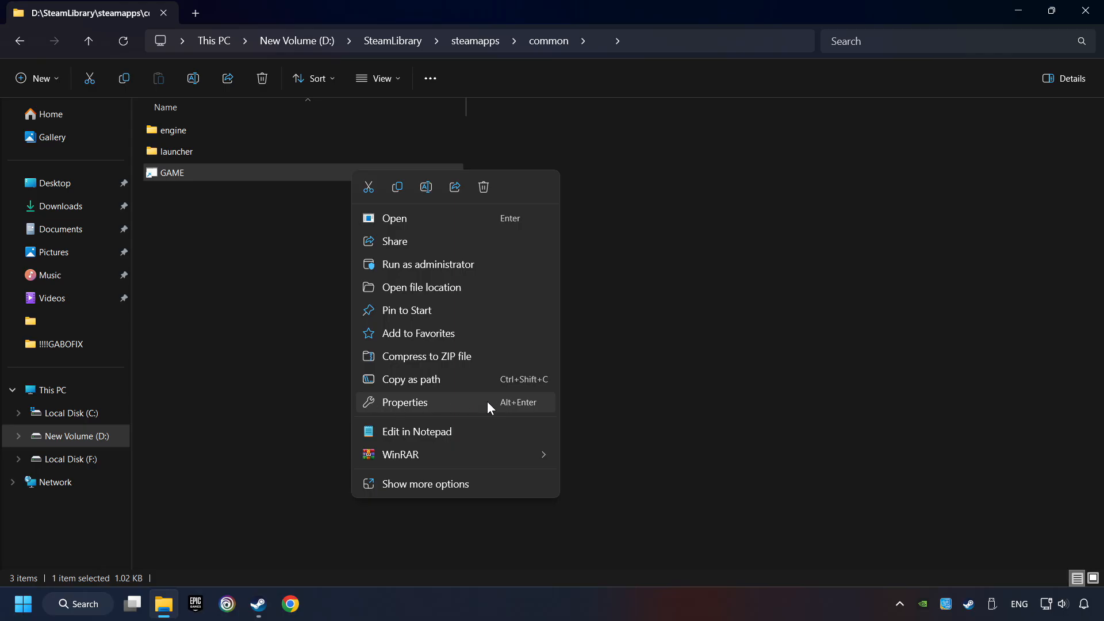
pyautogui.click(404, 402)
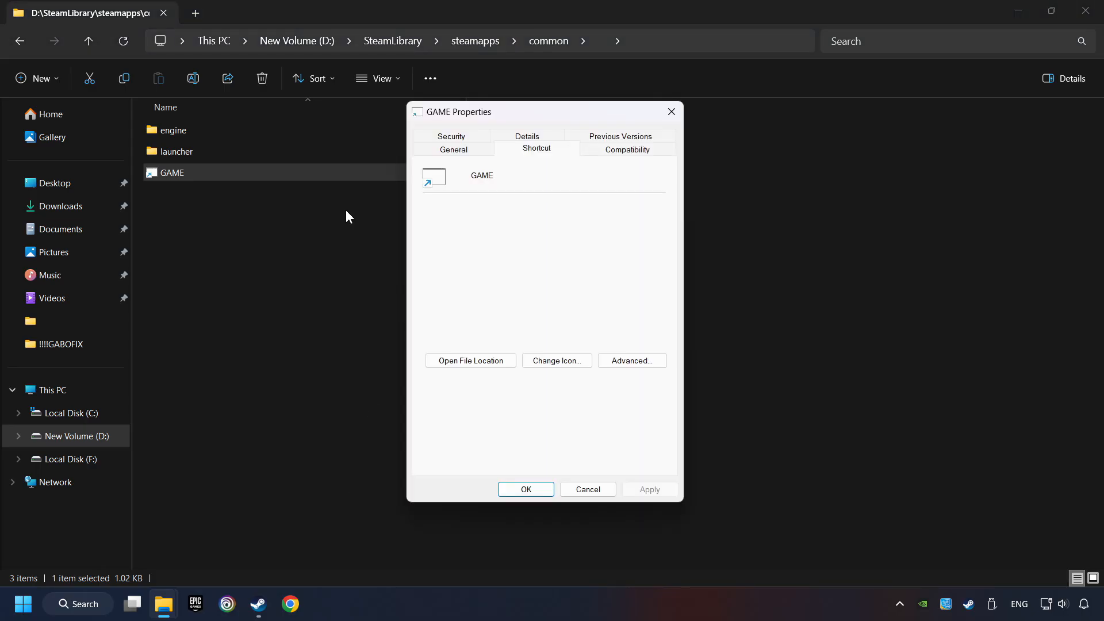
pyautogui.moveTo(625, 150)
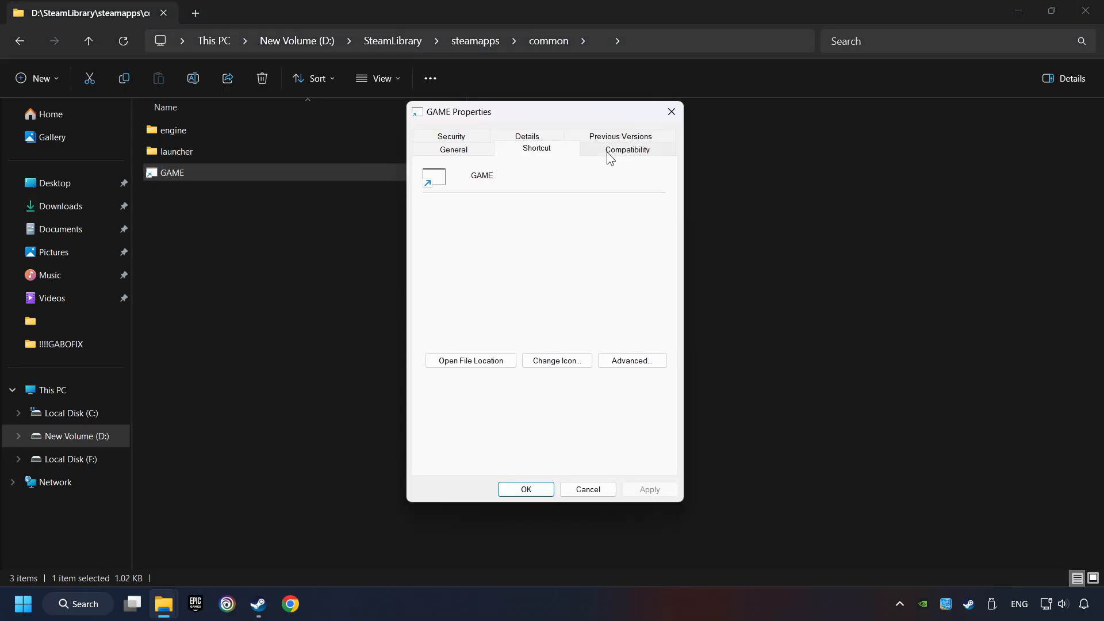
pyautogui.click(626, 149)
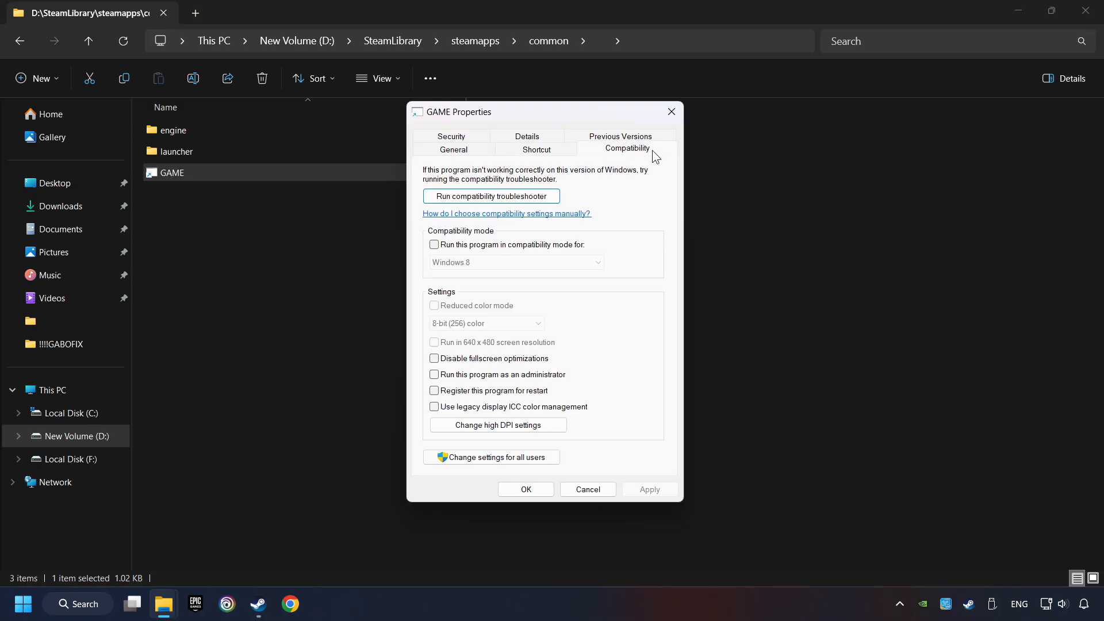
pyautogui.moveTo(505, 249)
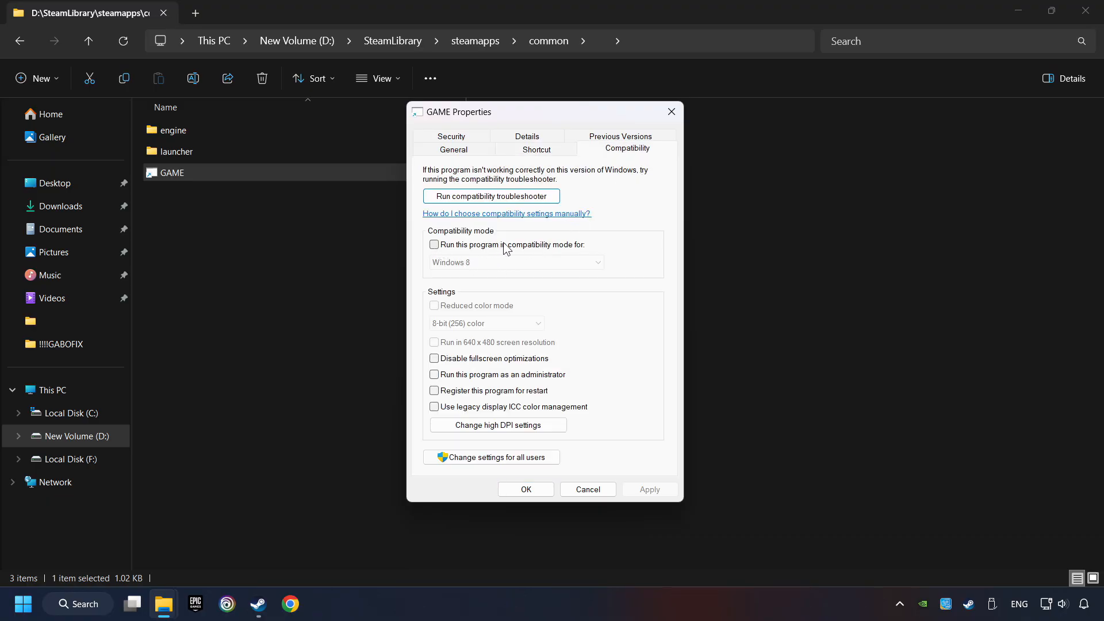
# Enable Windows 8 compatibility mode, disable fullscreen optimizations, run as administrator, and apply
pyautogui.click(433, 245)
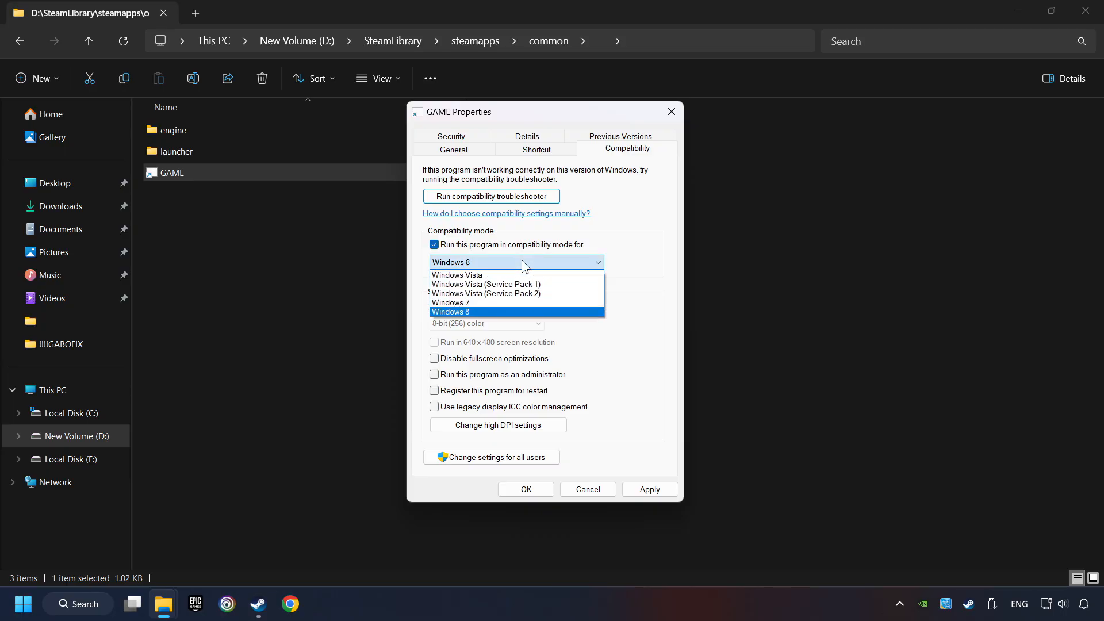
pyautogui.moveTo(491, 315)
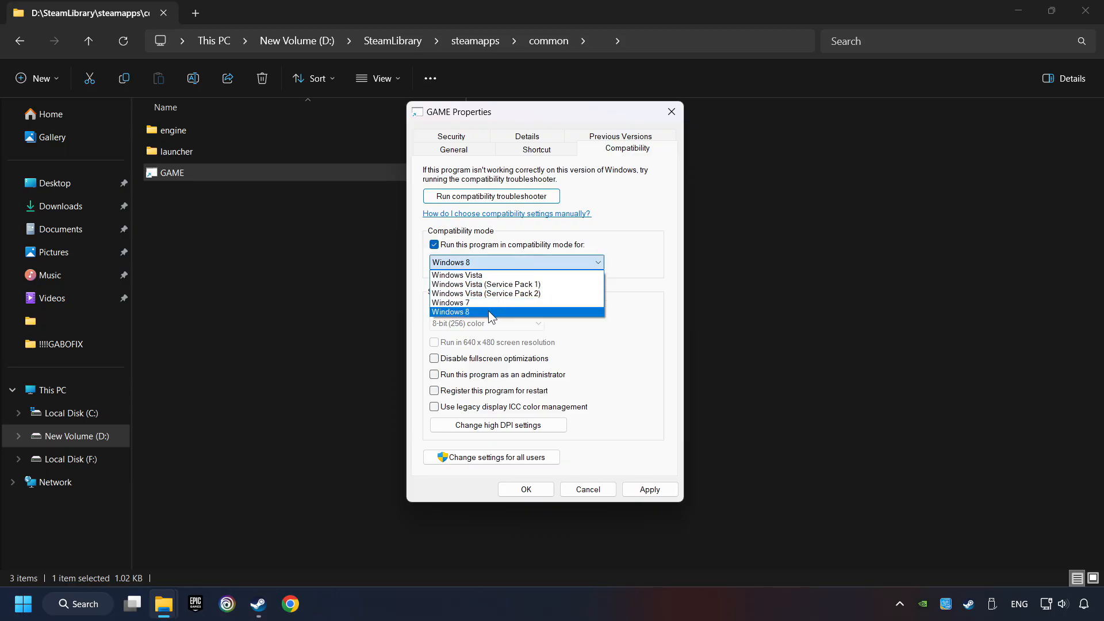
pyautogui.click(451, 312)
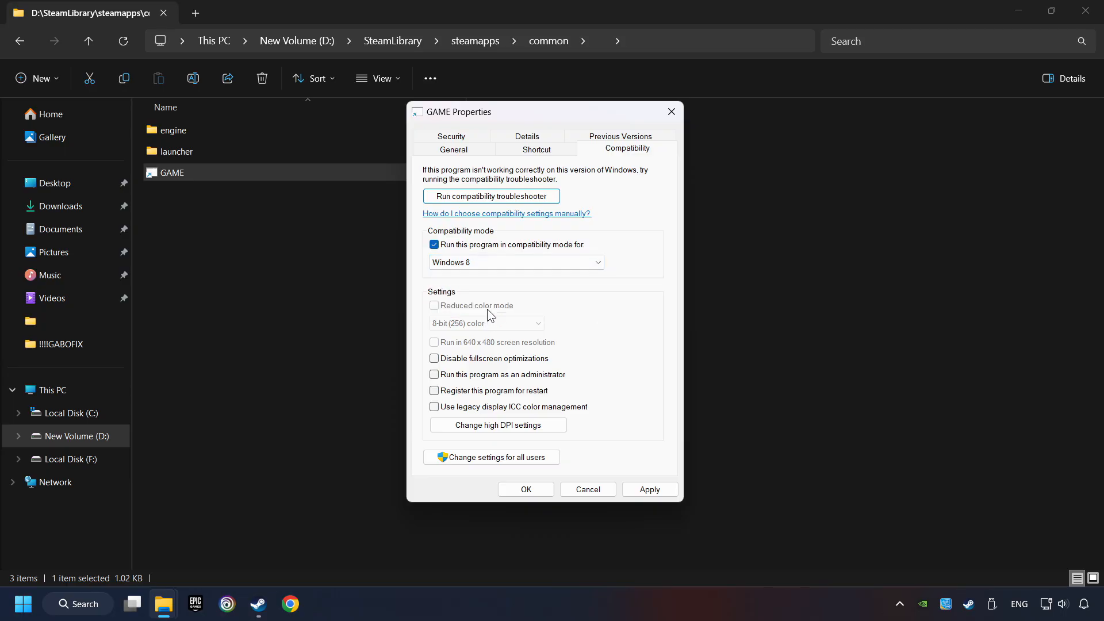
pyautogui.click(434, 358)
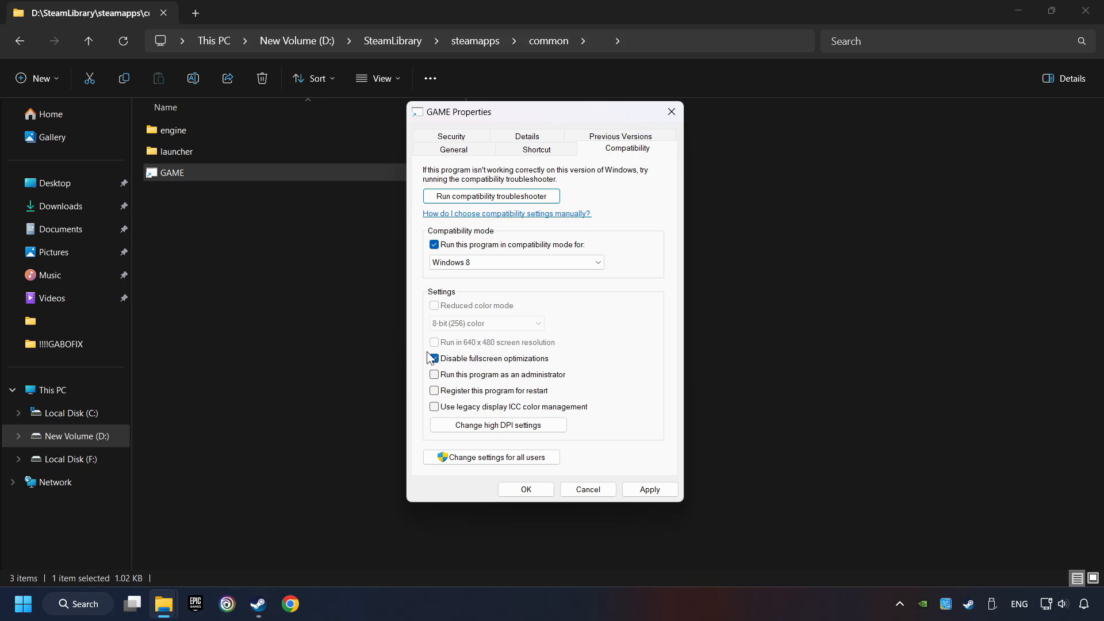
pyautogui.click(434, 358)
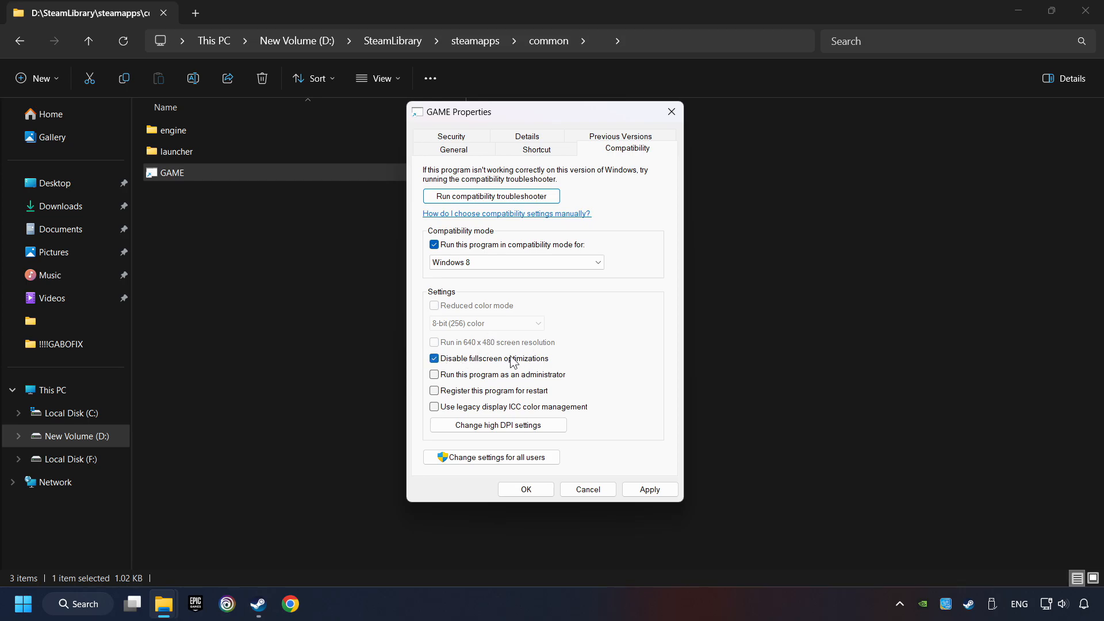
pyautogui.moveTo(477, 380)
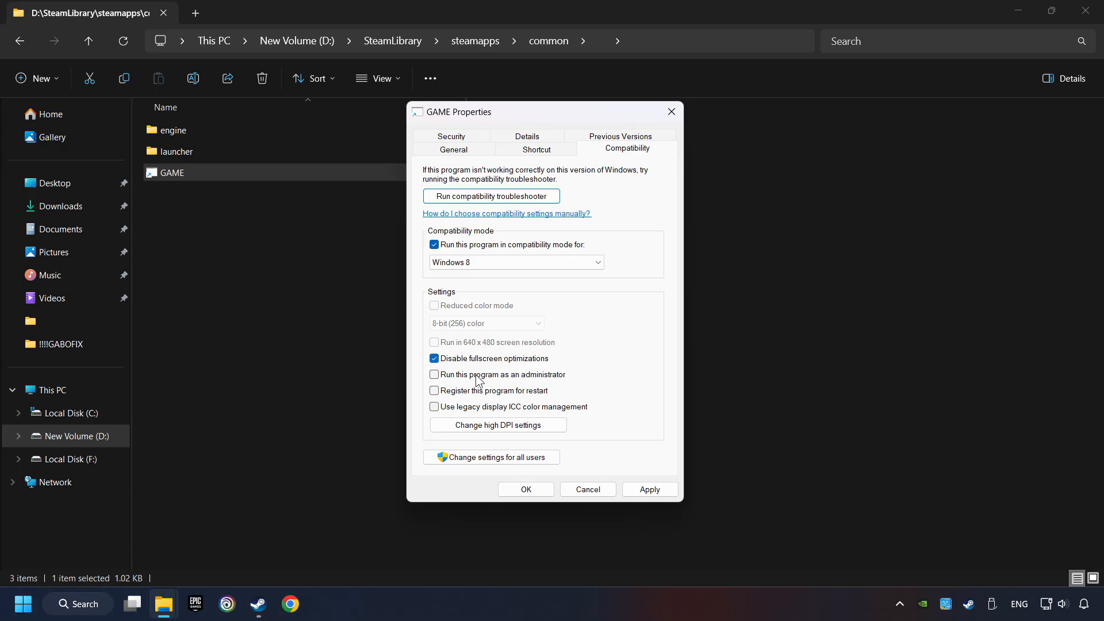
pyautogui.click(434, 373)
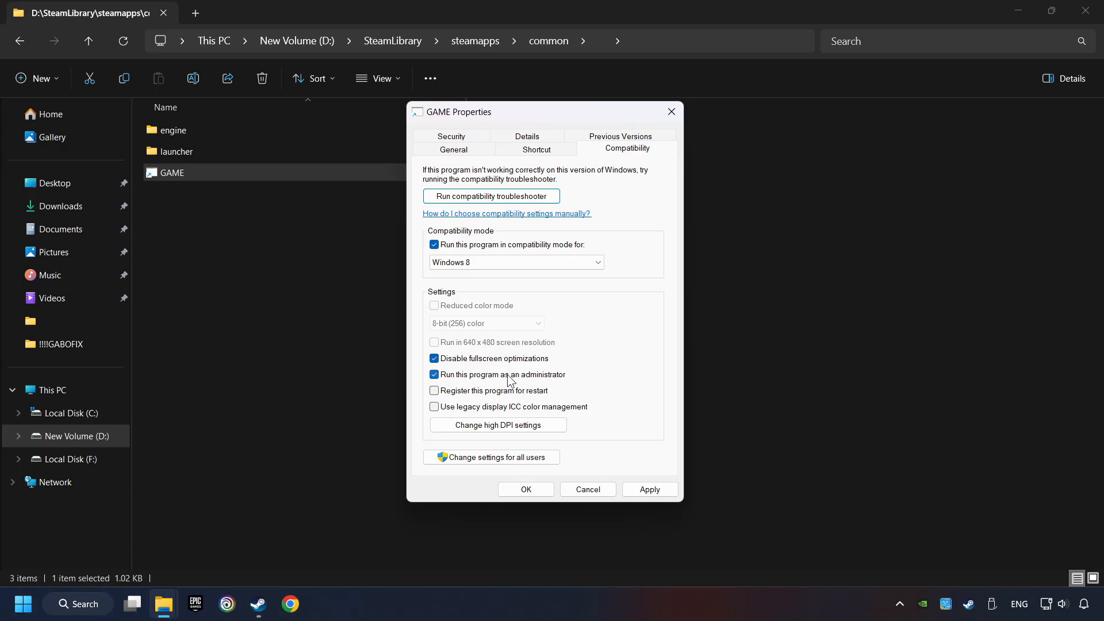
pyautogui.moveTo(579, 380)
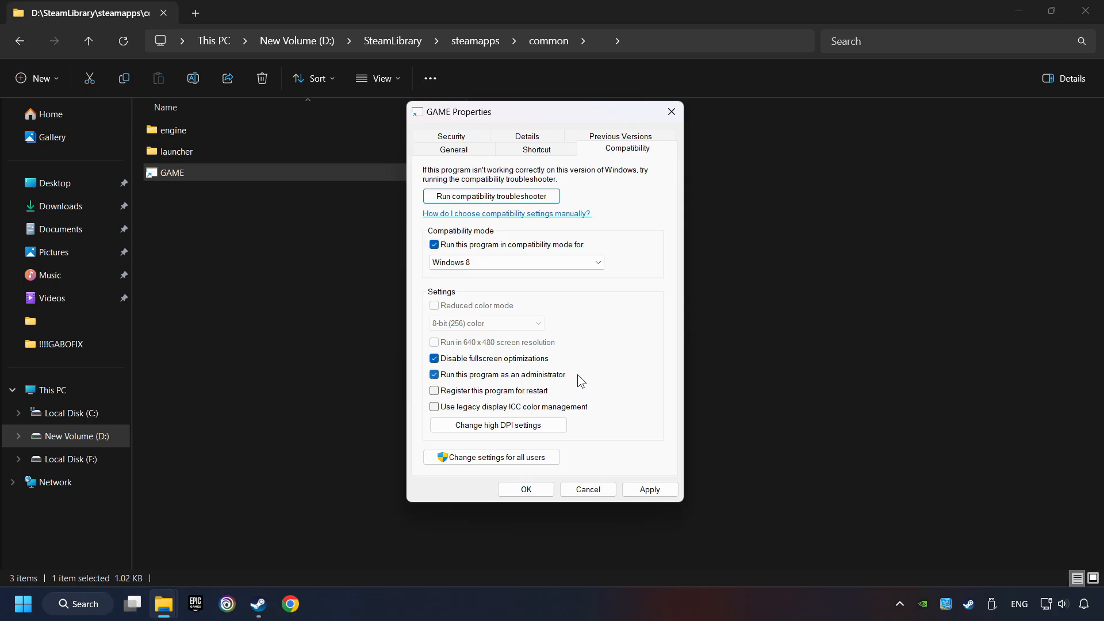
pyautogui.moveTo(587, 385)
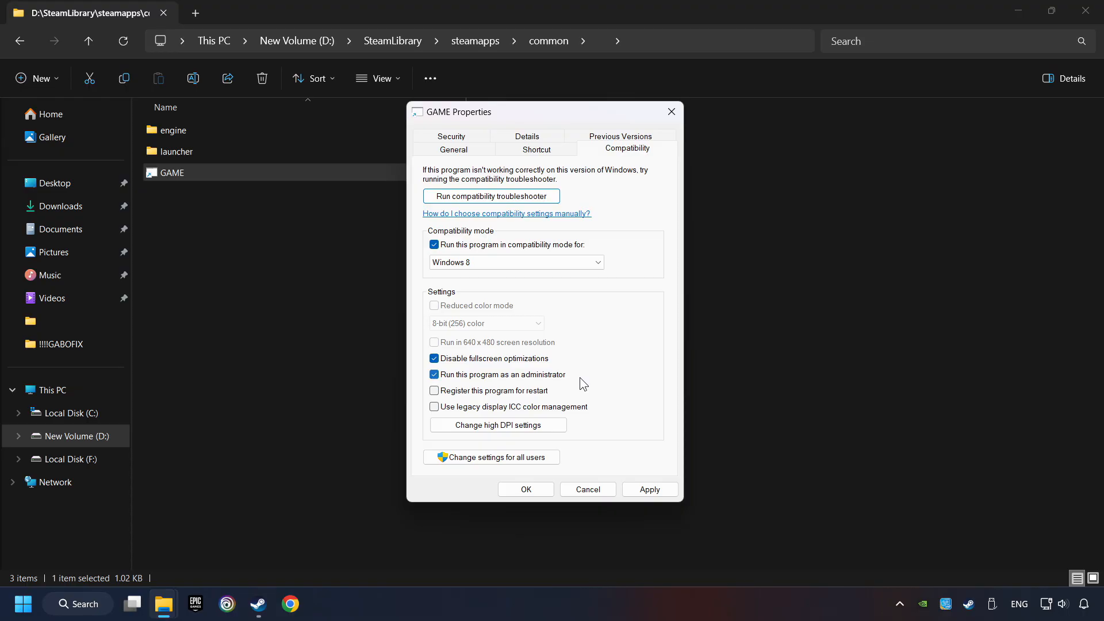
pyautogui.moveTo(536, 350)
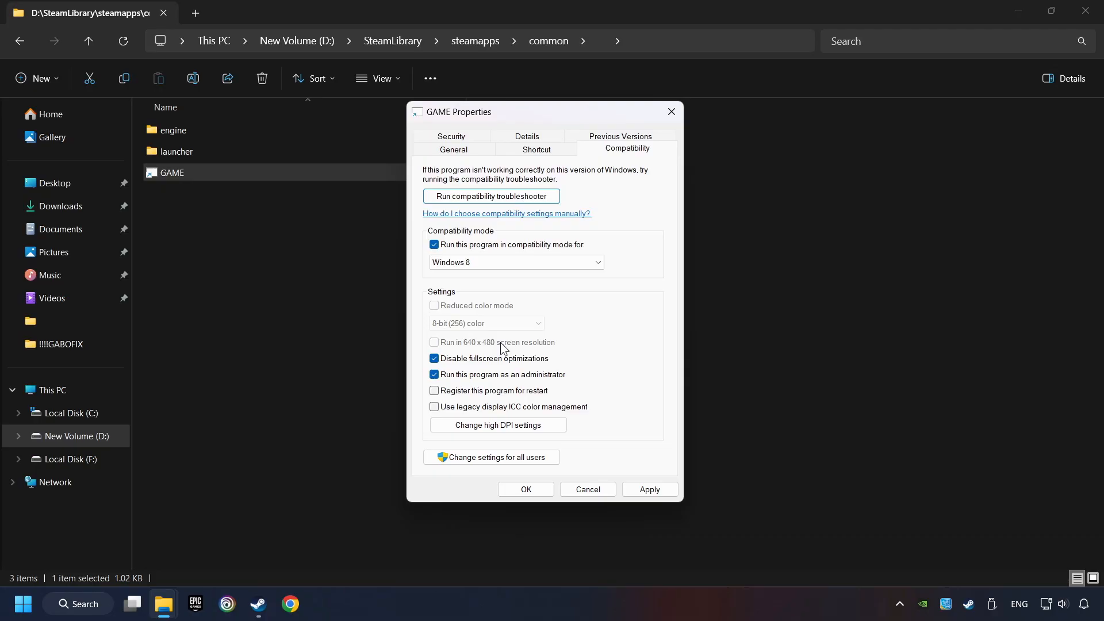
pyautogui.click(648, 489)
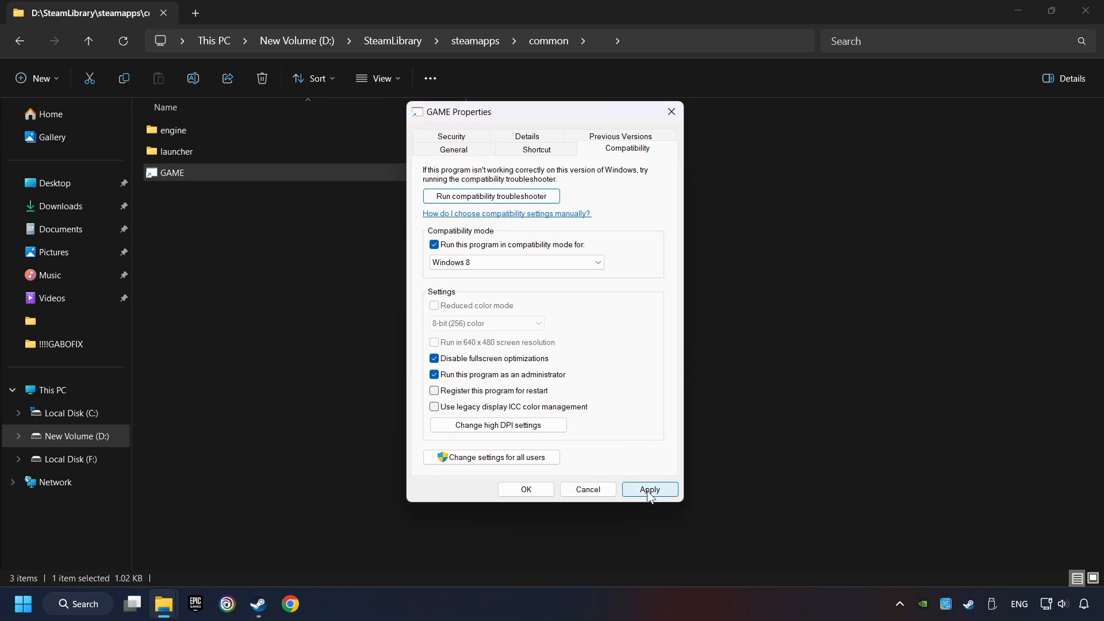
pyautogui.click(649, 490)
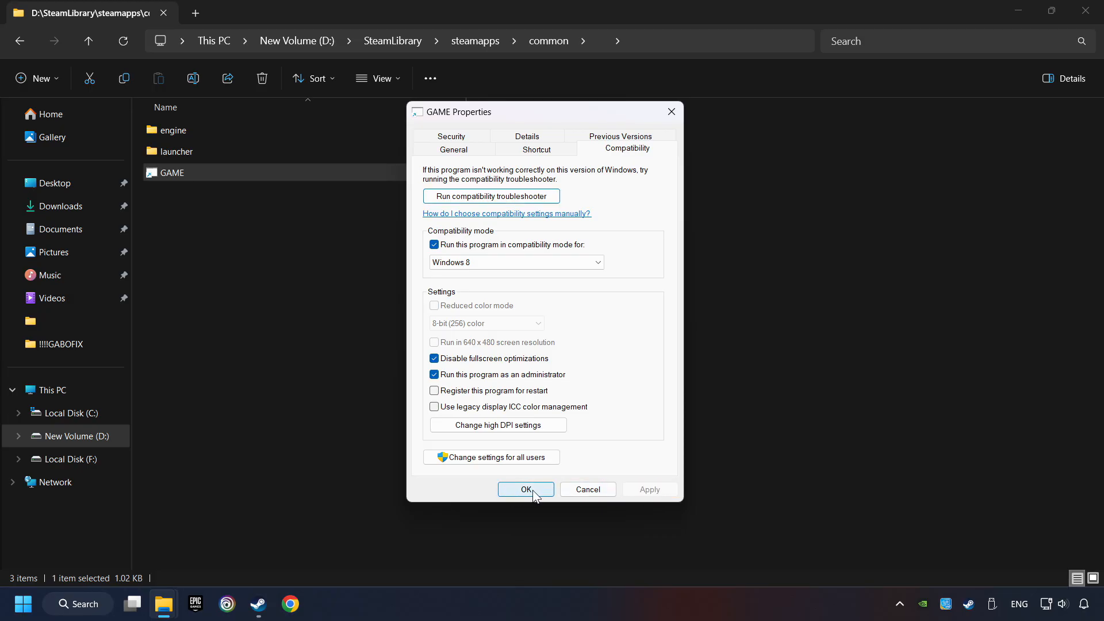
pyautogui.click(525, 489)
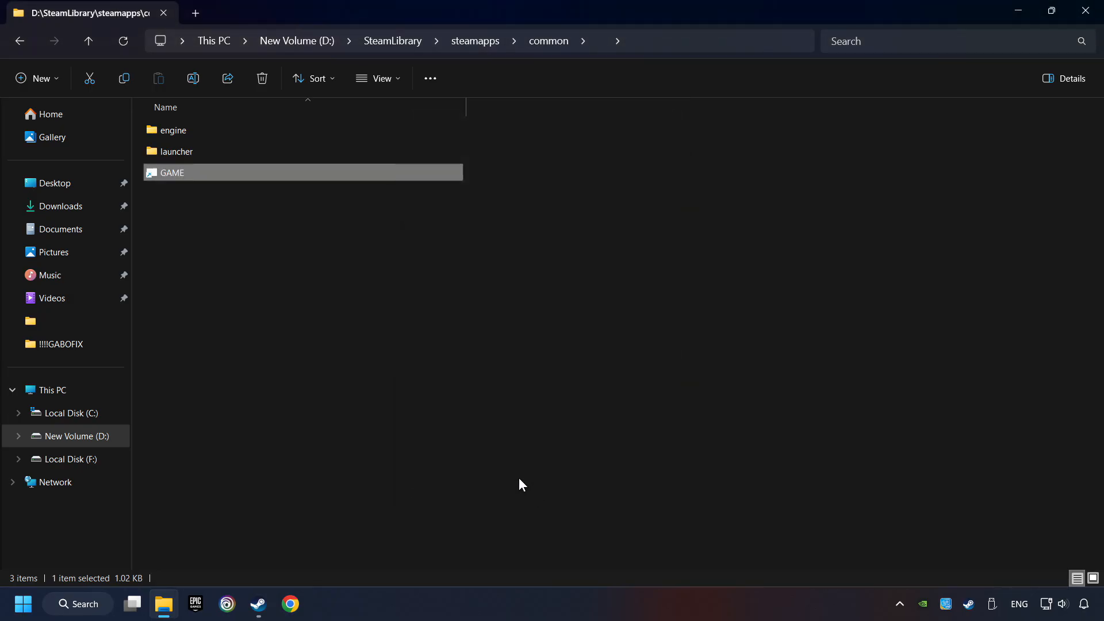
pyautogui.moveTo(432, 277)
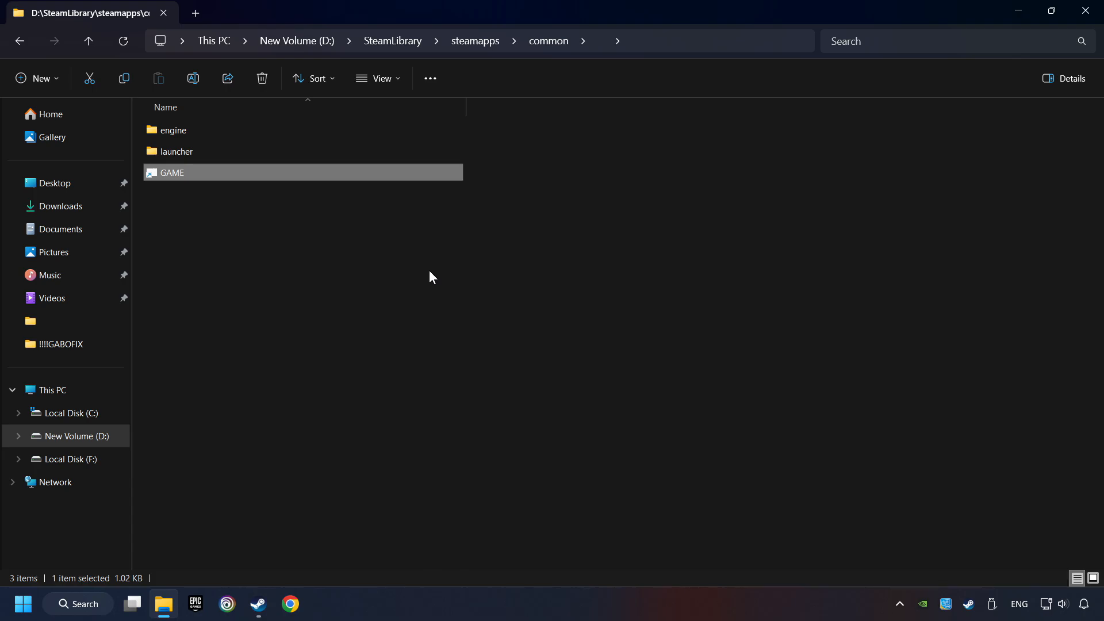
# Open Check for updates from search and run an update check, confirming the system is up to date
pyautogui.click(78, 603)
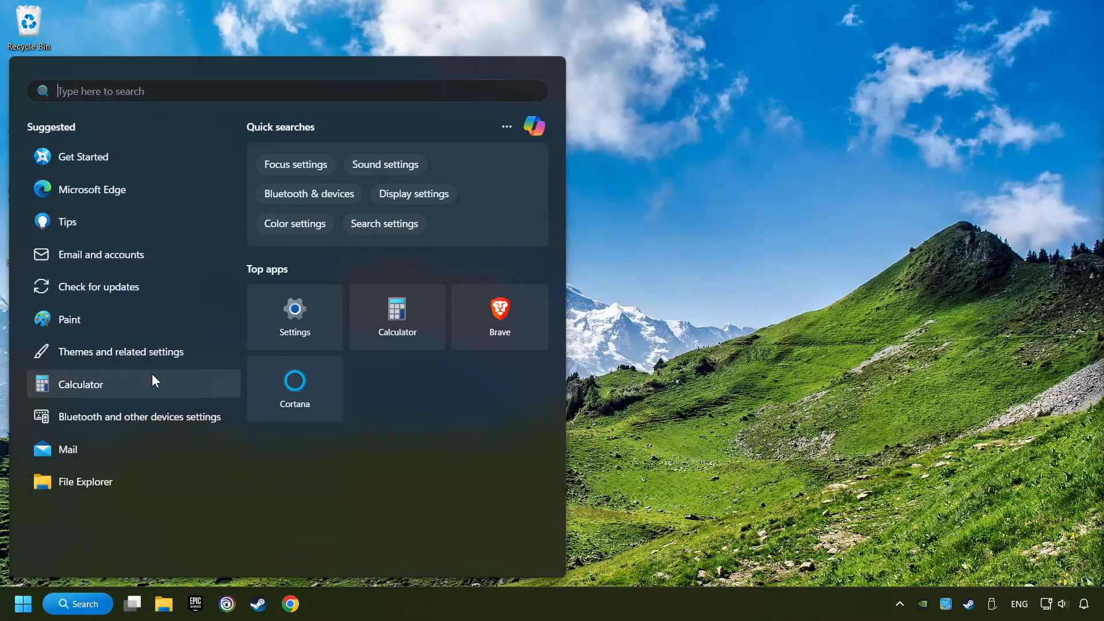
pyautogui.write('update')
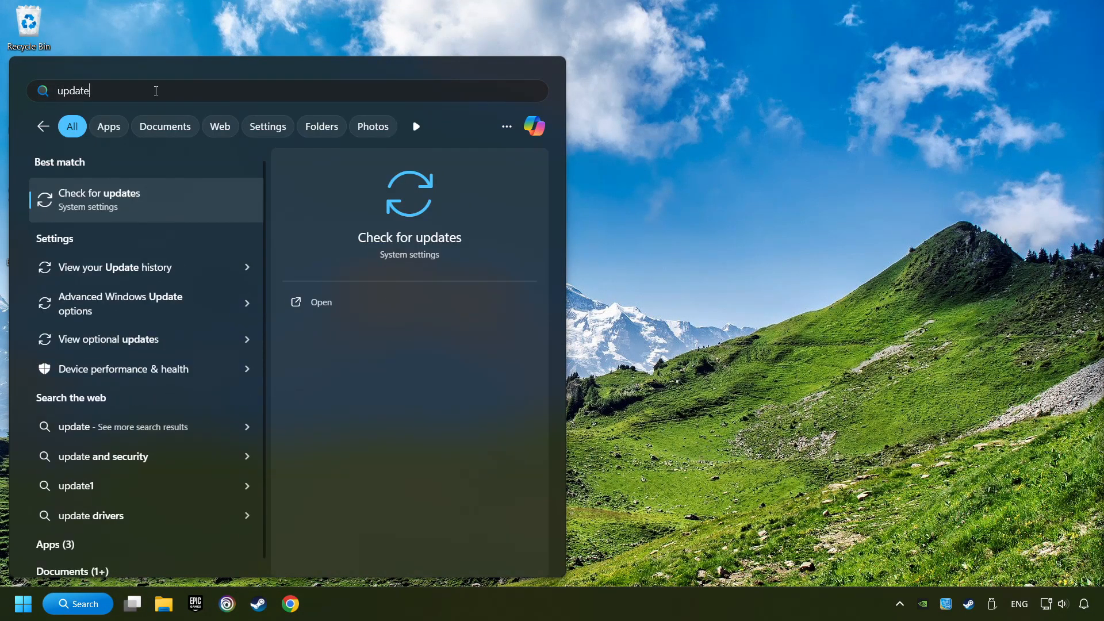
pyautogui.write('s')
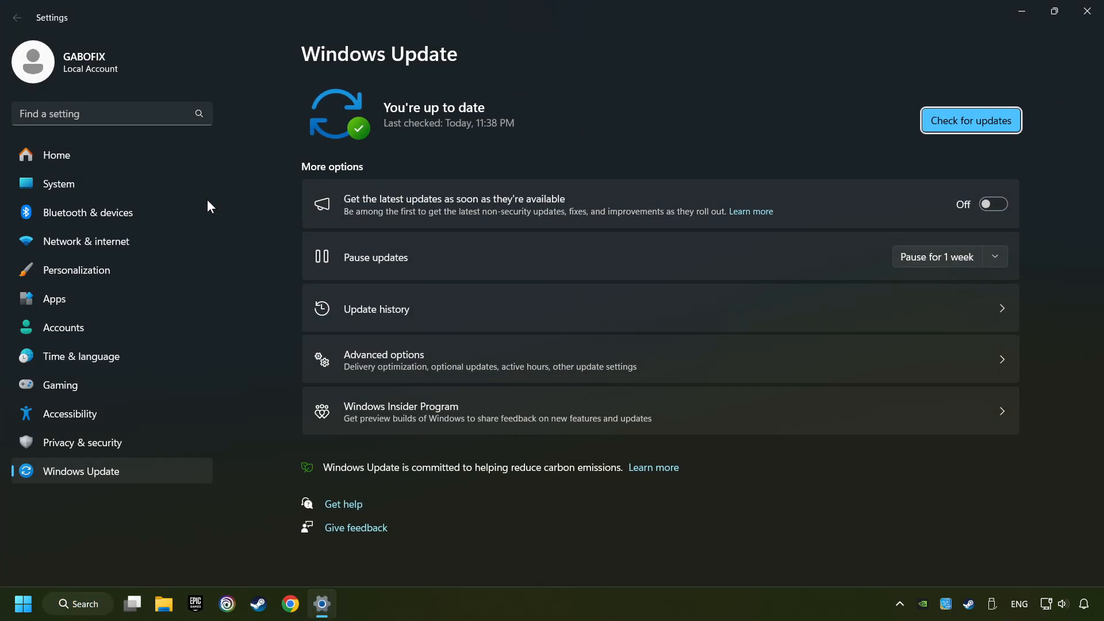
pyautogui.click(969, 120)
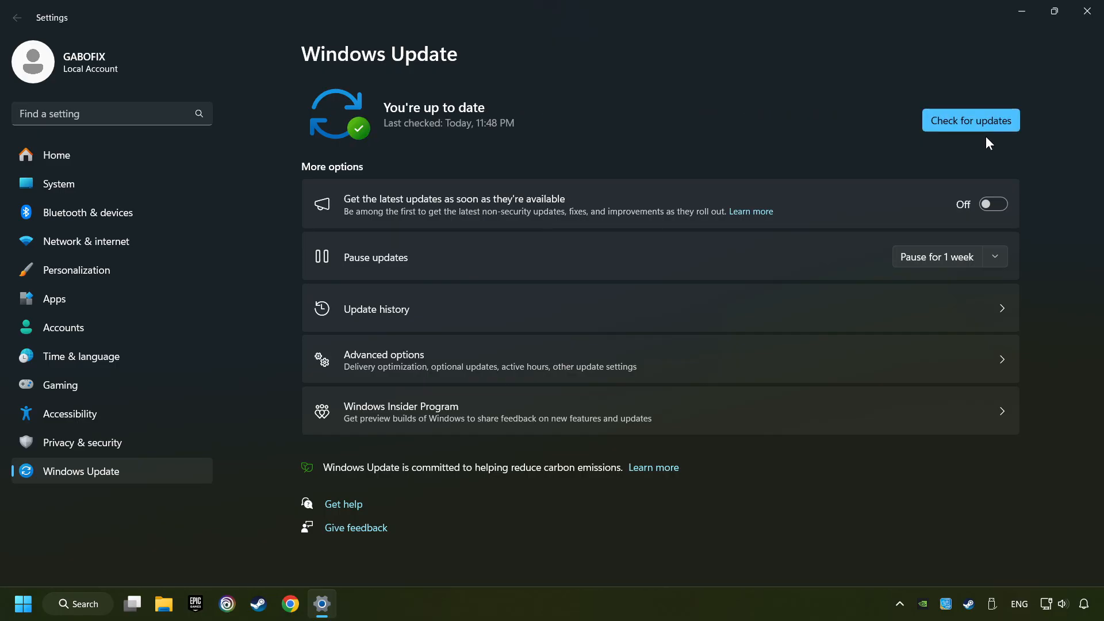
pyautogui.moveTo(873, 138)
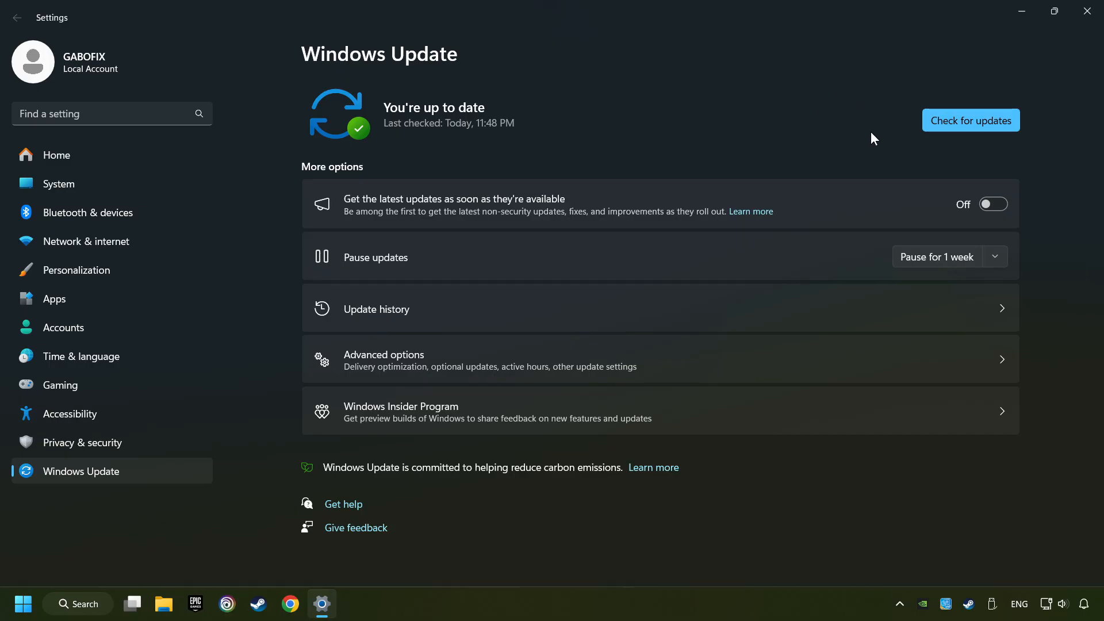
pyautogui.moveTo(1086, 12)
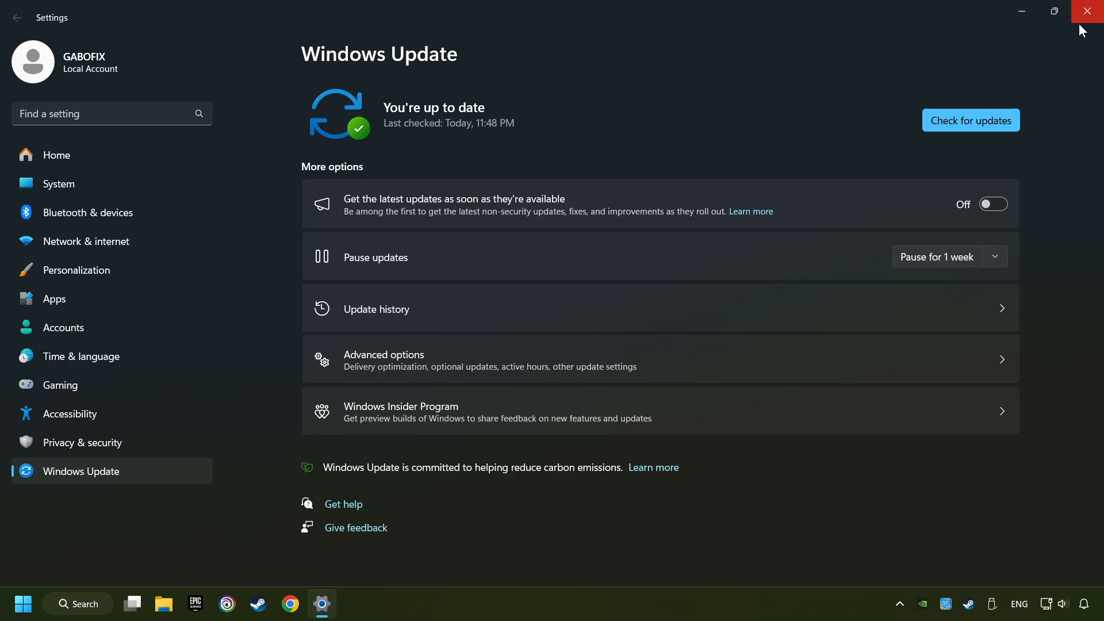
# Close Windows Update and open Task Manager's Startup apps list from the taskbar
pyautogui.click(1090, 10)
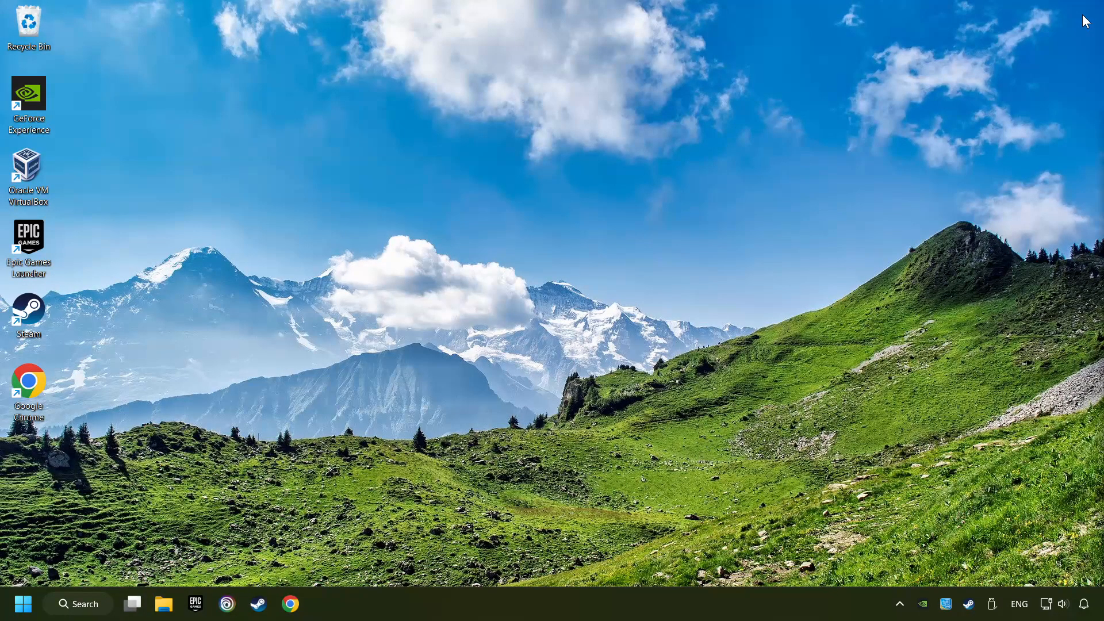
pyautogui.moveTo(542, 609)
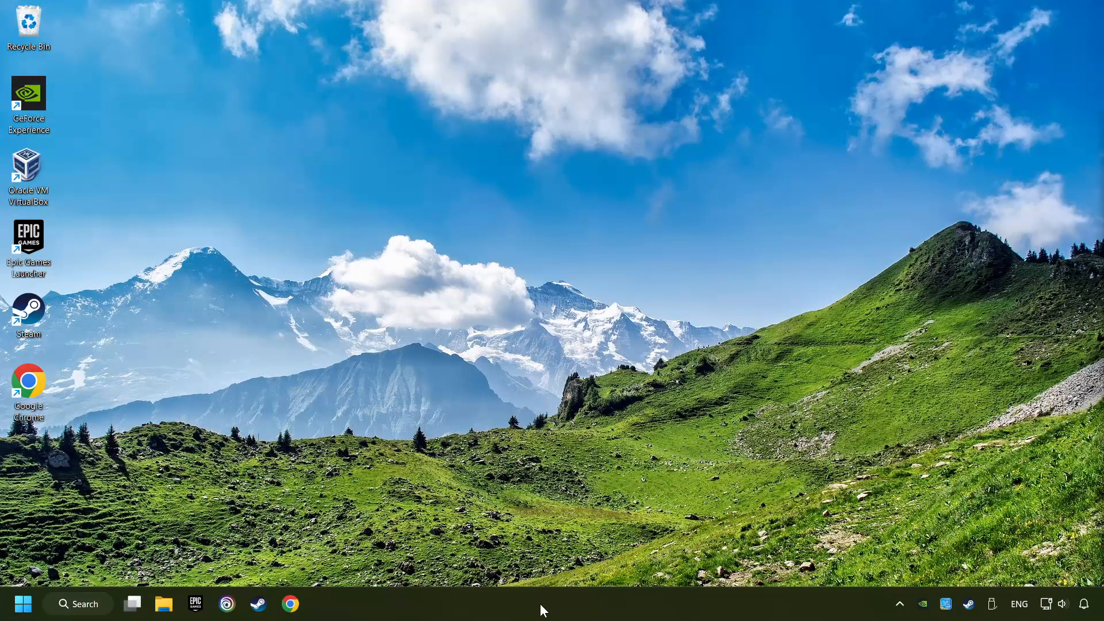
pyautogui.rightClick(542, 607)
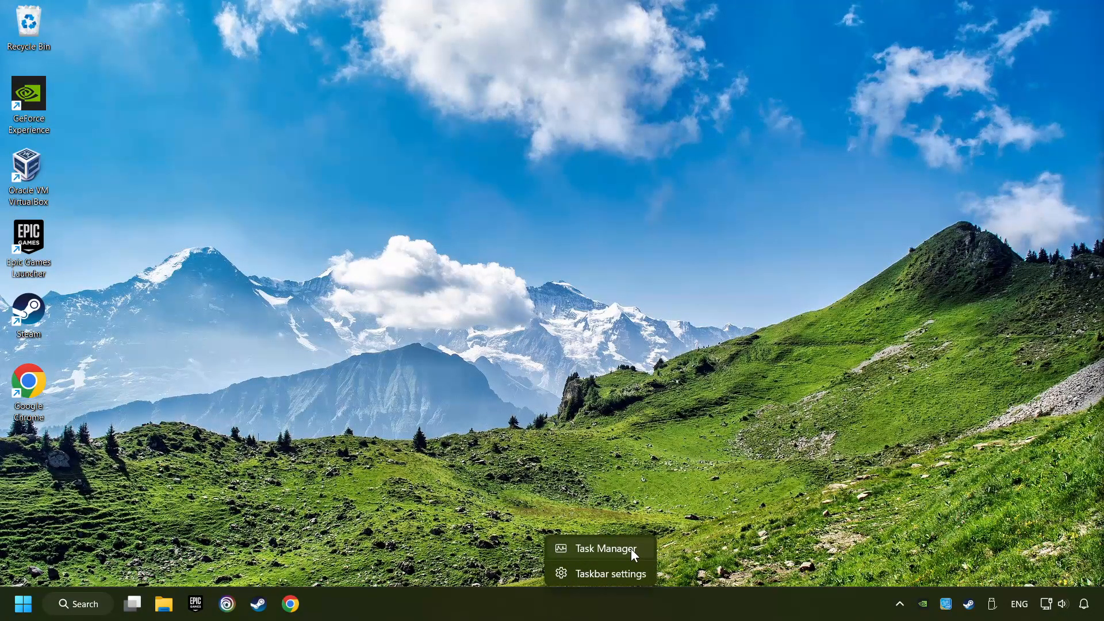
pyautogui.click(606, 548)
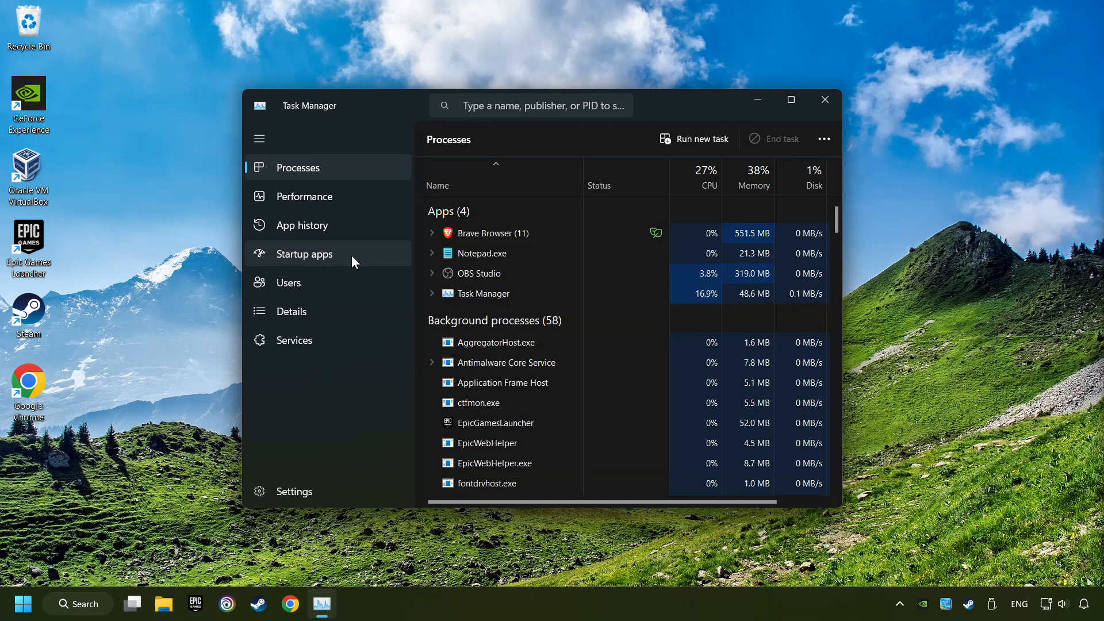
pyautogui.click(305, 254)
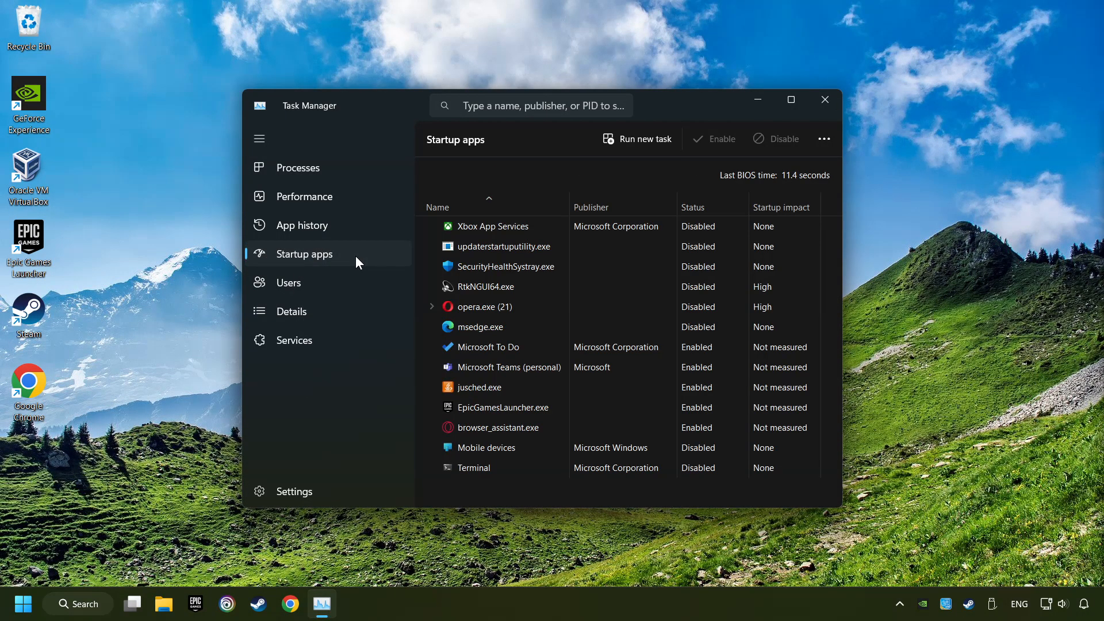
# Disable Microsoft To Do and Epic Games launcher at startup, then close Task Manager
pyautogui.click(488, 346)
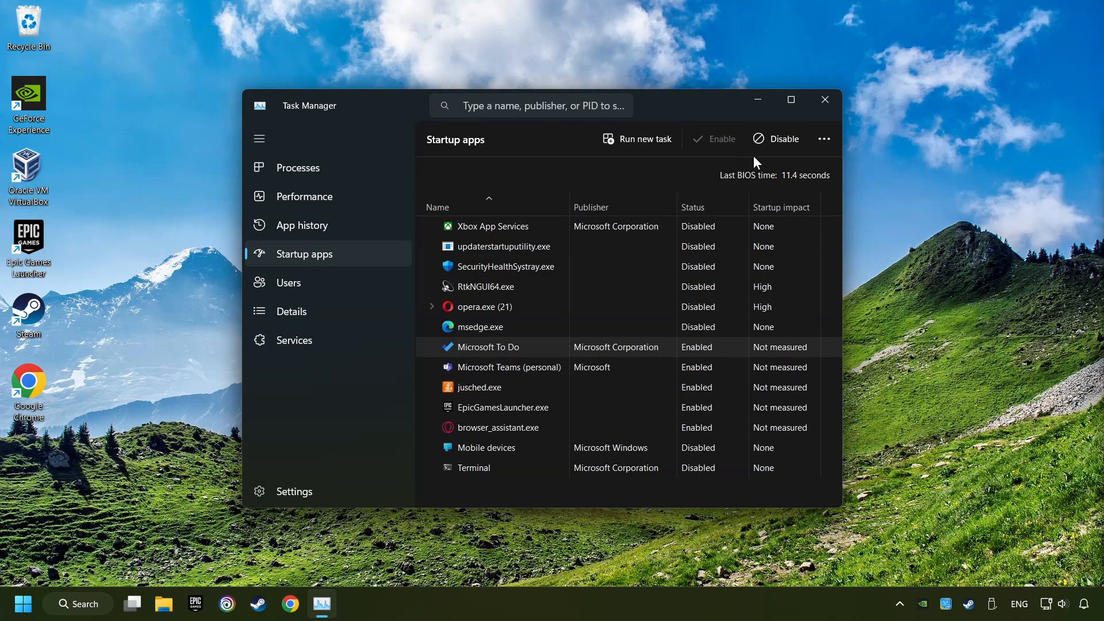
pyautogui.click(775, 138)
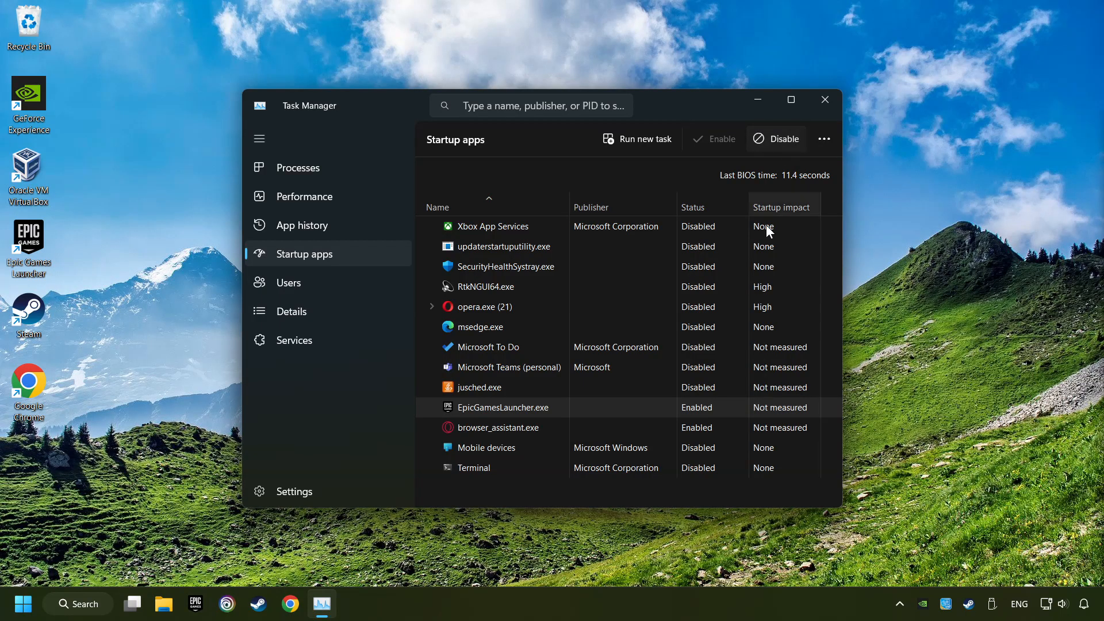
pyautogui.click(775, 138)
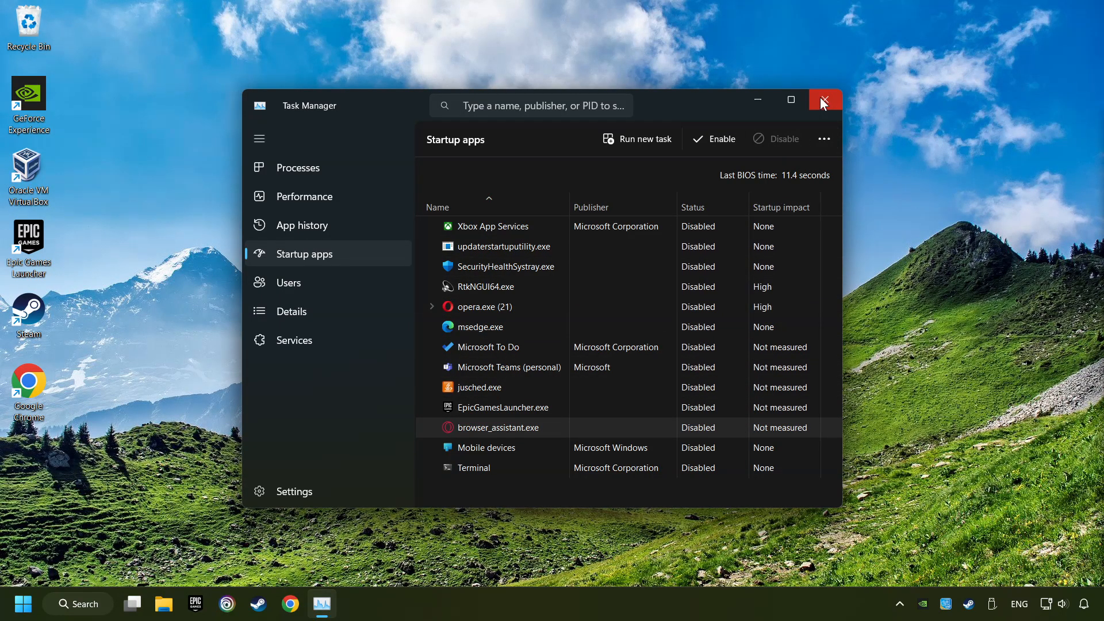
pyautogui.click(824, 99)
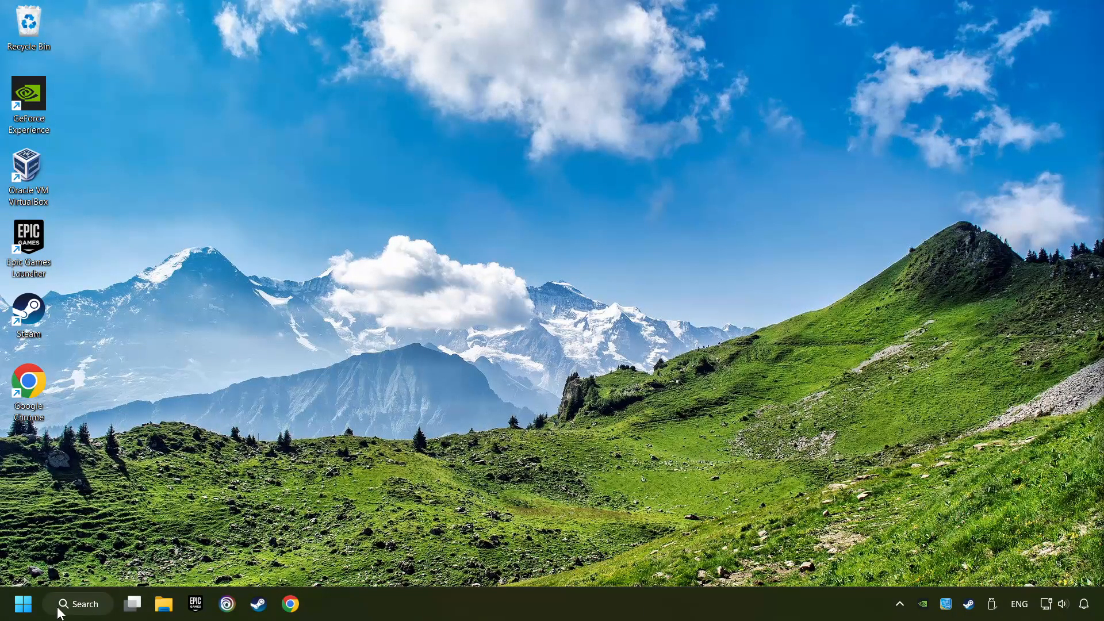
# Open 'Allow an app through Windows Firewall' via search and unlock the list with Change settings
pyautogui.click(77, 603)
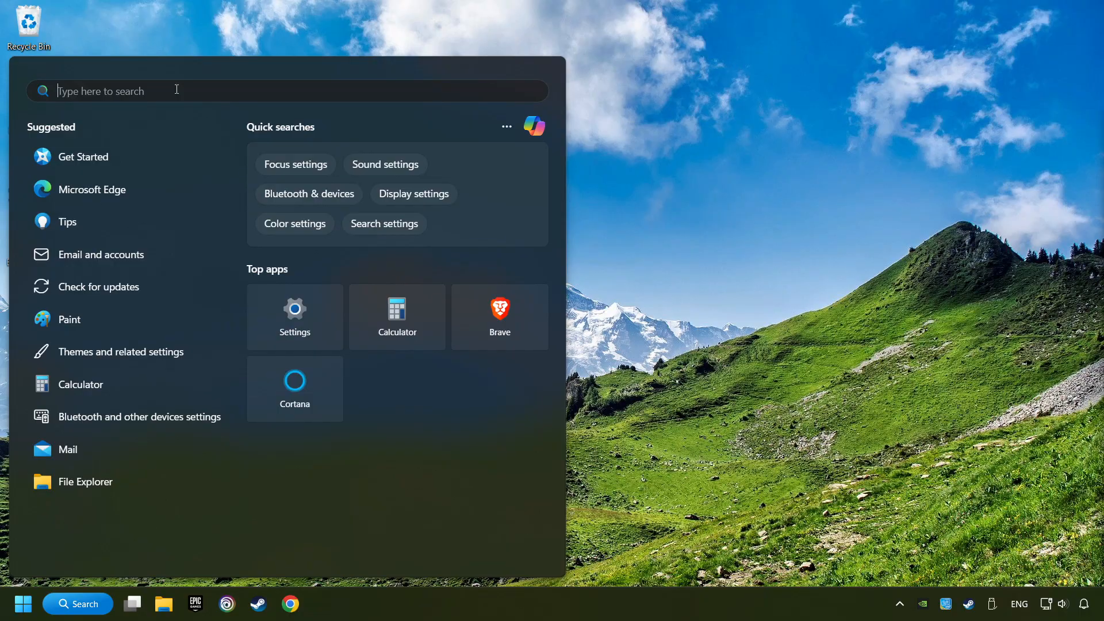
pyautogui.write('firewall')
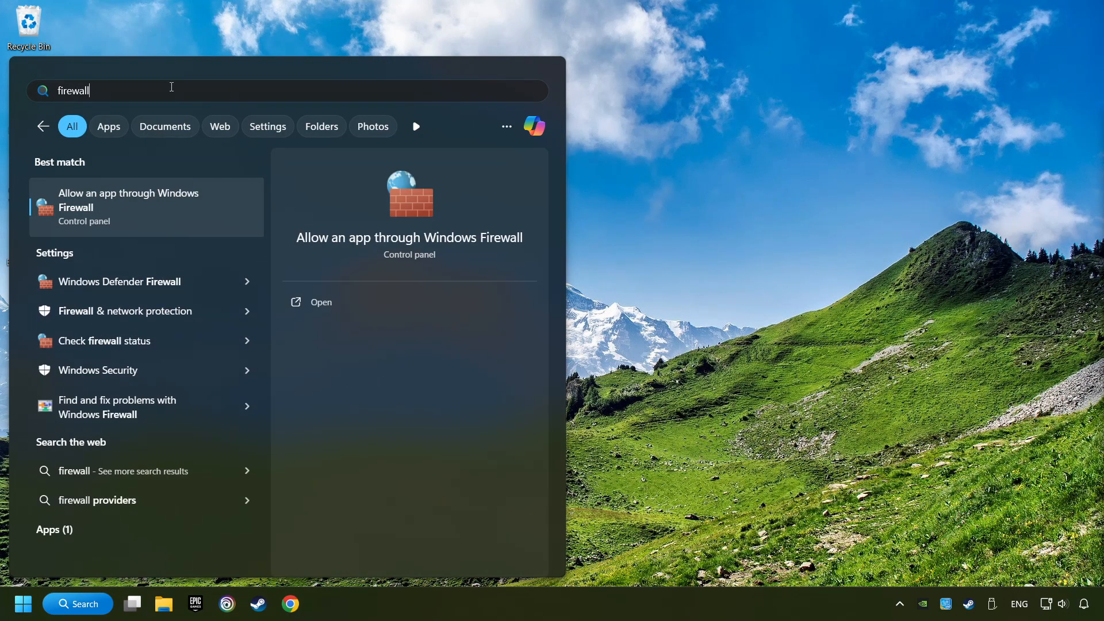
pyautogui.moveTo(127, 217)
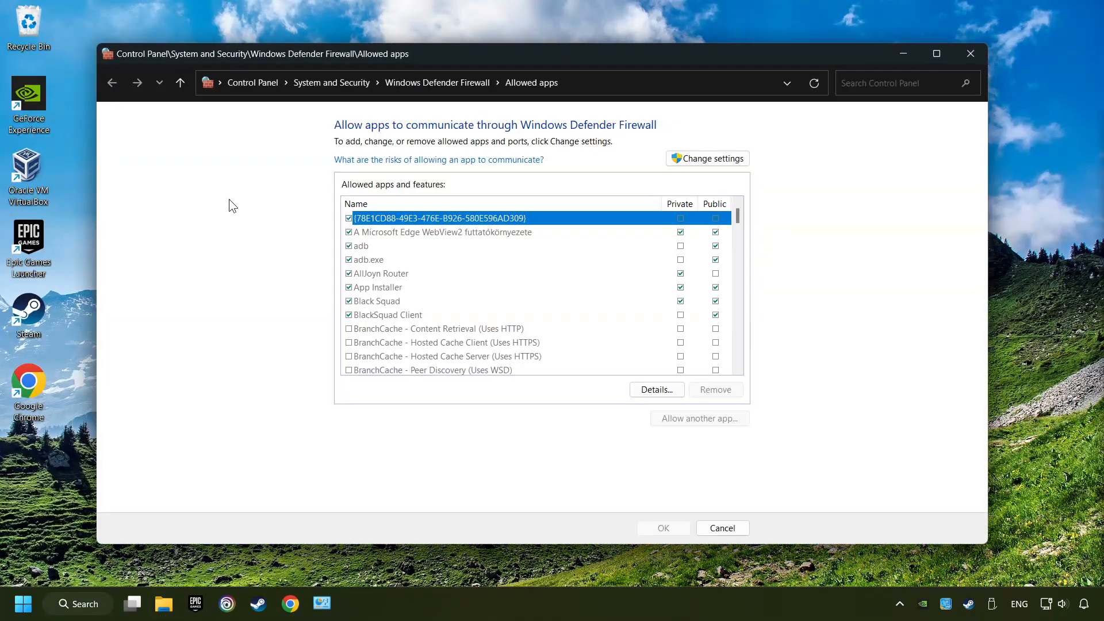
pyautogui.moveTo(706, 158)
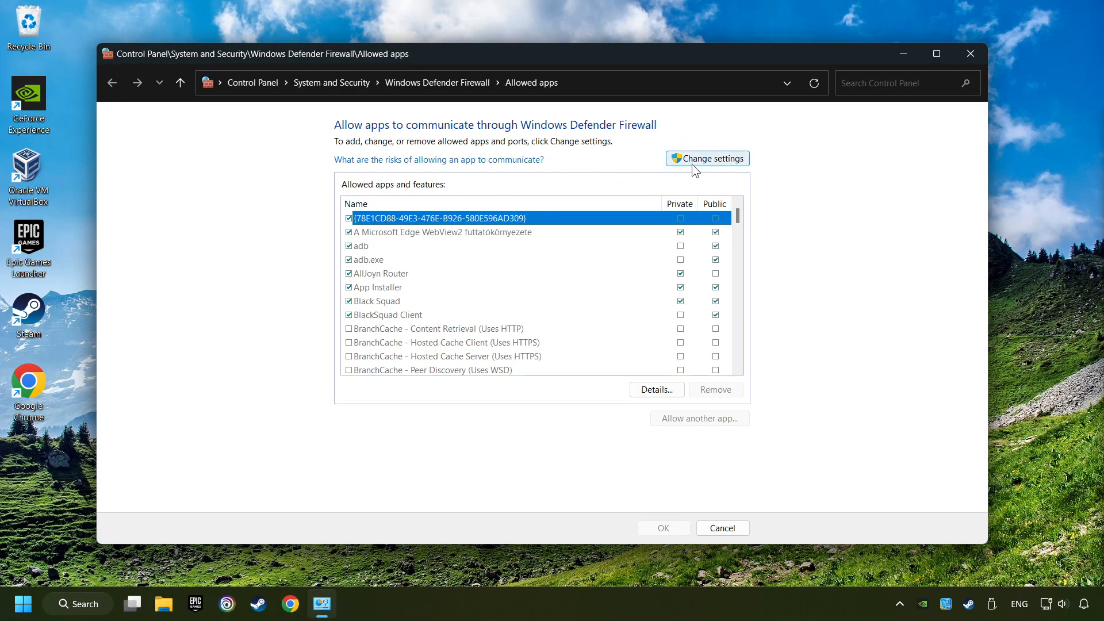
pyautogui.click(706, 157)
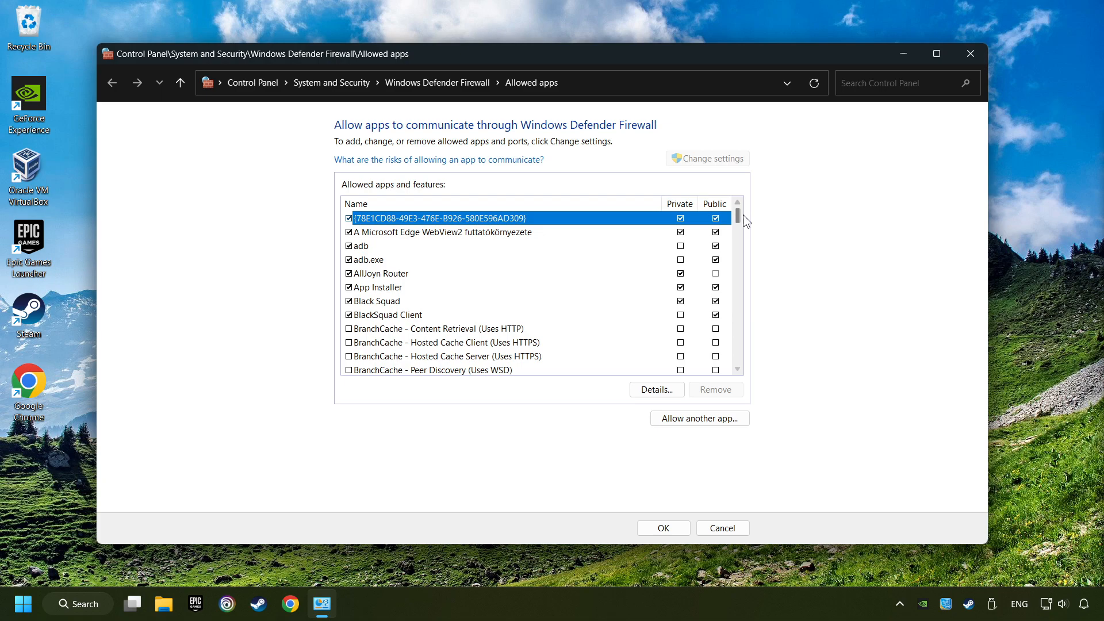
pyautogui.scroll(-3)
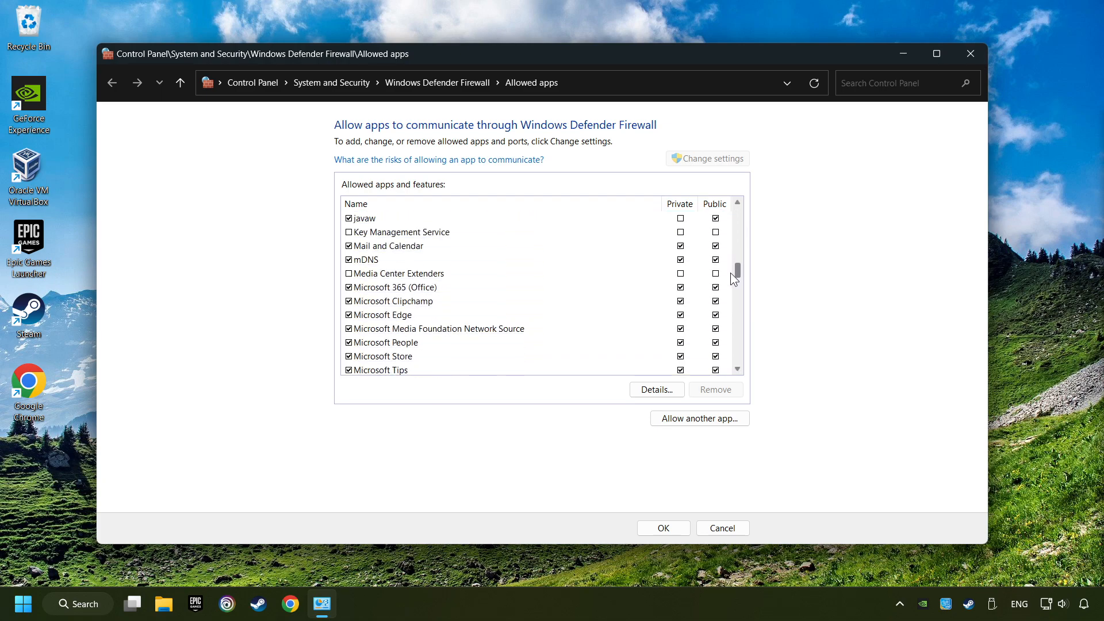
pyautogui.scroll(3)
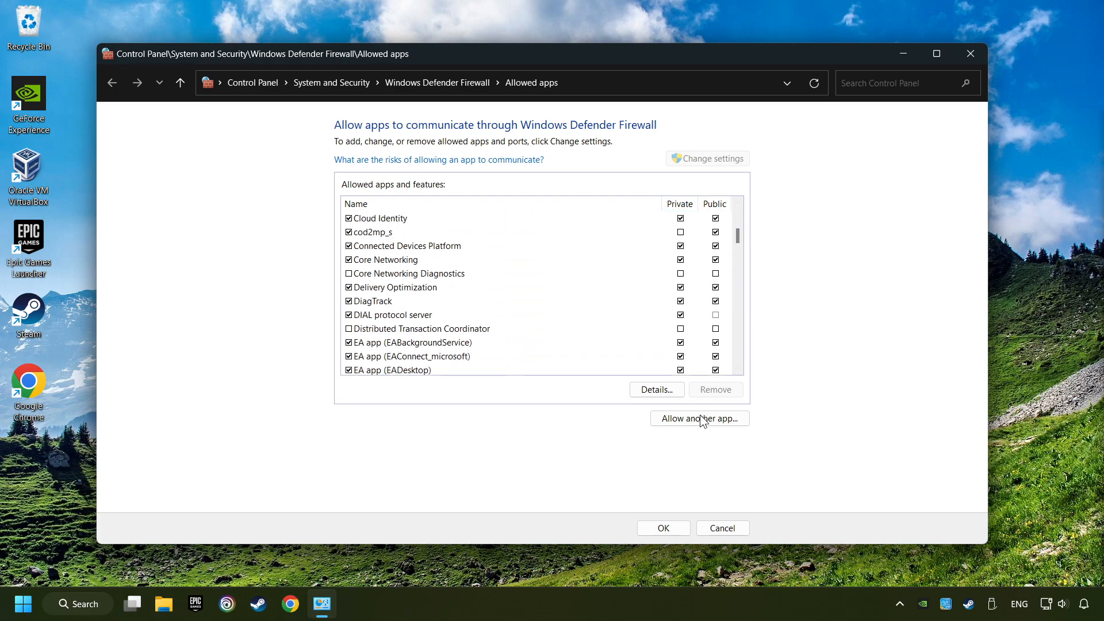
pyautogui.moveTo(698, 418)
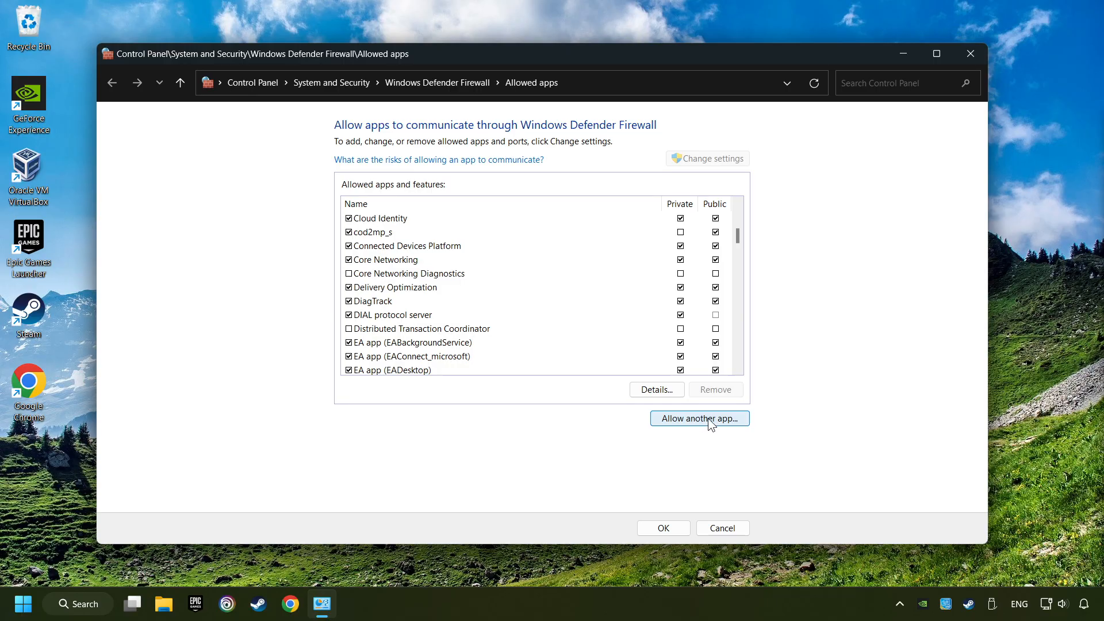
pyautogui.scroll(-3)
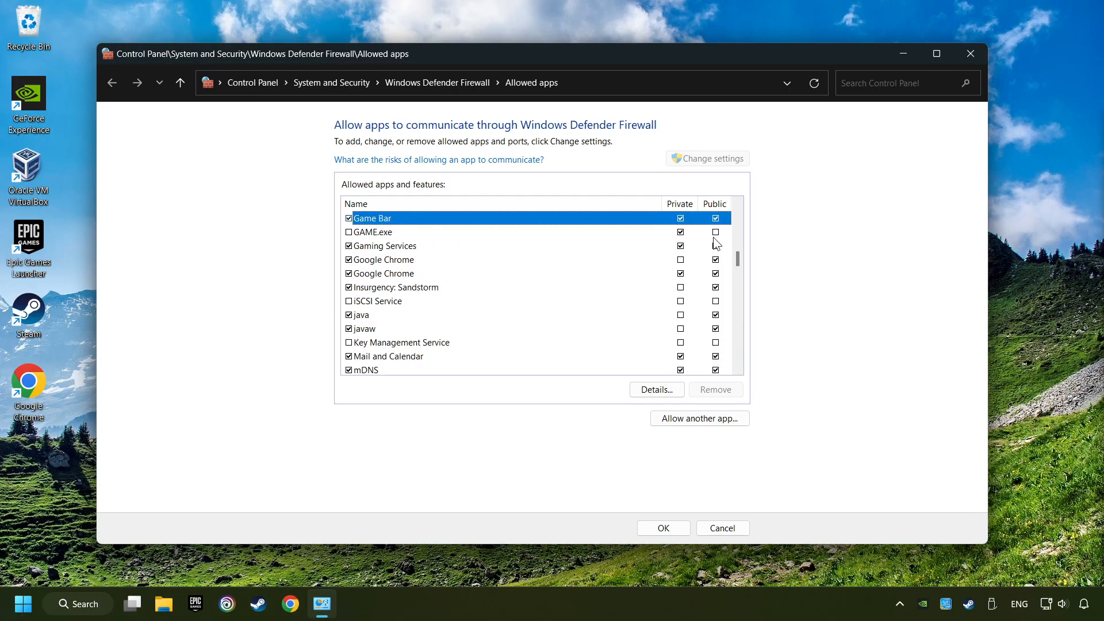
# Allow GAME.exe on private and public networks and save with OK
pyautogui.click(375, 232)
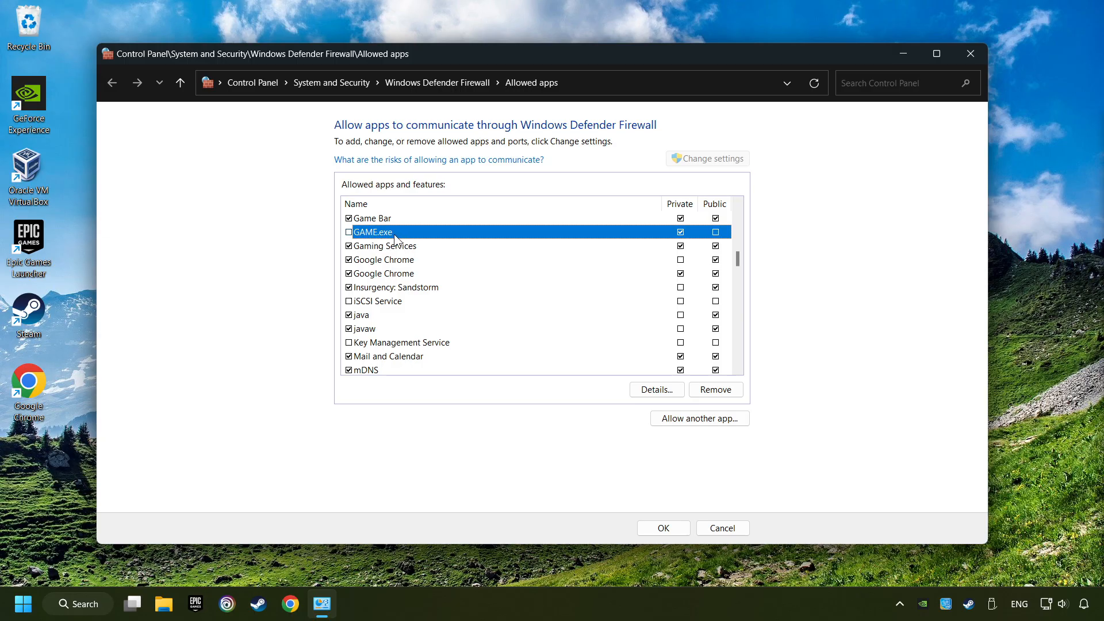
pyautogui.click(348, 231)
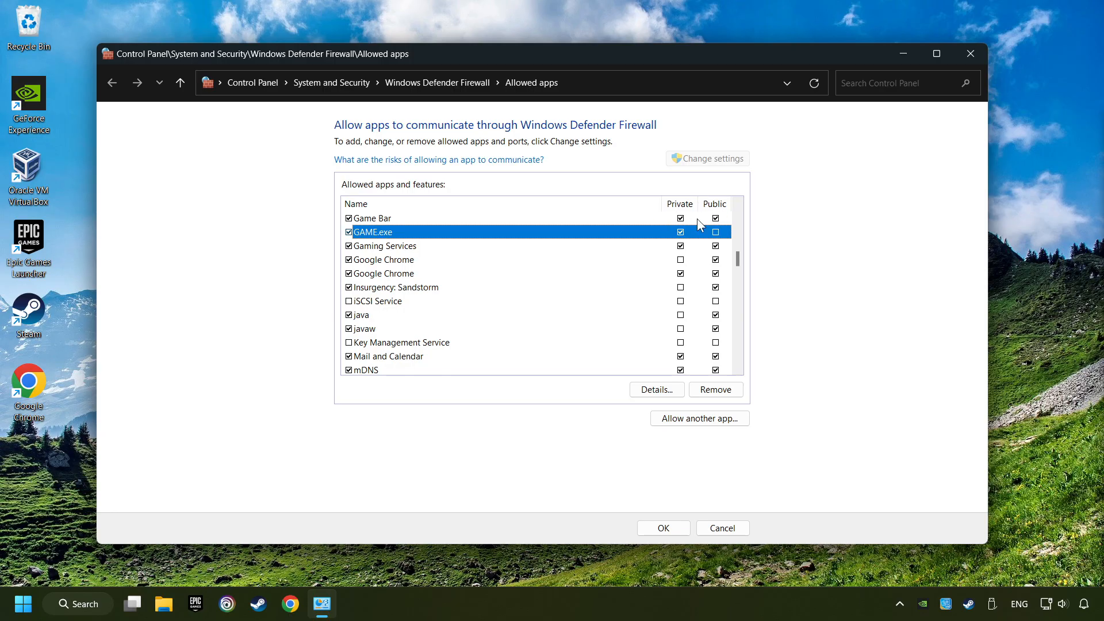
pyautogui.click(715, 232)
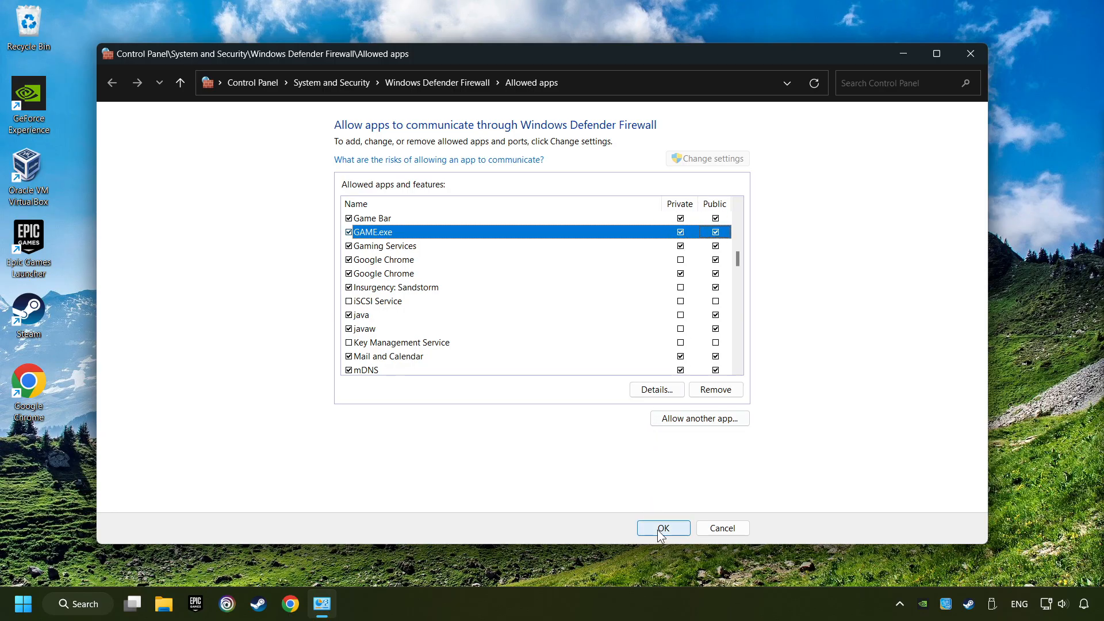
pyautogui.click(662, 528)
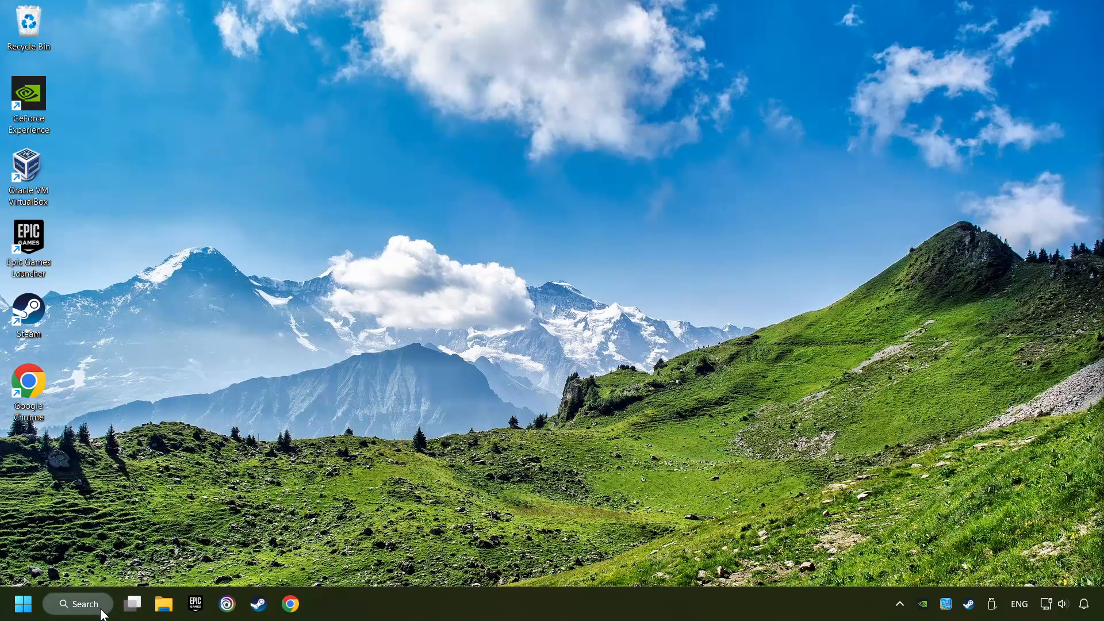
# Start sfc /scannow in an administrator Command Prompt, then get the window out of view
pyautogui.click(77, 603)
pyautogui.write('cmd')
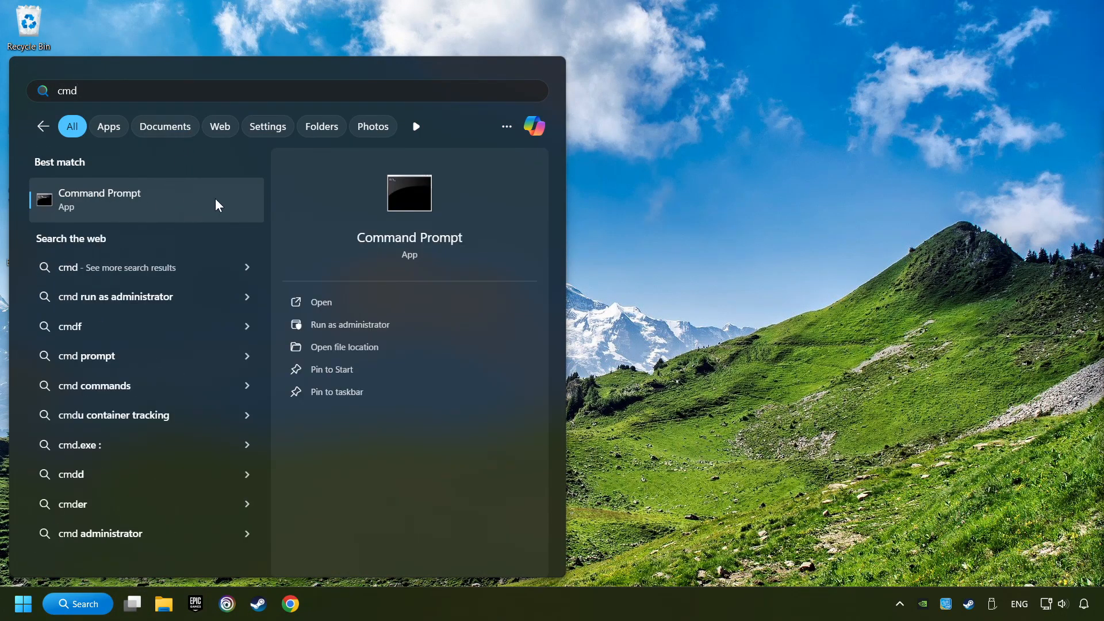
pyautogui.rightClick(141, 200)
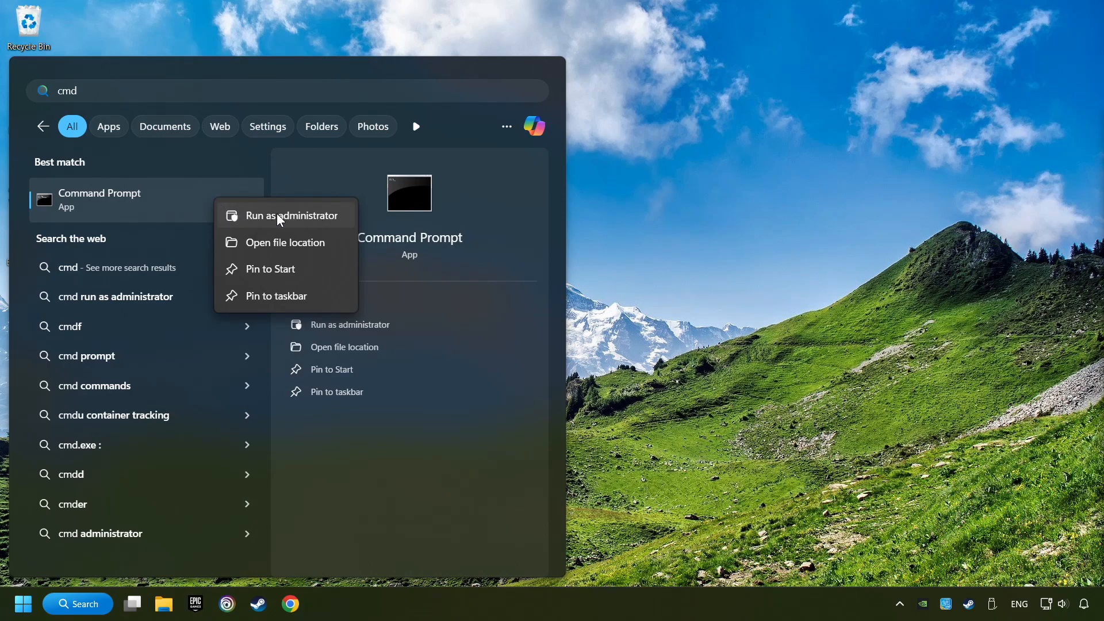
pyautogui.click(291, 214)
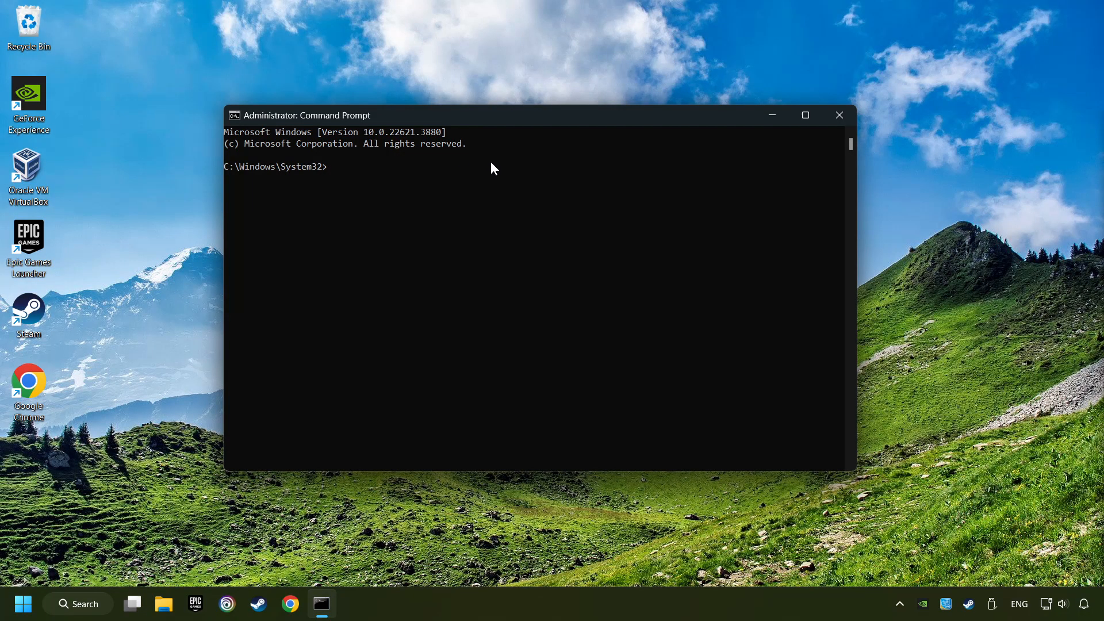
pyautogui.write('sfc /')
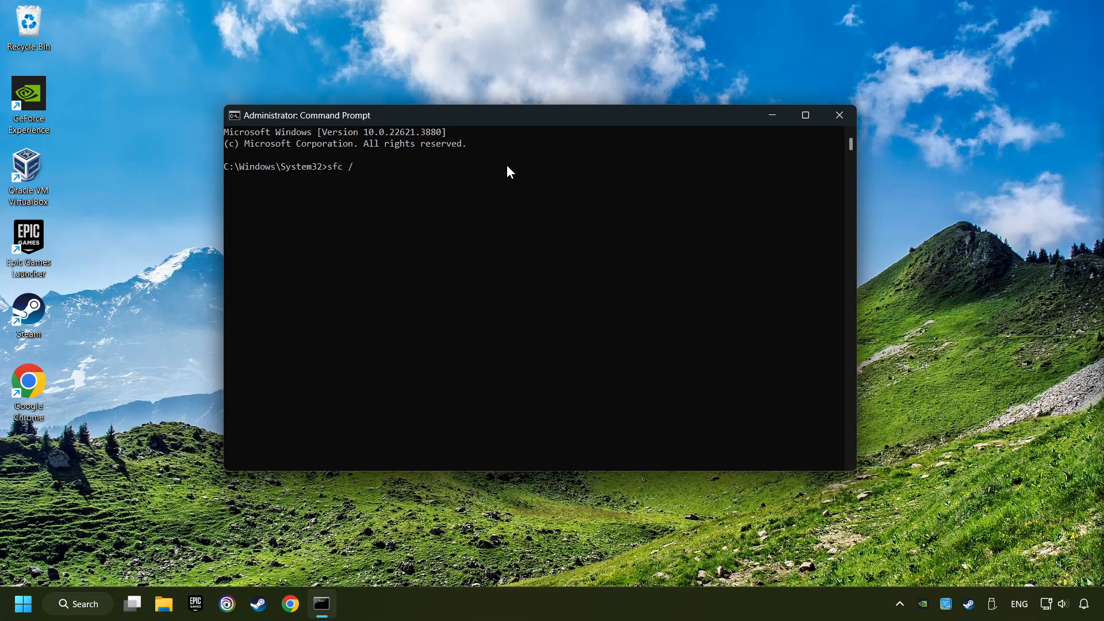
pyautogui.write('scannow')
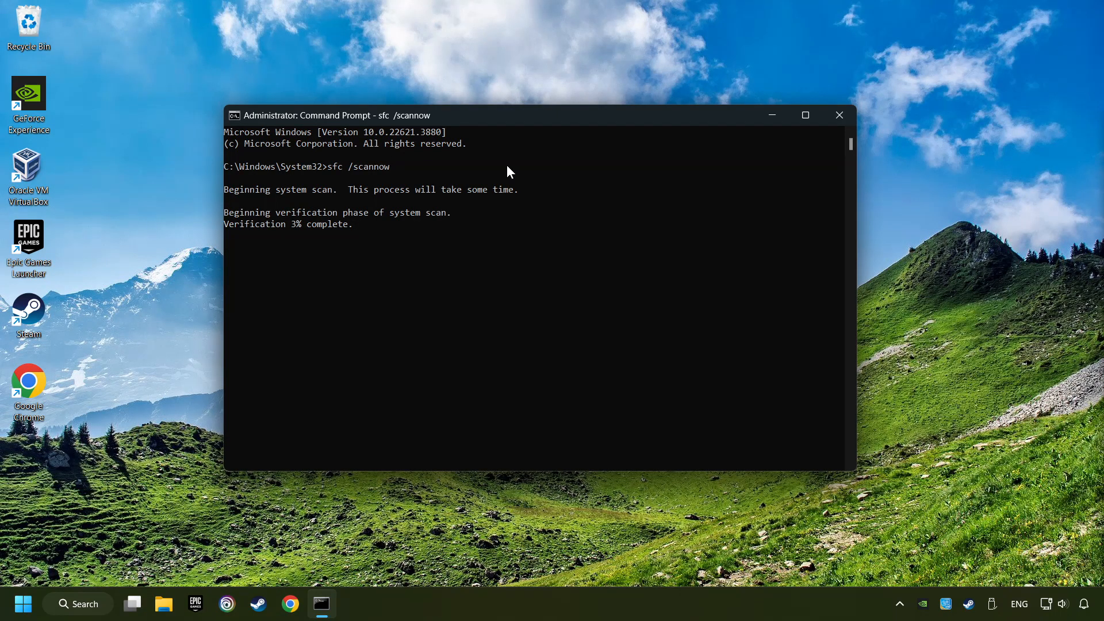
pyautogui.click(838, 115)
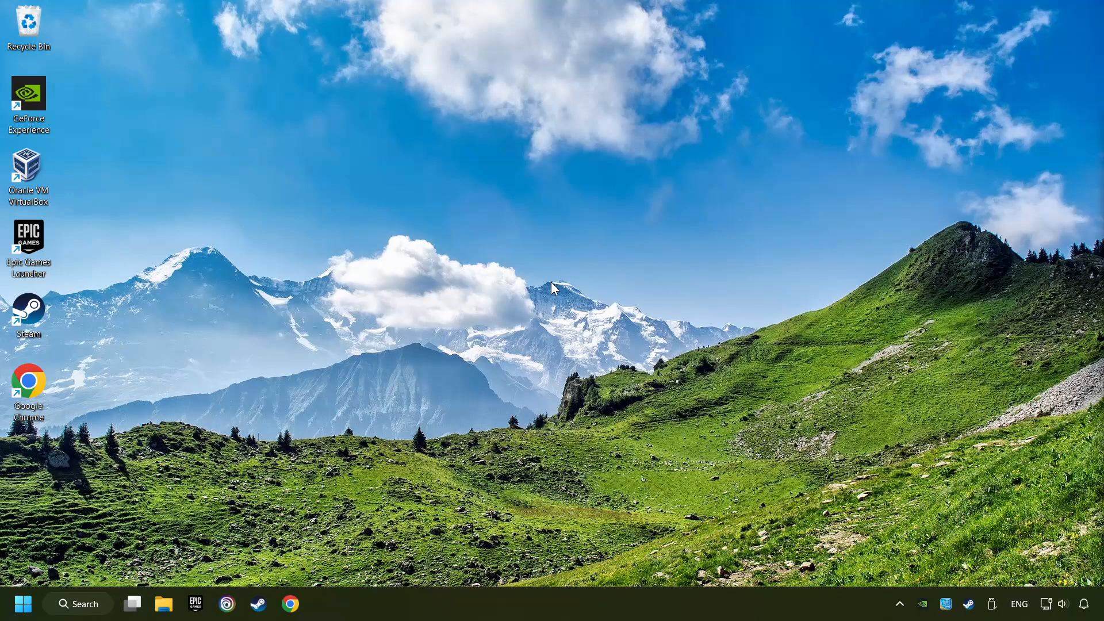
pyautogui.moveTo(50, 605)
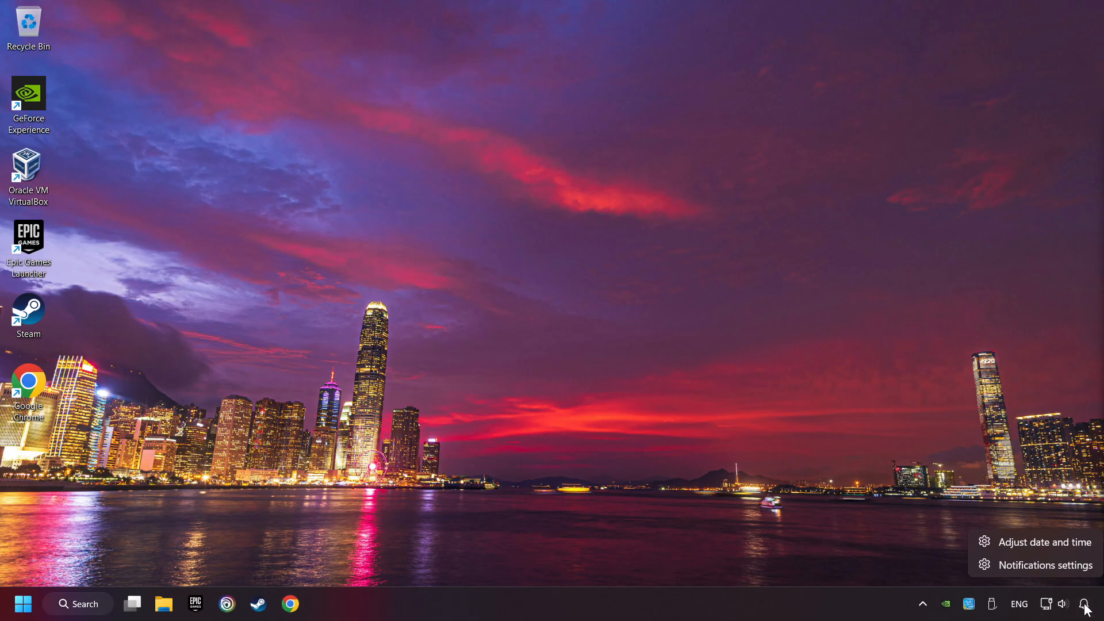
pyautogui.moveTo(1041, 542)
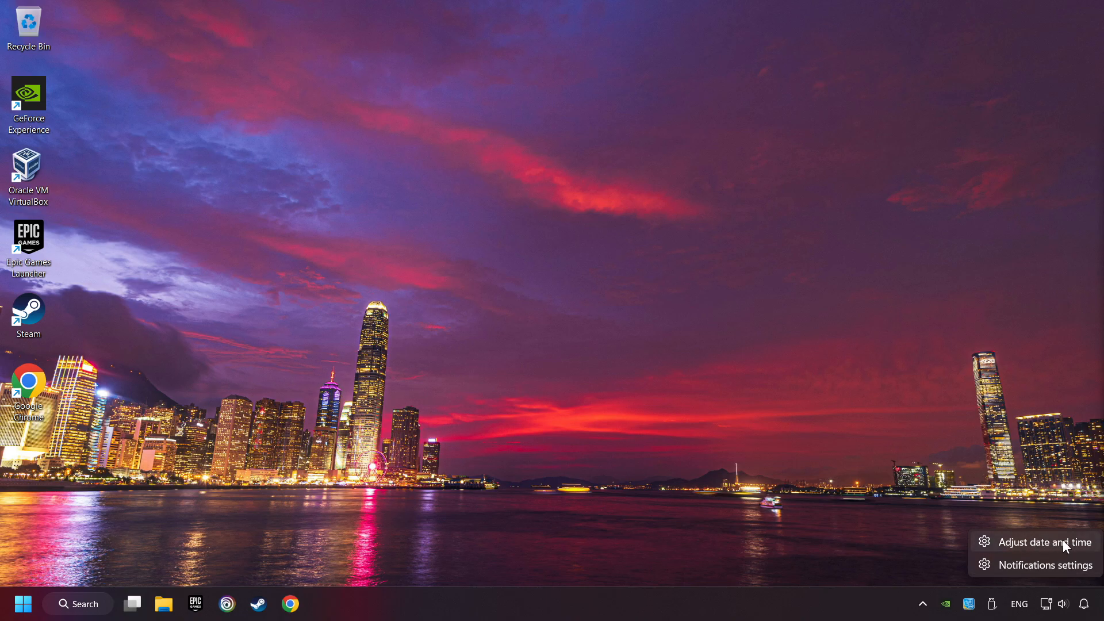
# Turn on automatic time zone and automatic time, sync the clock now, and close Settings
pyautogui.click(1043, 542)
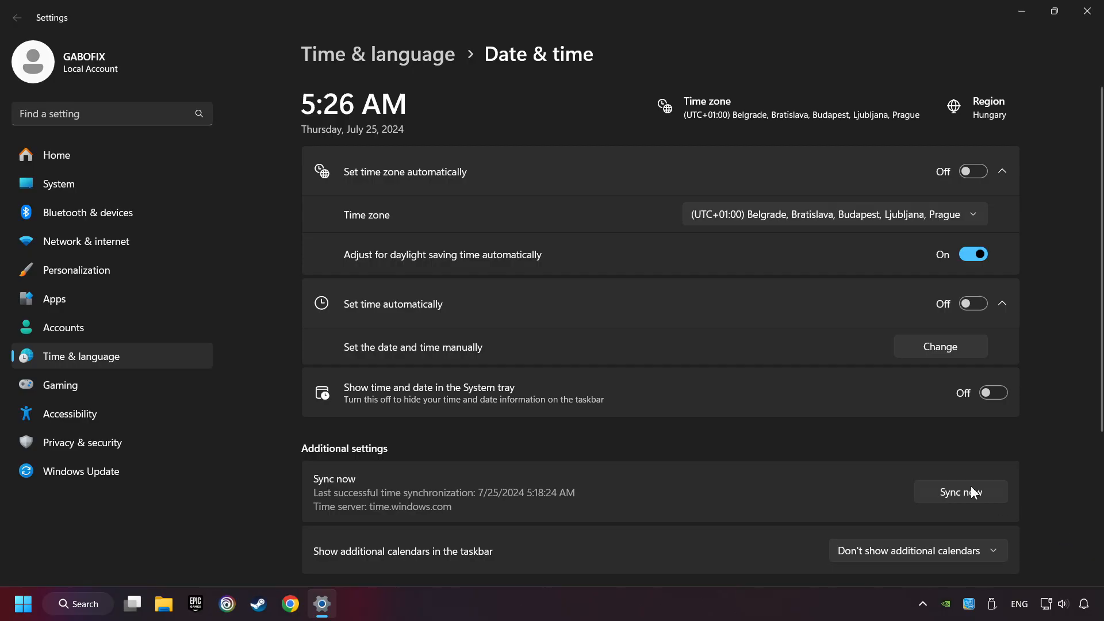
pyautogui.moveTo(972, 171)
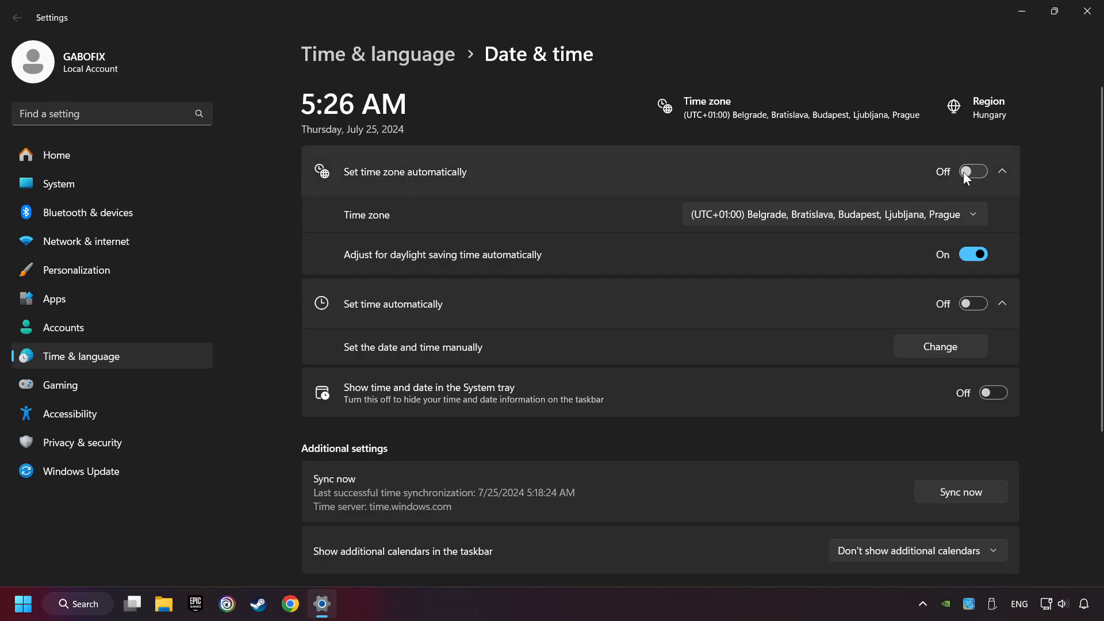
pyautogui.click(972, 171)
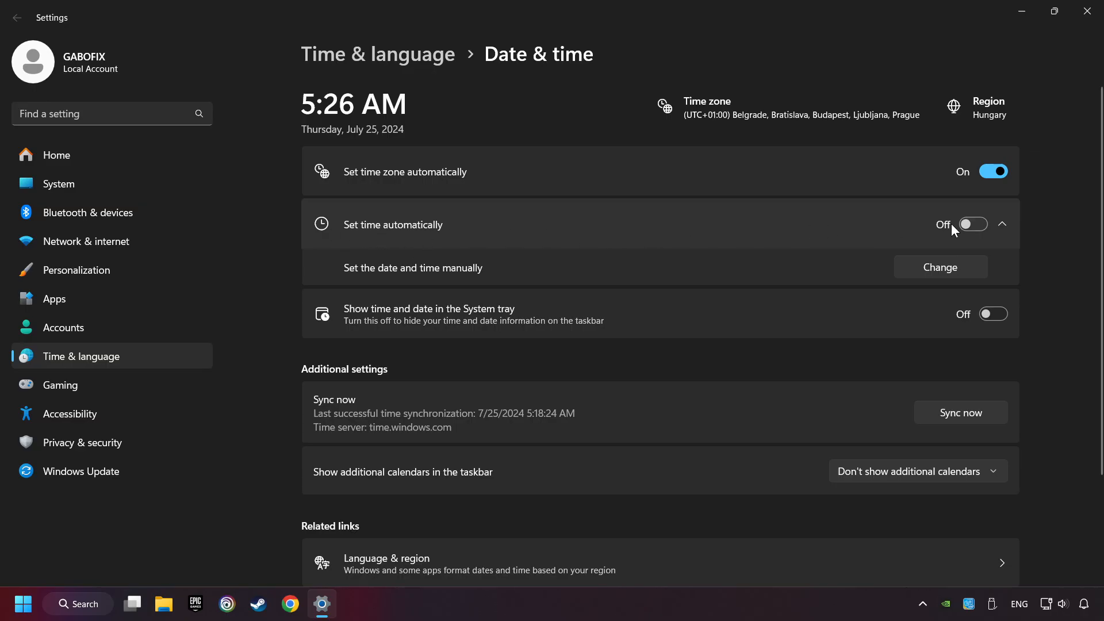
pyautogui.click(991, 224)
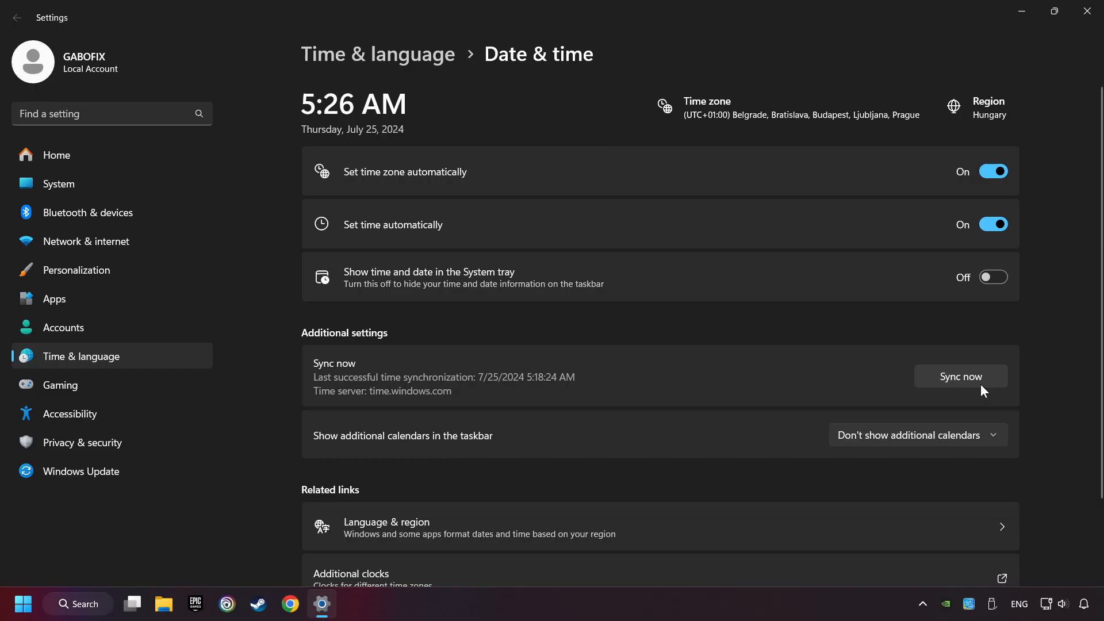
pyautogui.click(959, 376)
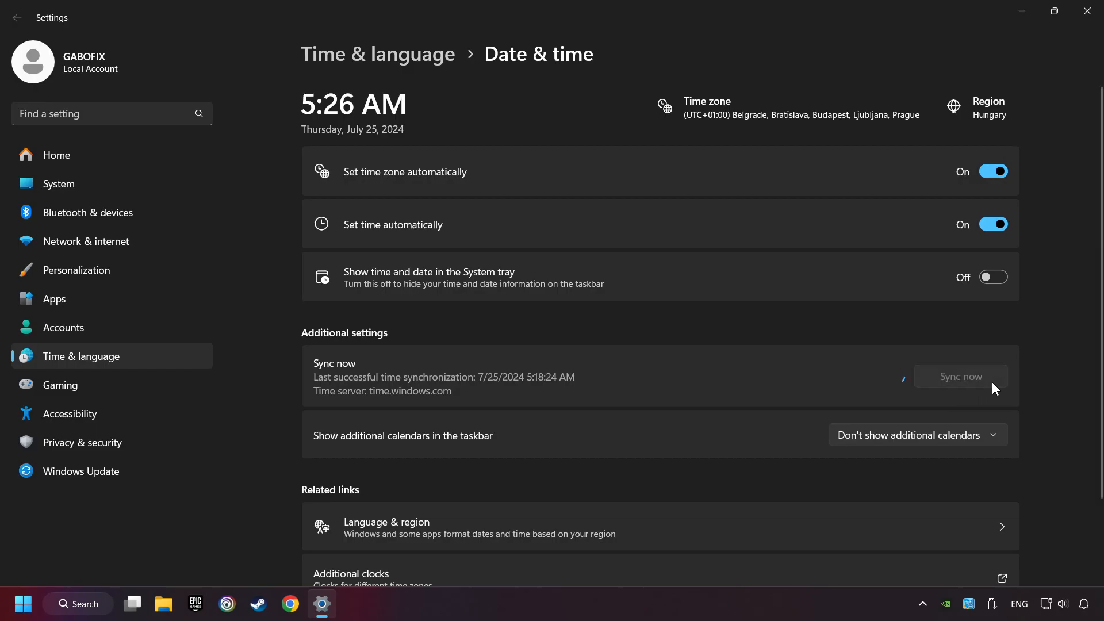
pyautogui.click(959, 376)
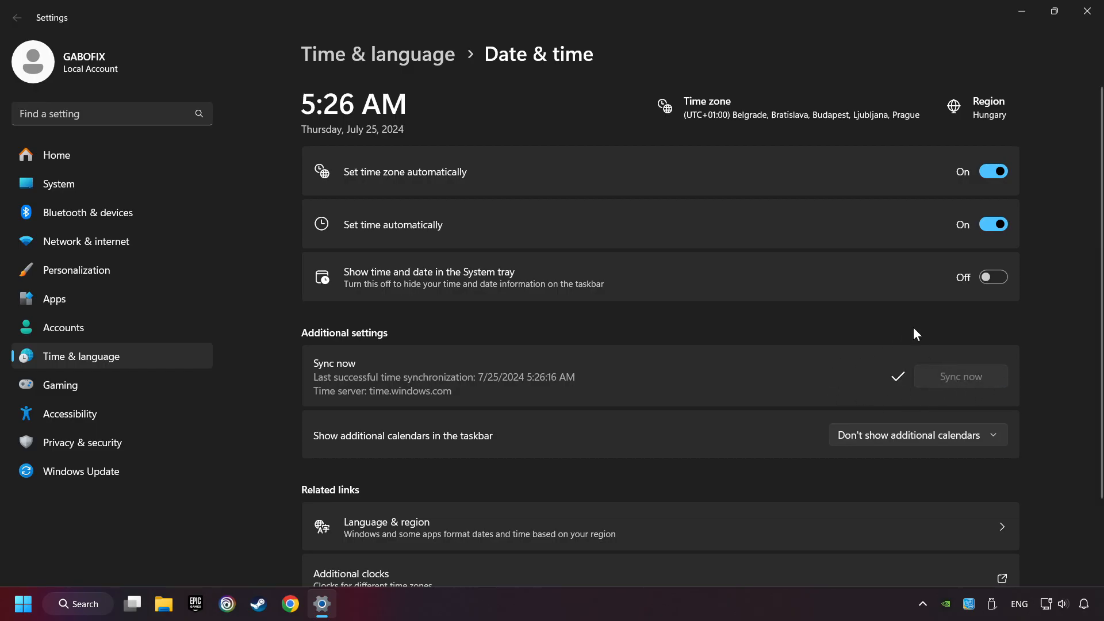
pyautogui.moveTo(1085, 12)
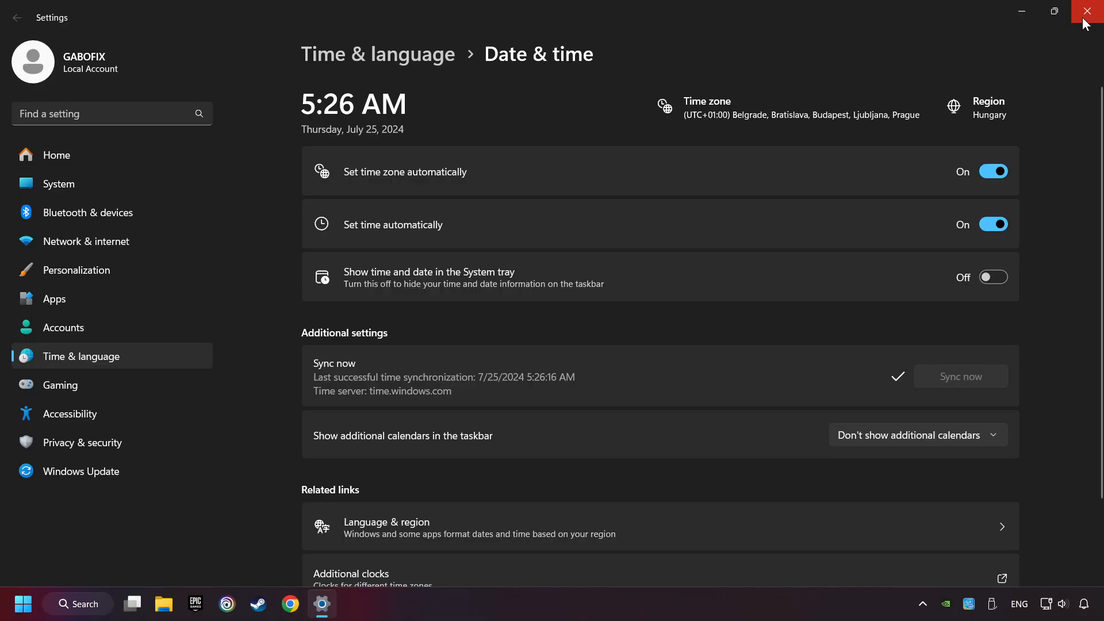
pyautogui.click(1090, 12)
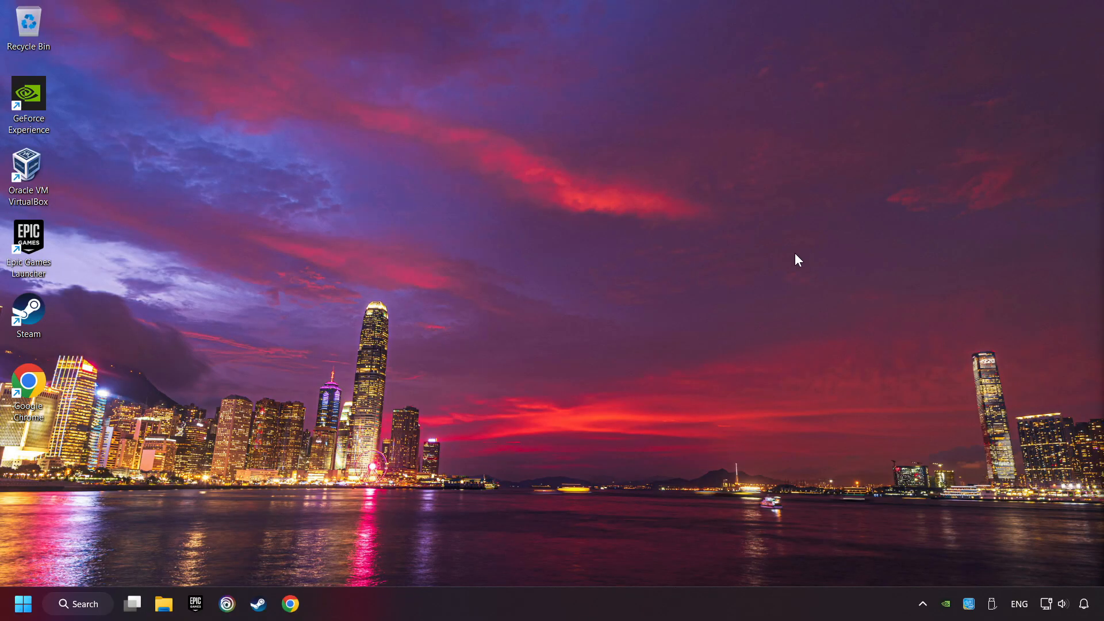
# Switch off 'Use a proxy server' in Network & internet Proxy settings and save
pyautogui.rightClick(1046, 604)
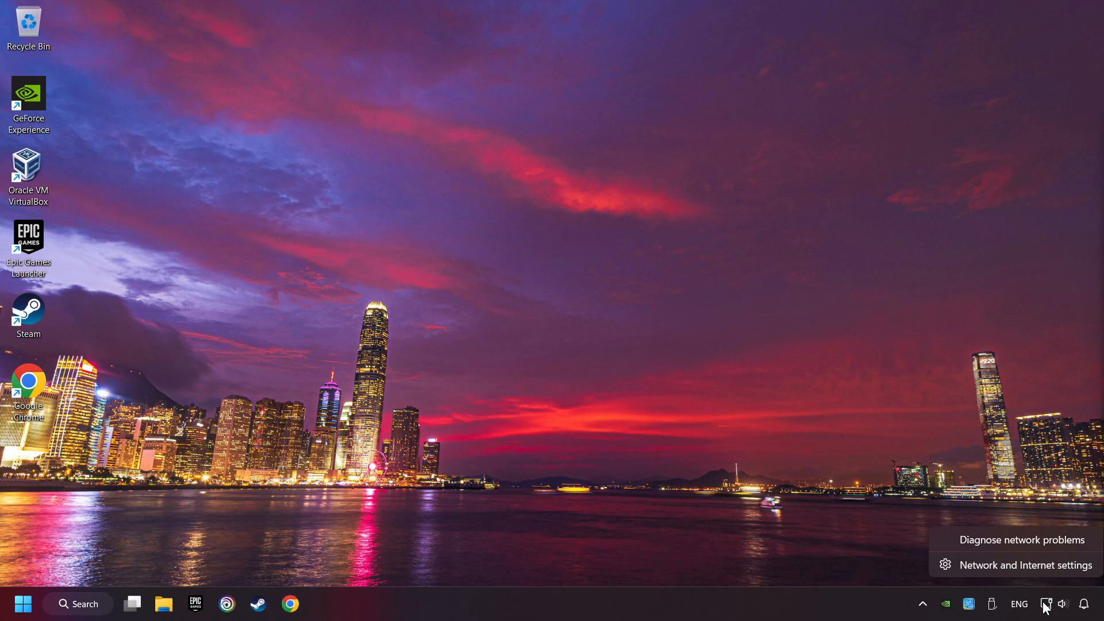
pyautogui.click(1028, 565)
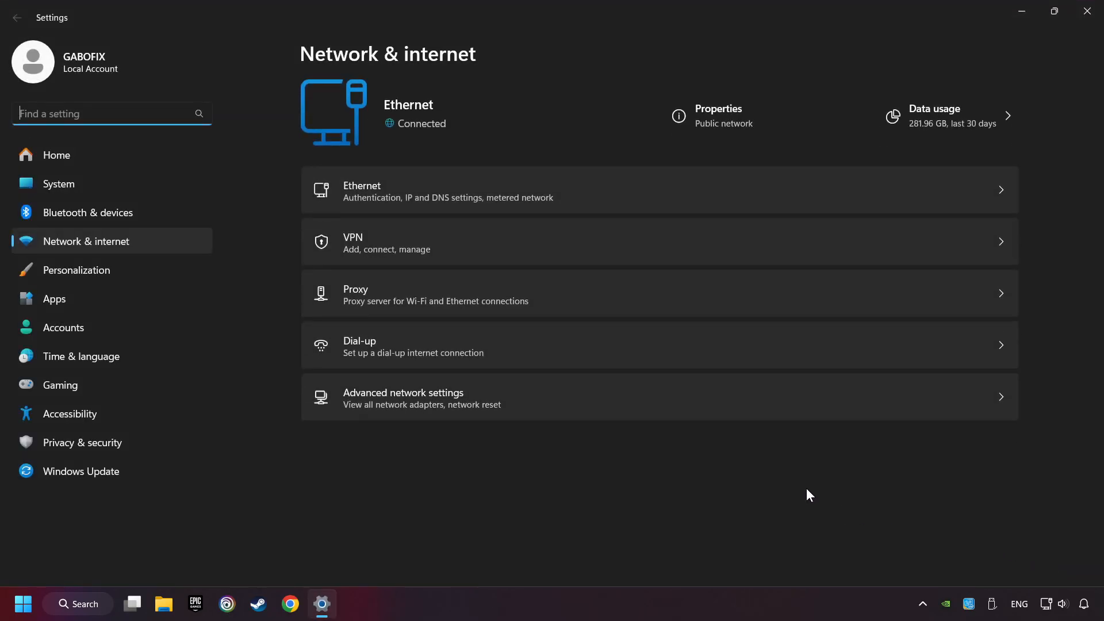
pyautogui.moveTo(580, 299)
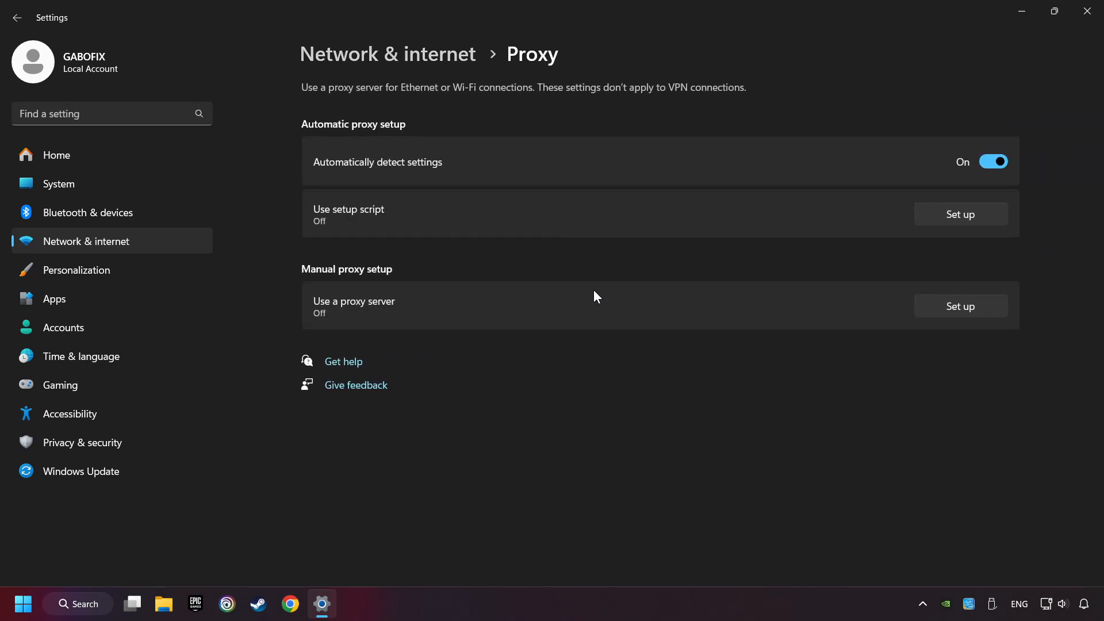
pyautogui.moveTo(960, 316)
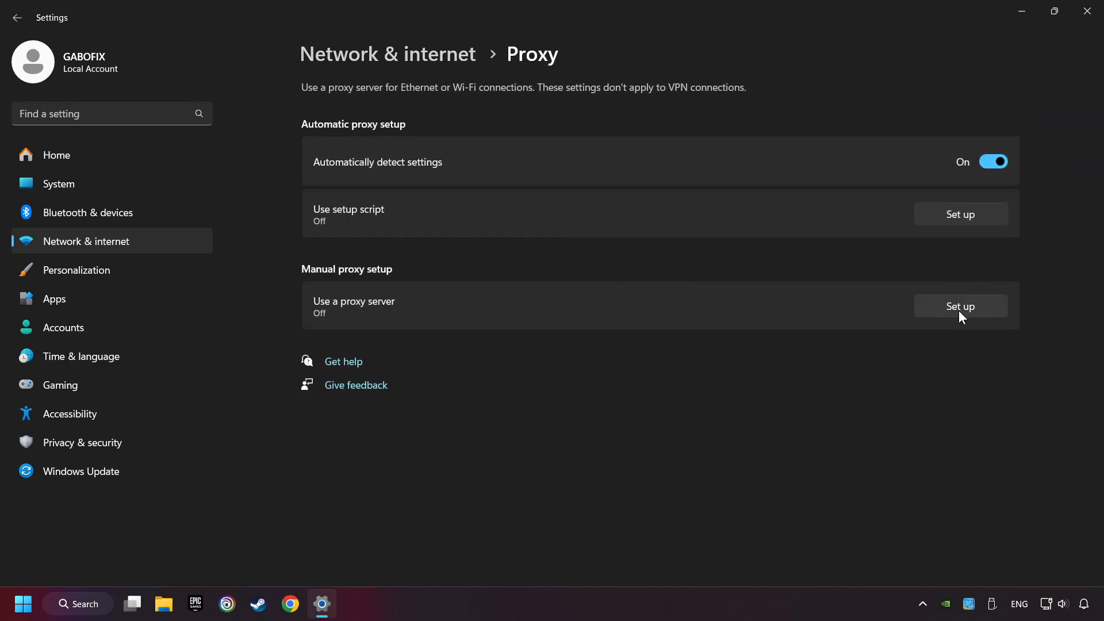
pyautogui.click(959, 305)
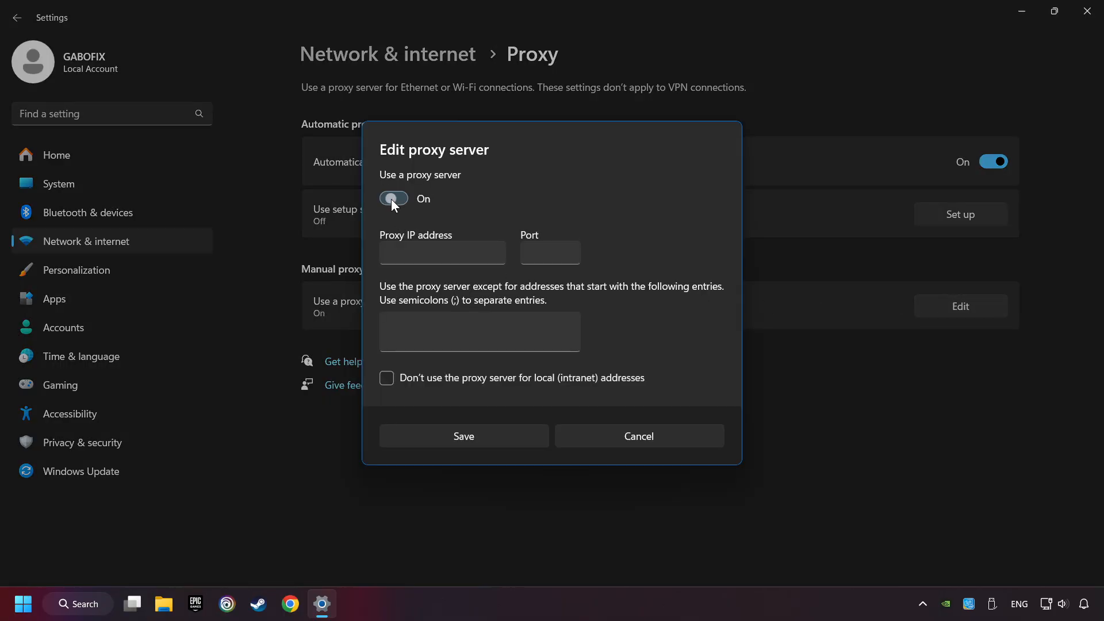
pyautogui.click(394, 198)
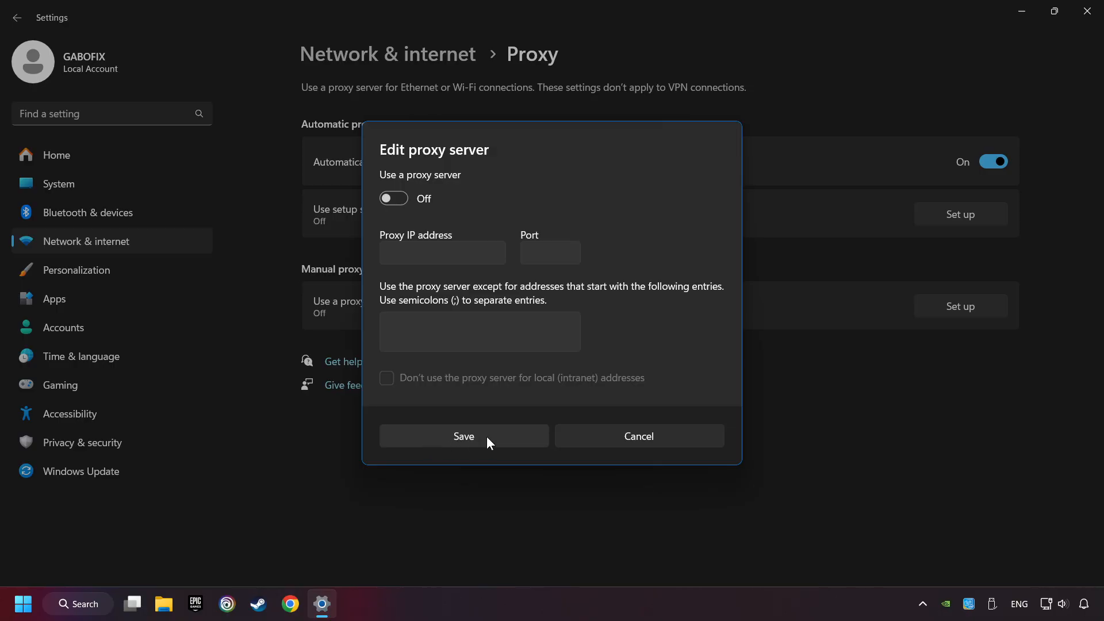
pyautogui.click(463, 436)
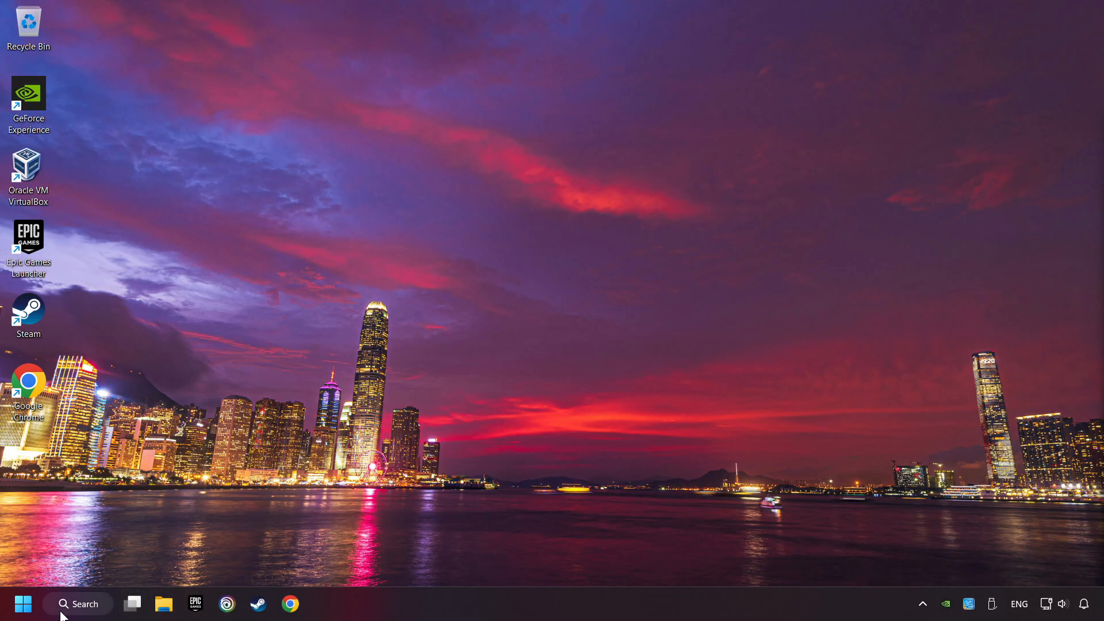
# Launch Command Prompt as administrator and select a command line in commands.txt
pyautogui.click(77, 603)
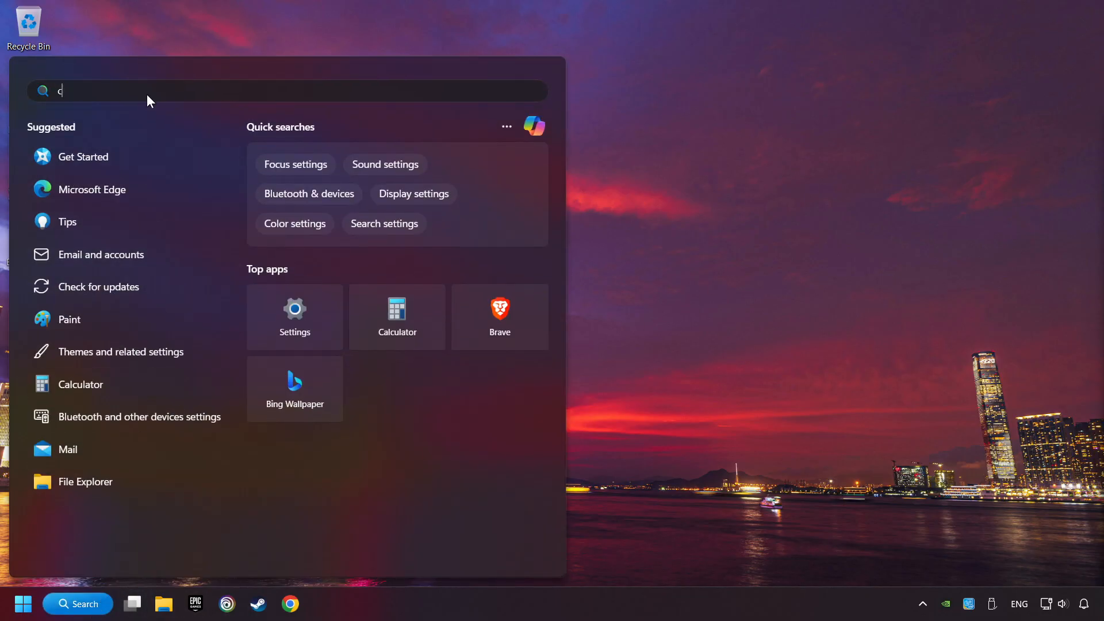
pyautogui.write('md')
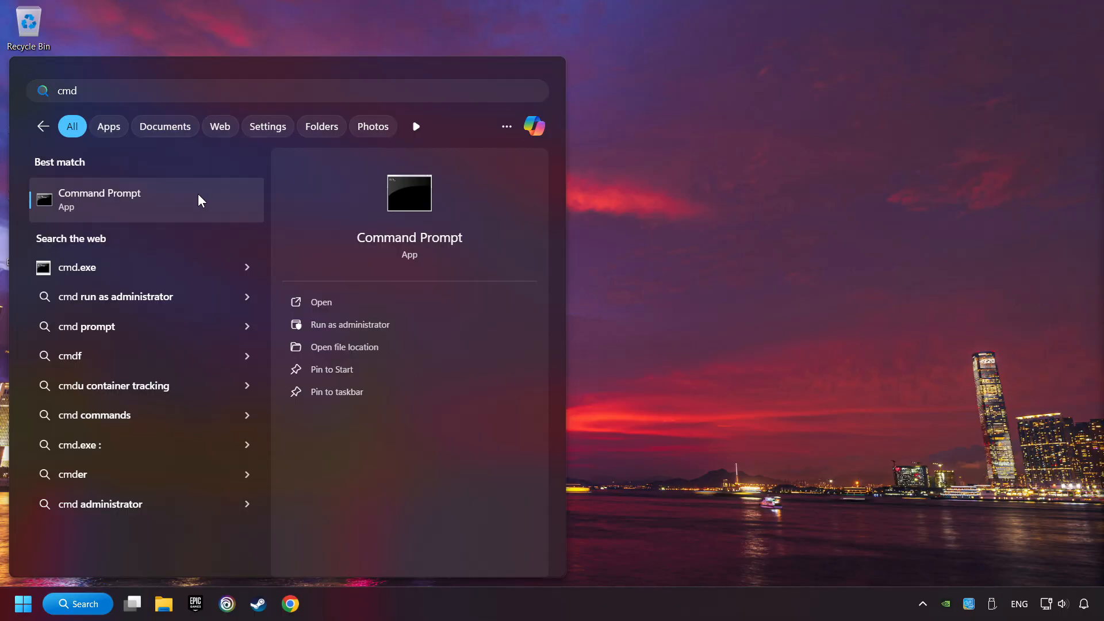
pyautogui.click(348, 324)
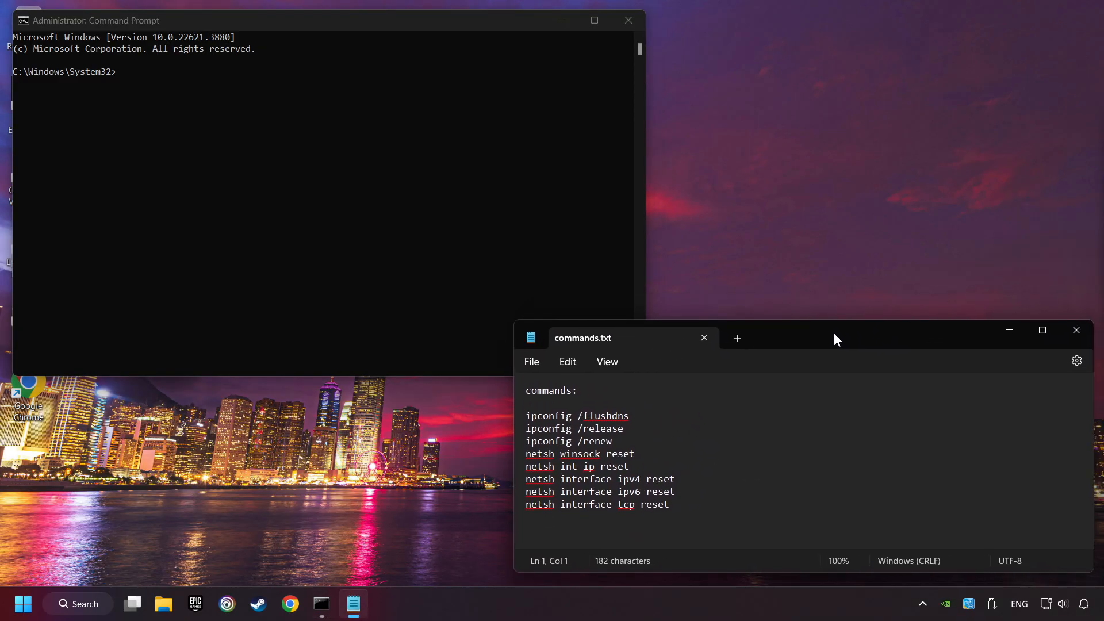
pyautogui.doubleClick(577, 423)
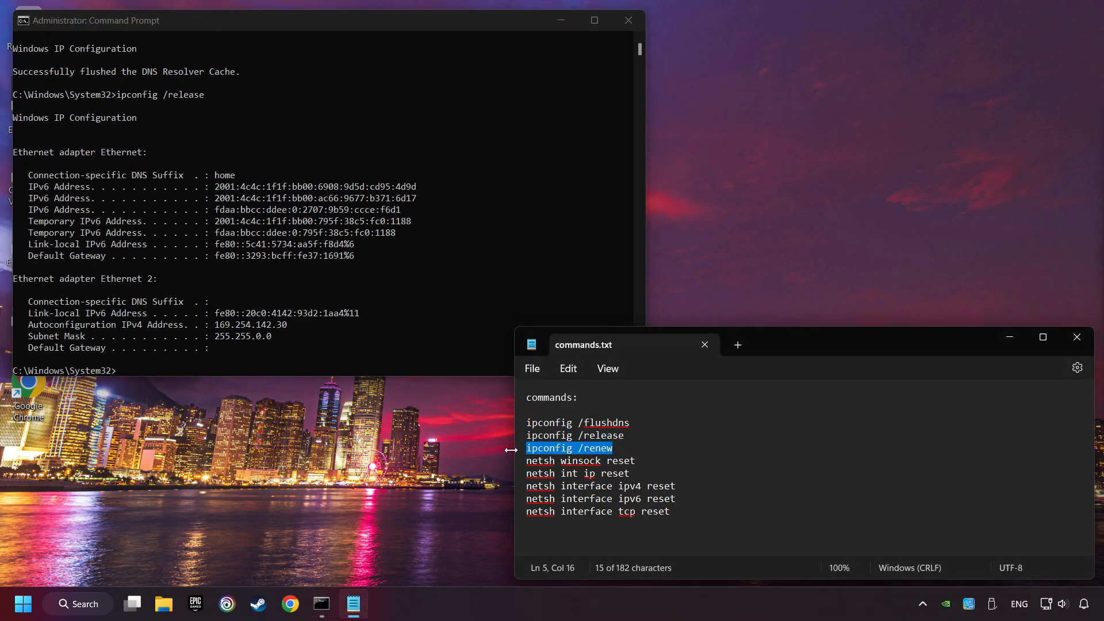
# Run ipconfig /renew, netsh winsock reset, netsh int ip reset and netsh interface tcp reset
pyautogui.write('ipconfig /renew')
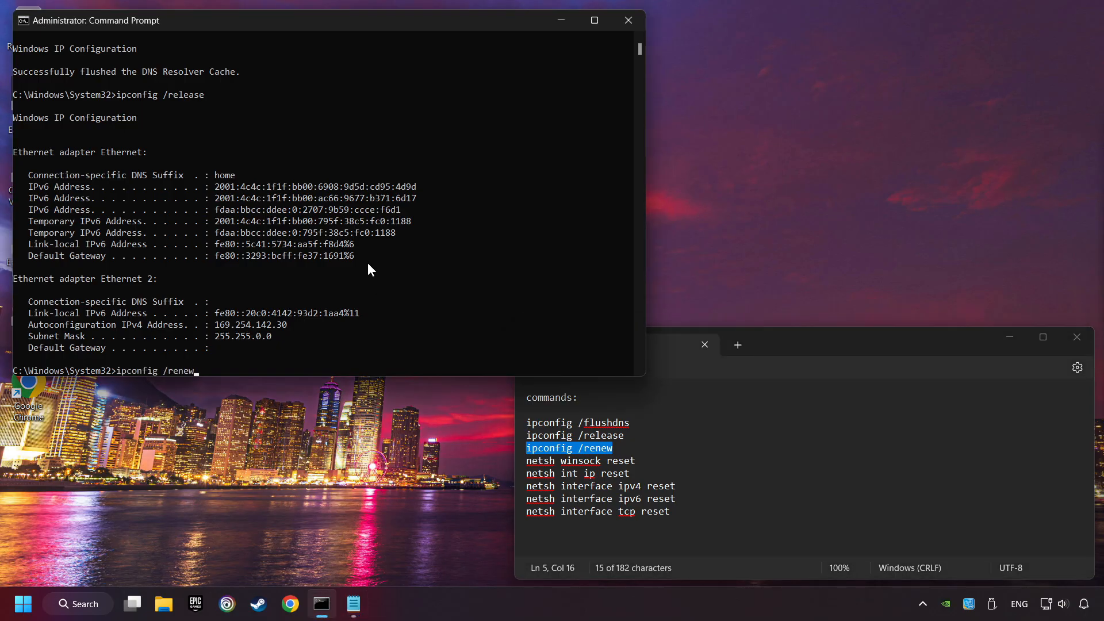
pyautogui.press('Return')
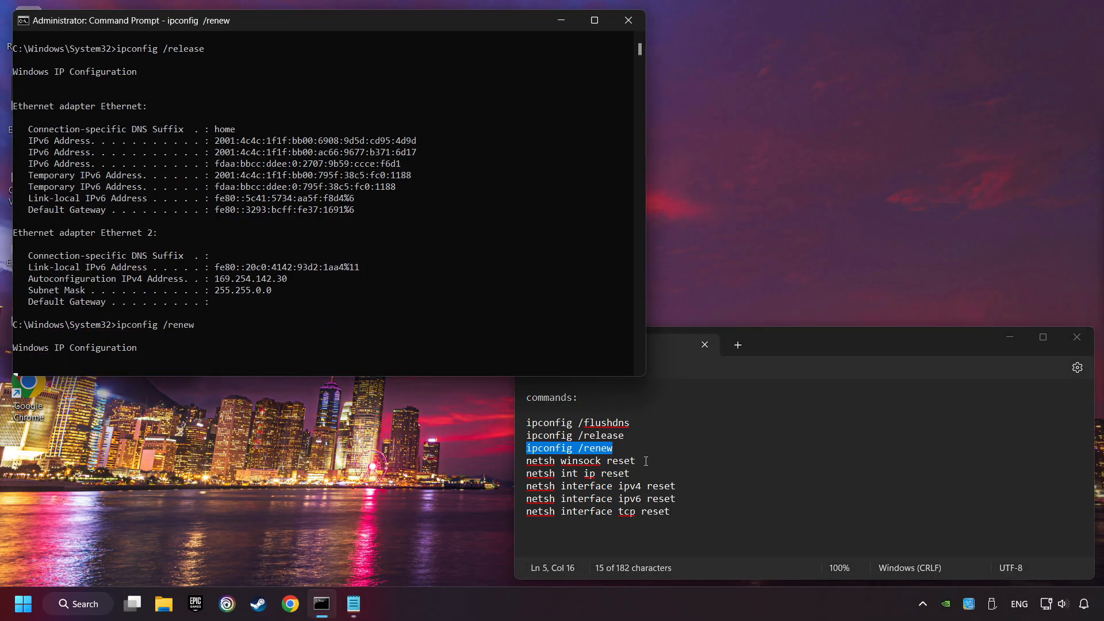
pyautogui.click(580, 460)
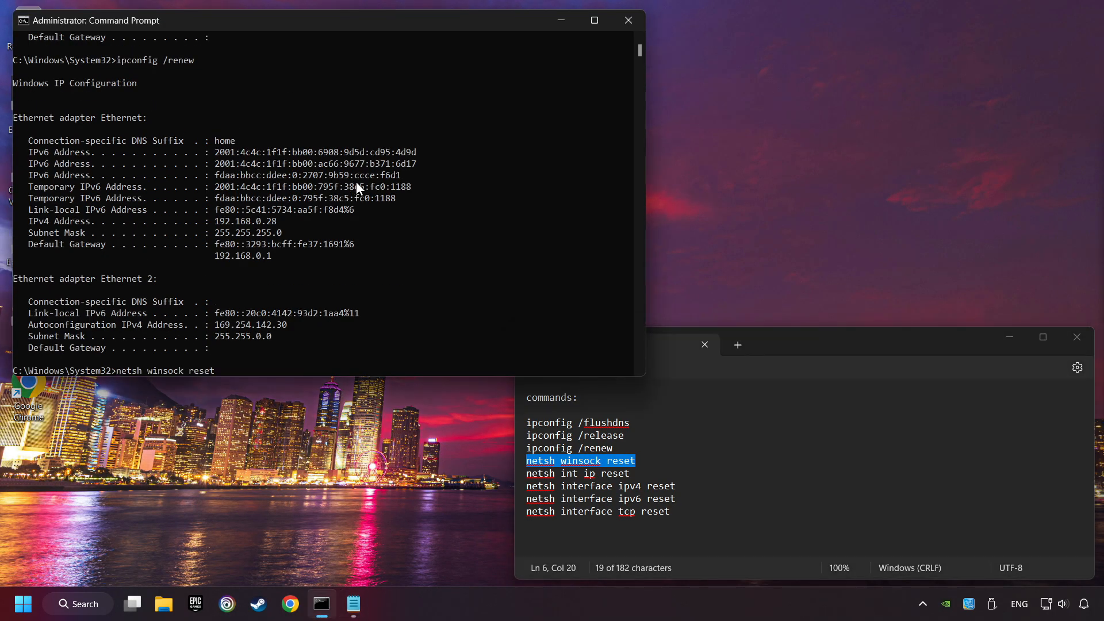
pyautogui.press('Return')
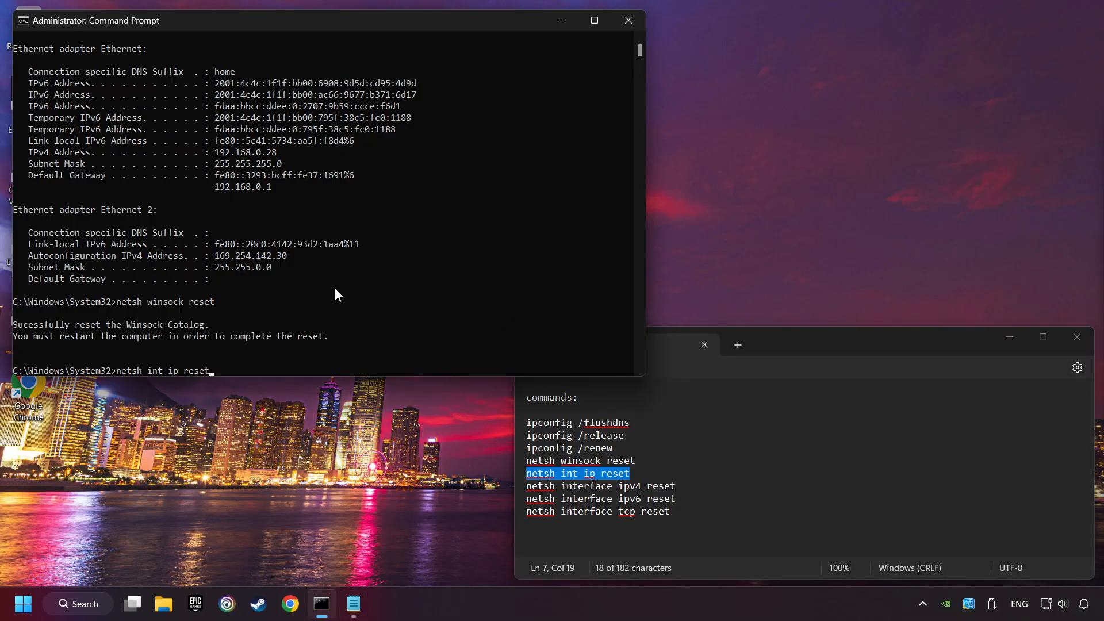
pyautogui.press('Return')
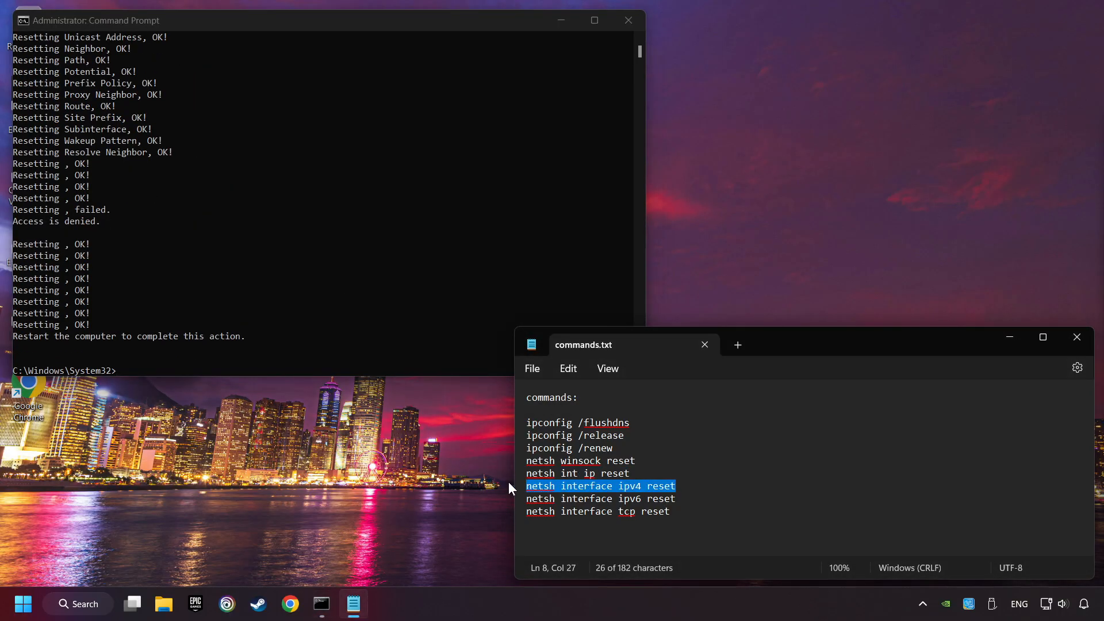
pyautogui.click(399, 226)
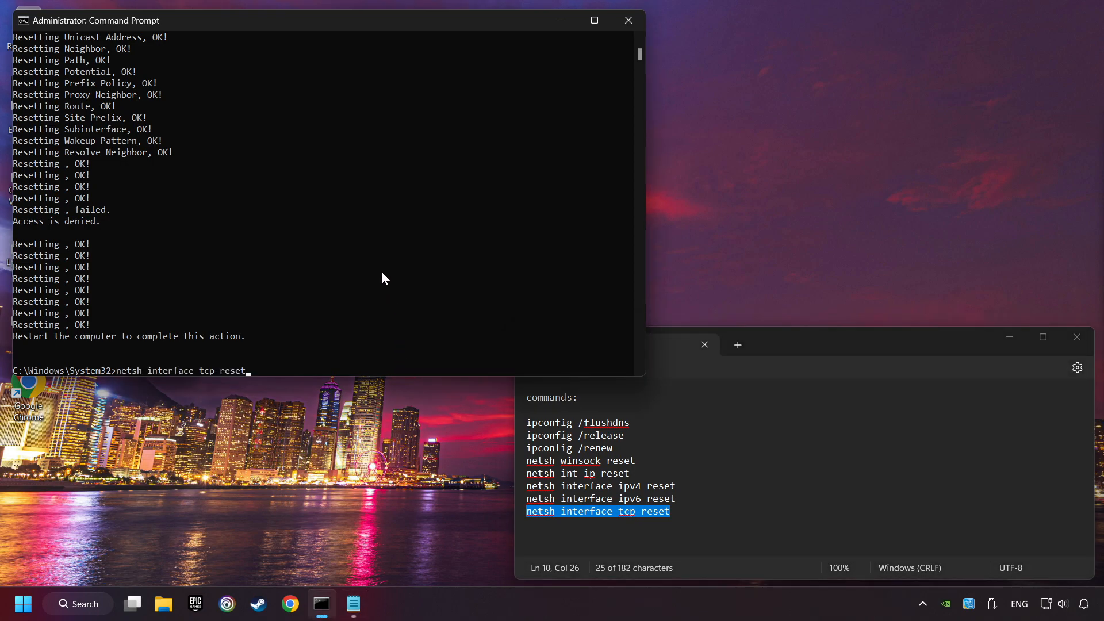
pyautogui.press('Return')
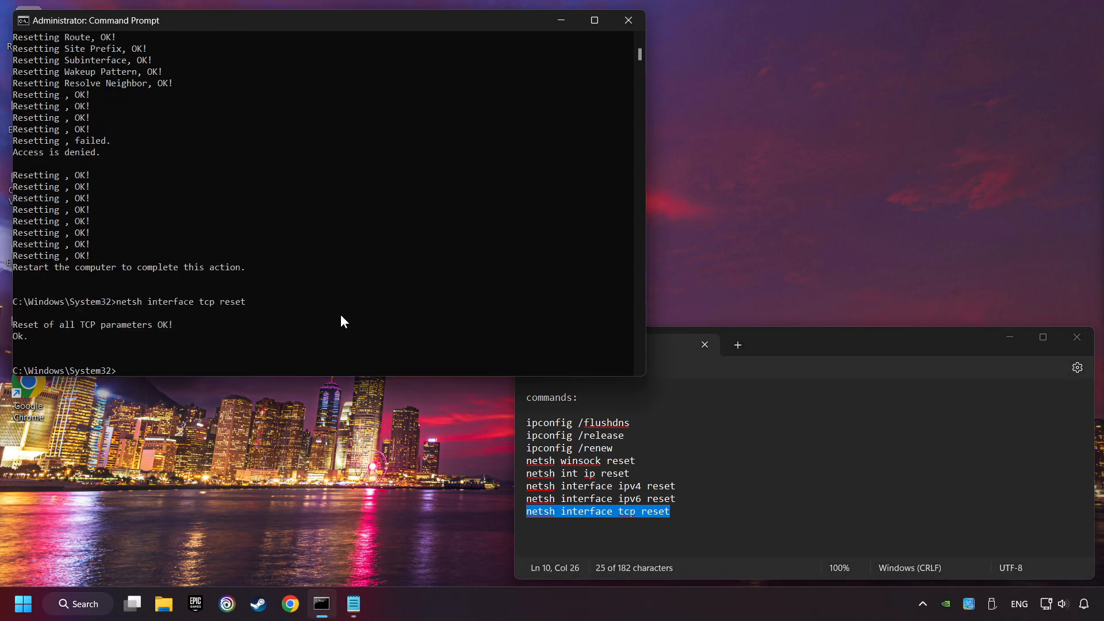
pyautogui.moveTo(627, 19)
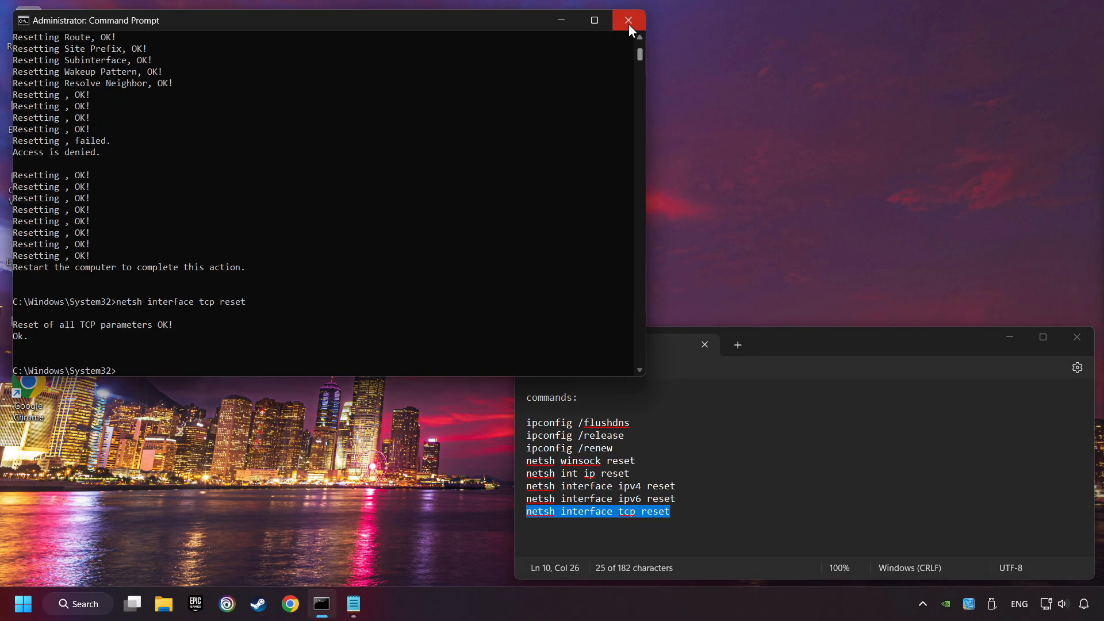
# Close the admin Command Prompt, then run Network reset from advanced network settings and confirm Yes
pyautogui.click(626, 20)
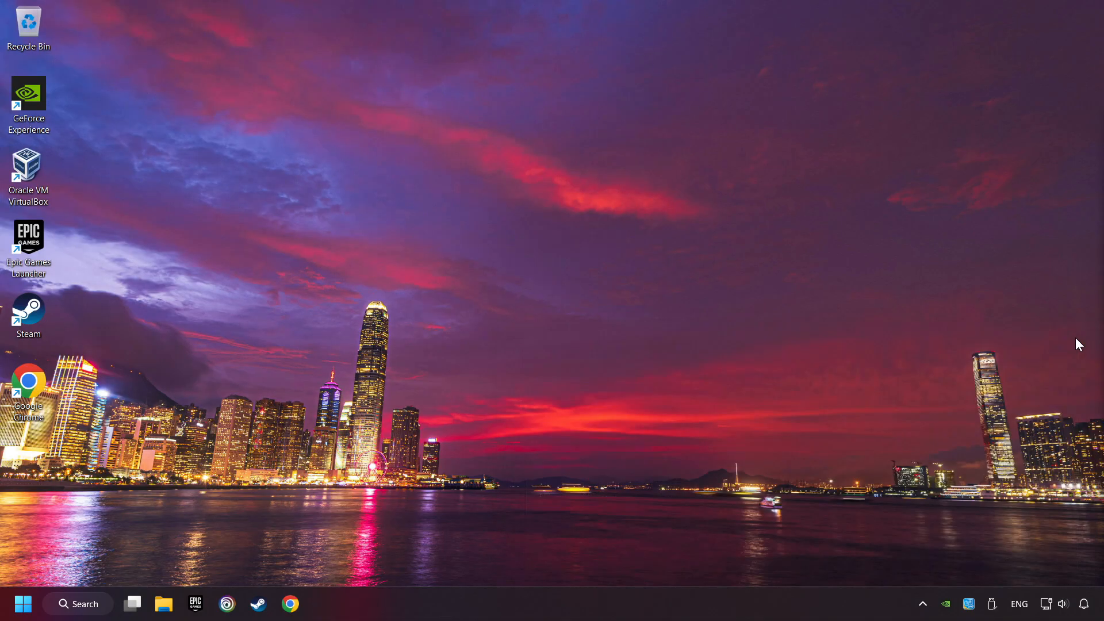
pyautogui.click(23, 604)
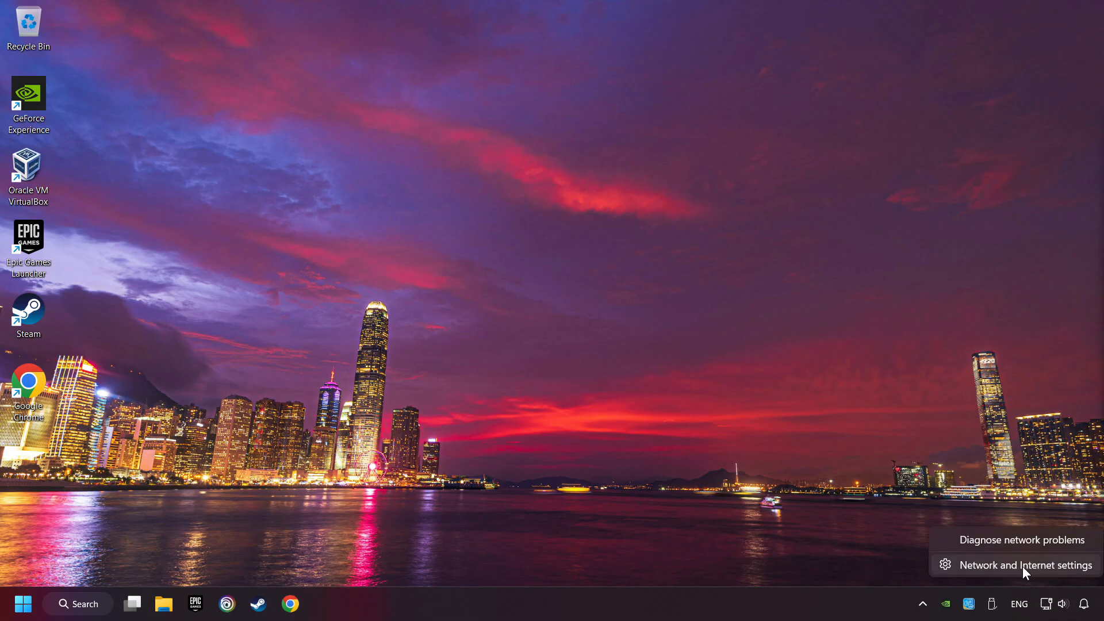
pyautogui.click(1025, 564)
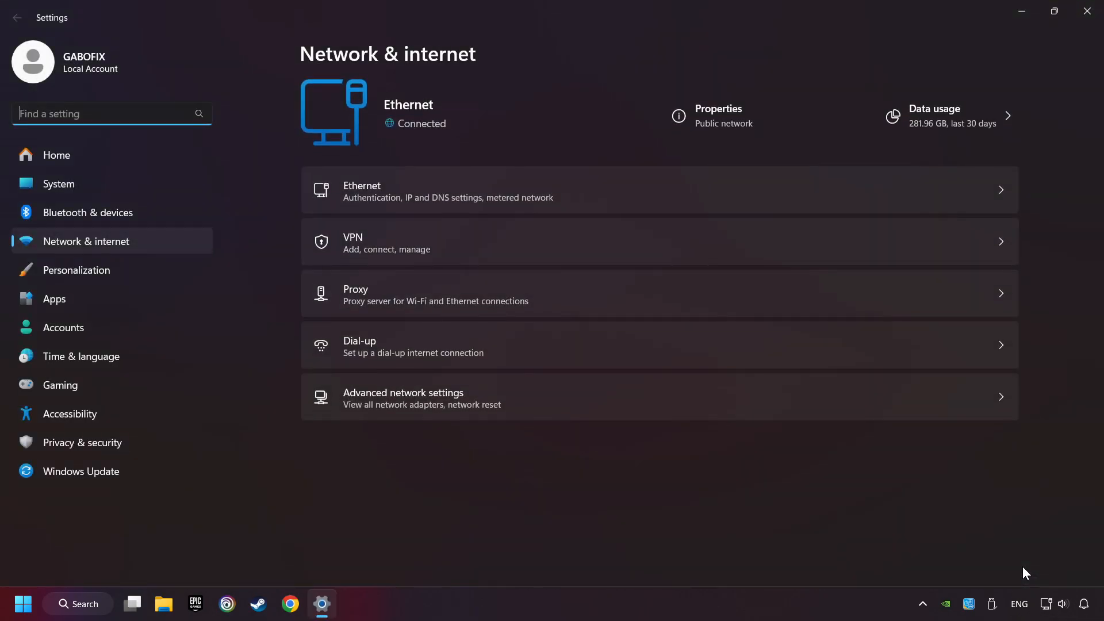
pyautogui.moveTo(429, 409)
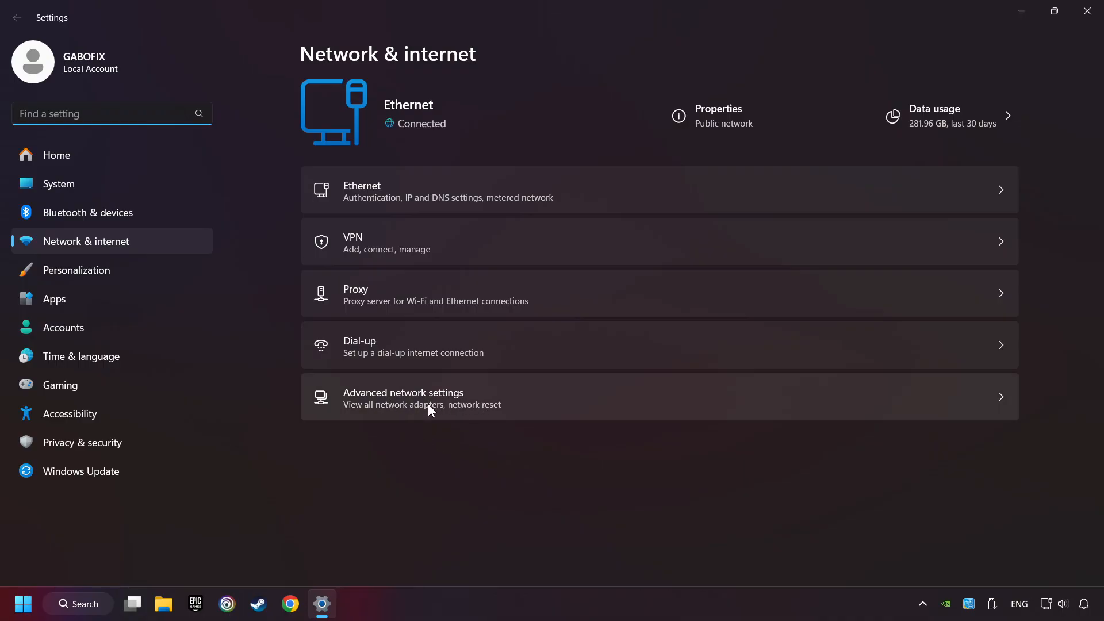
pyautogui.click(403, 398)
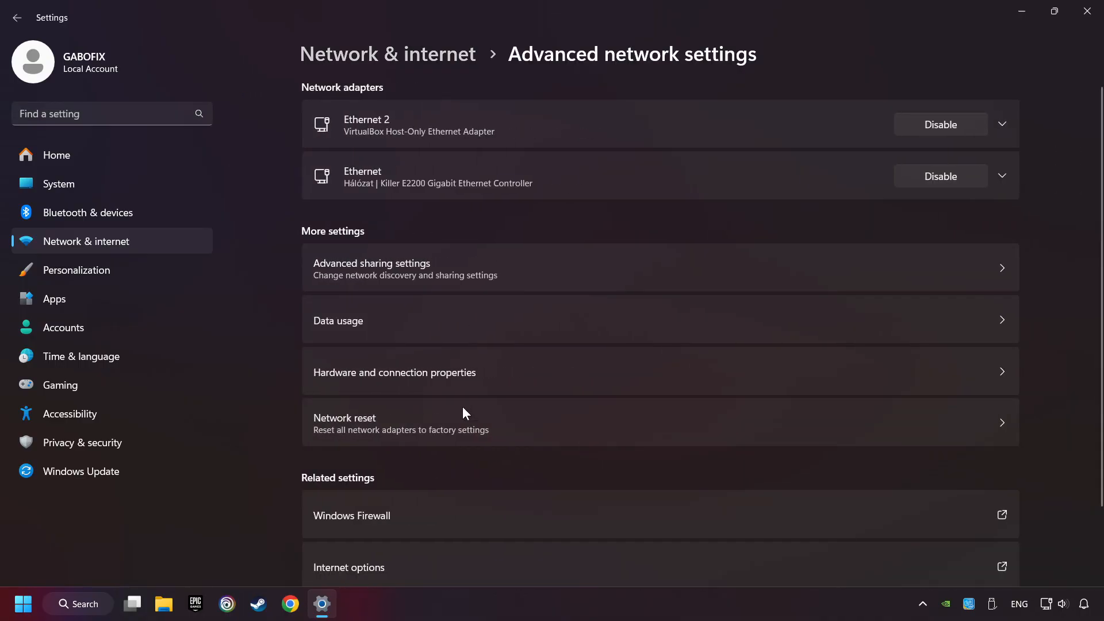
pyautogui.moveTo(385, 436)
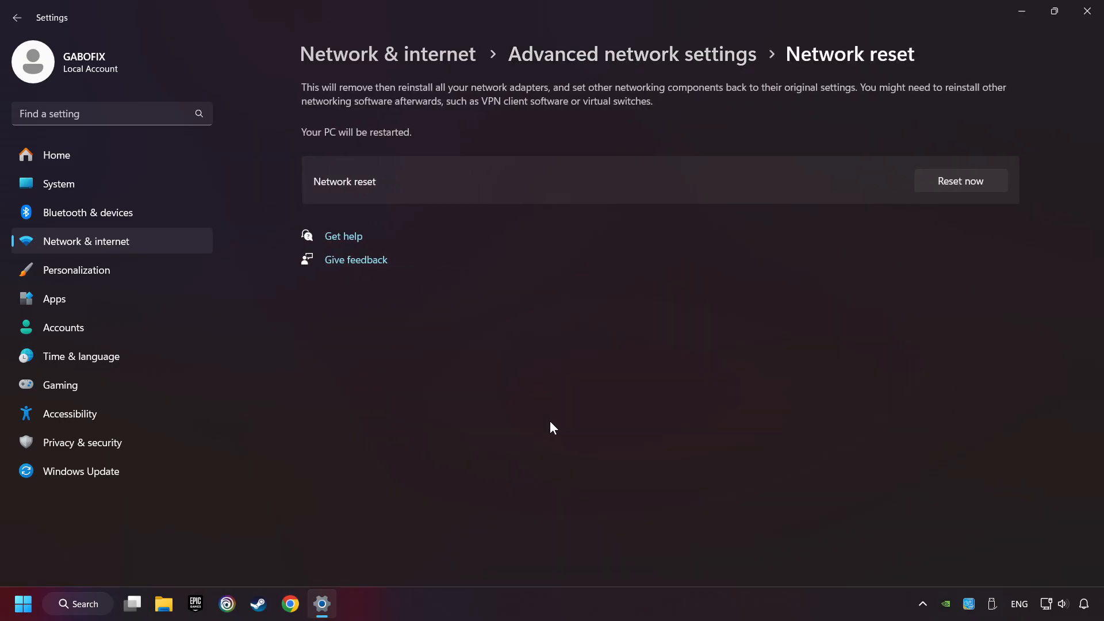
pyautogui.click(960, 182)
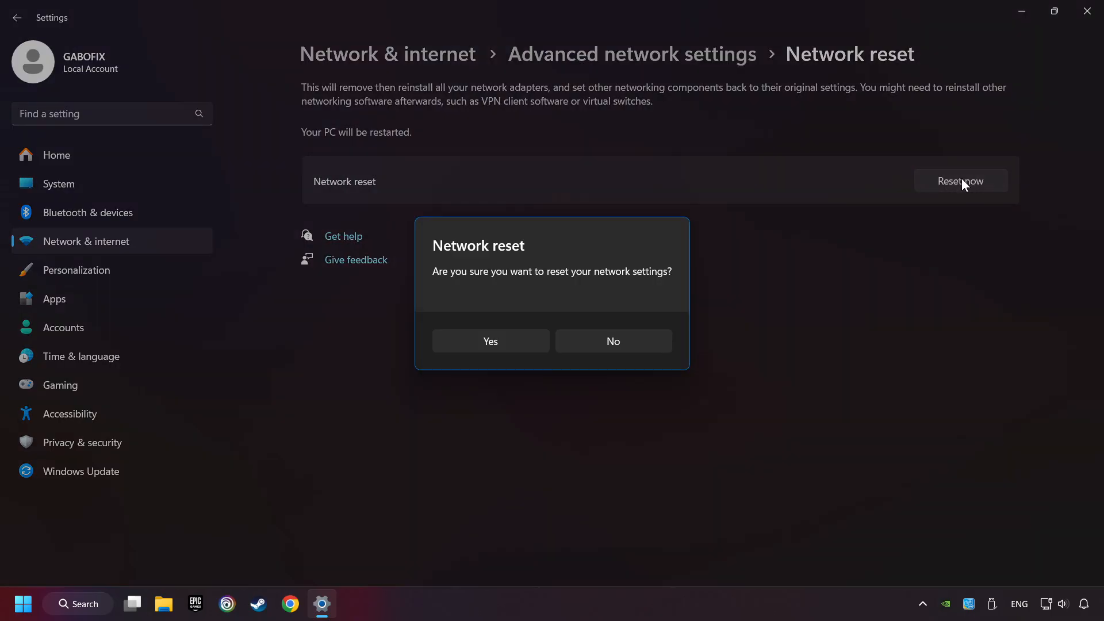
pyautogui.moveTo(418, 355)
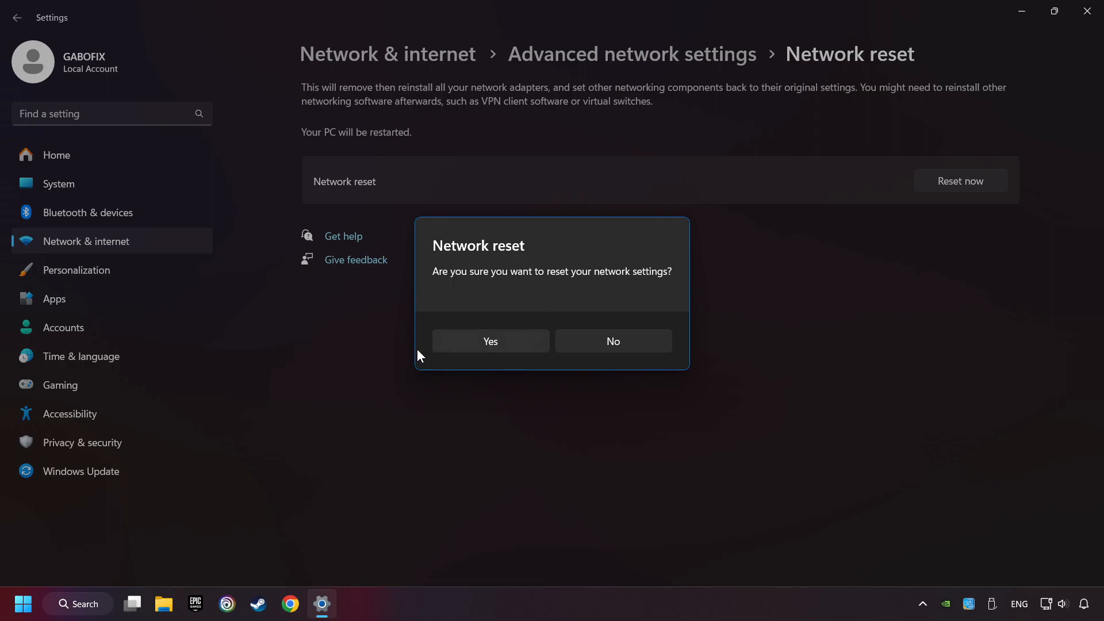
pyautogui.click(612, 341)
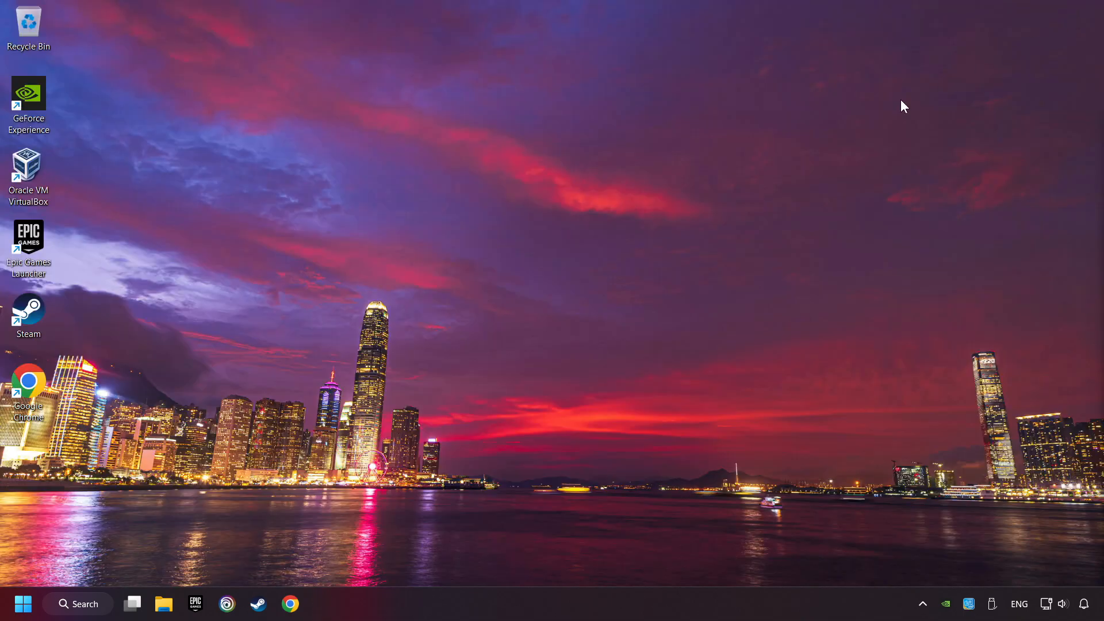
# Reach Change adapter settings via Network and Internet and Network and Sharing Center
pyautogui.click(417, 554)
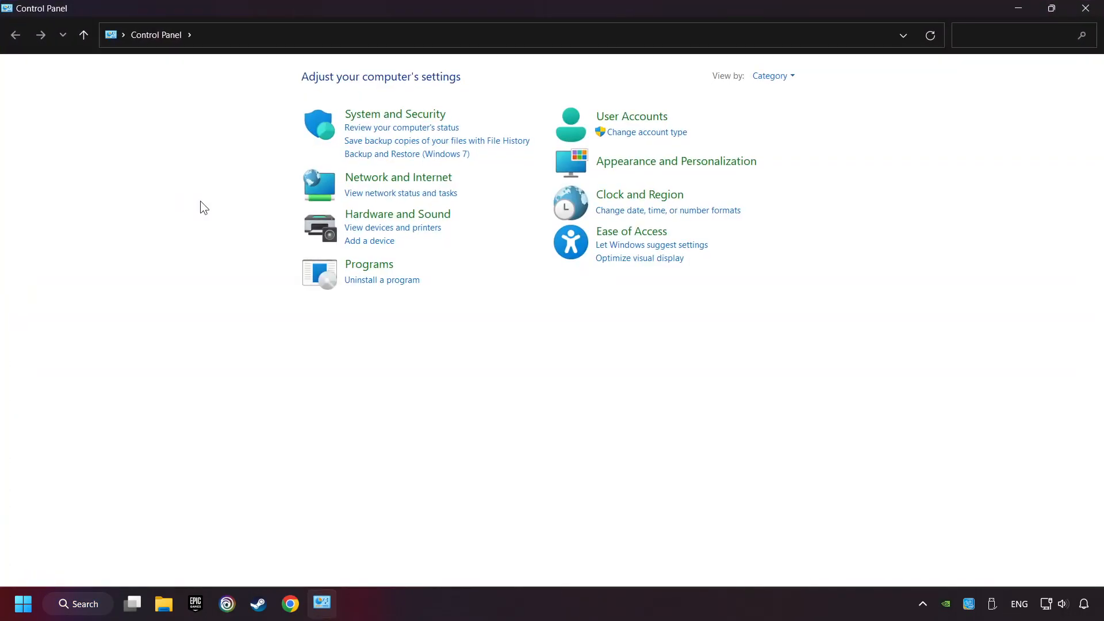
pyautogui.moveTo(398, 178)
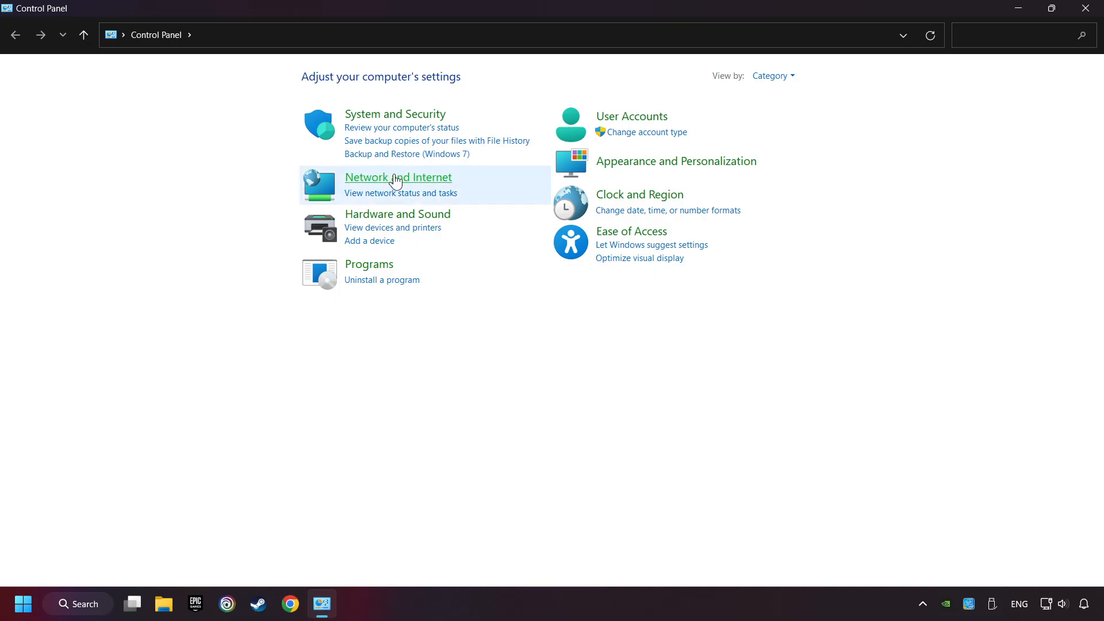
pyautogui.click(397, 177)
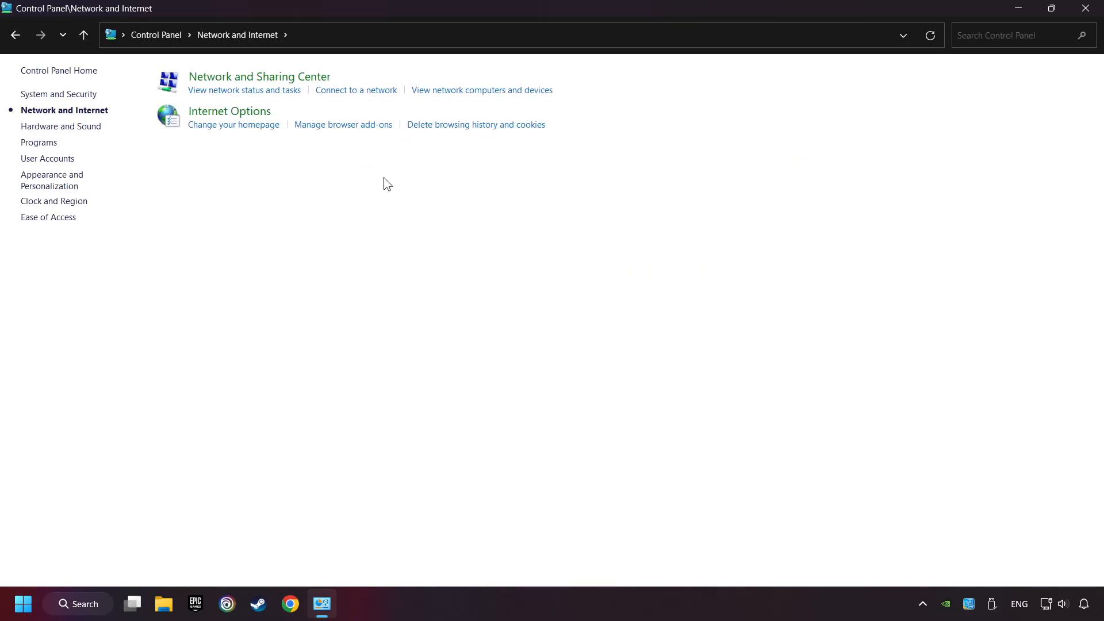
pyautogui.moveTo(287, 82)
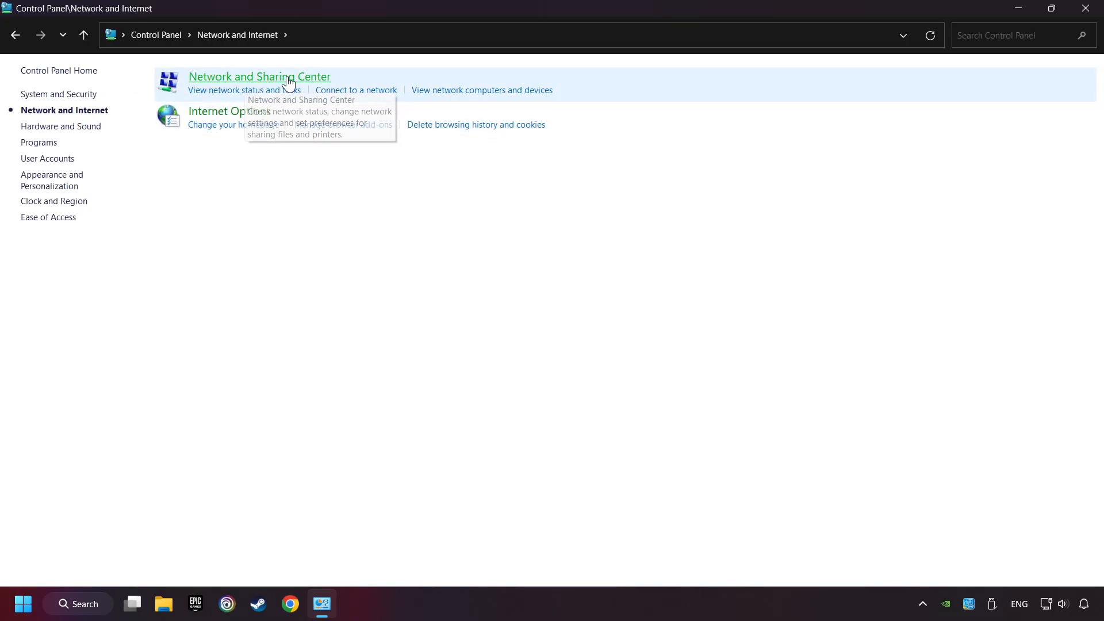
pyautogui.click(259, 76)
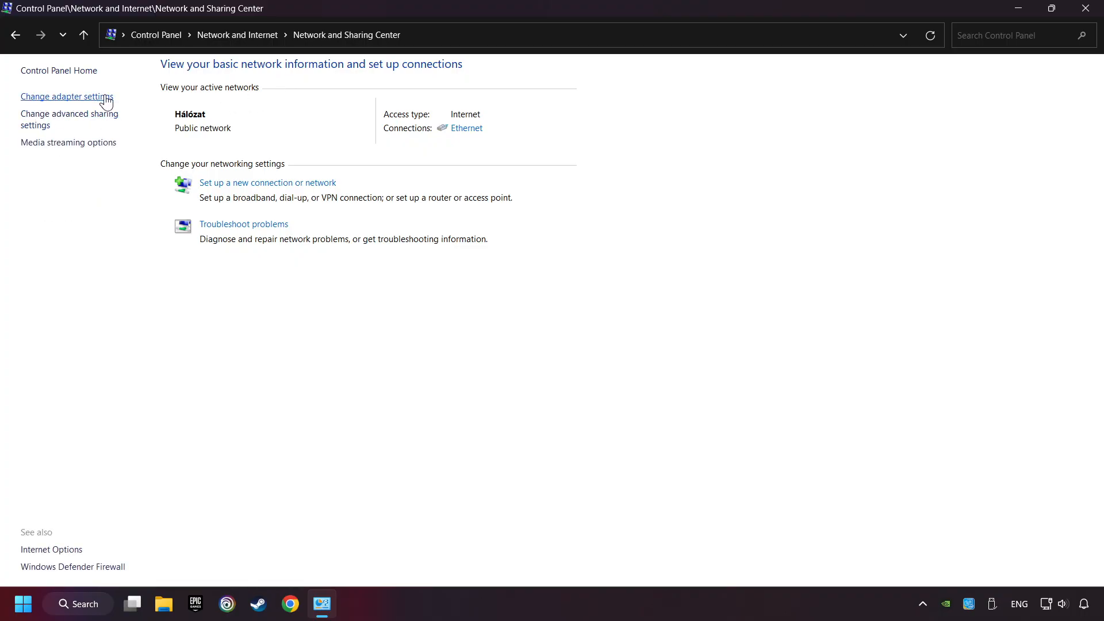
pyautogui.click(65, 96)
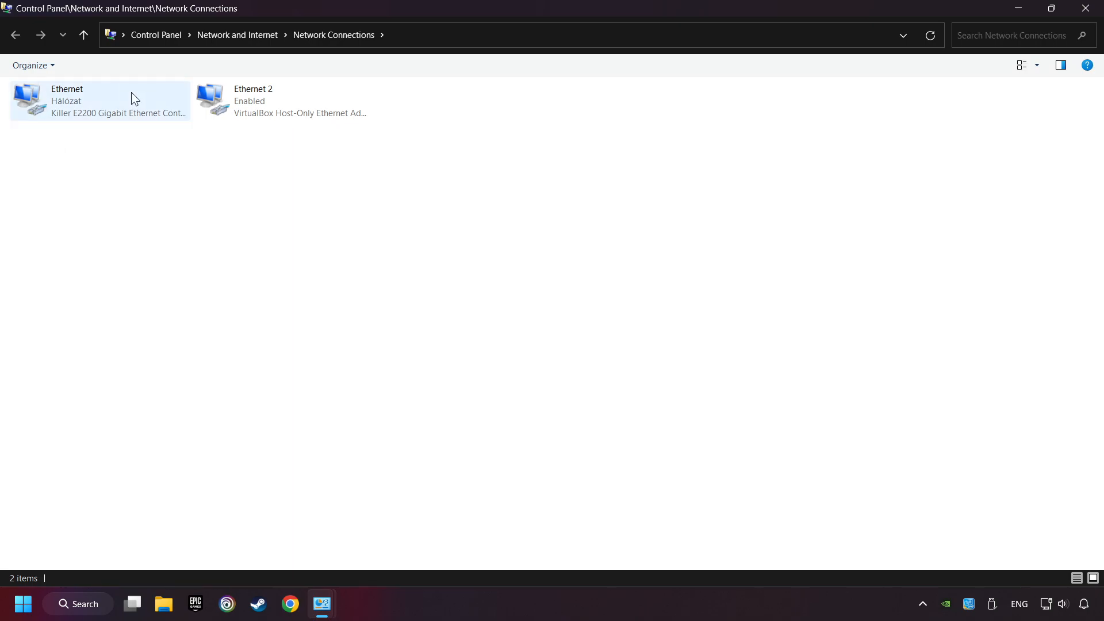
# Open the Ethernet adapter's Internet Protocol Version 4 (TCP/IPv4) properties
pyautogui.rightClick(98, 101)
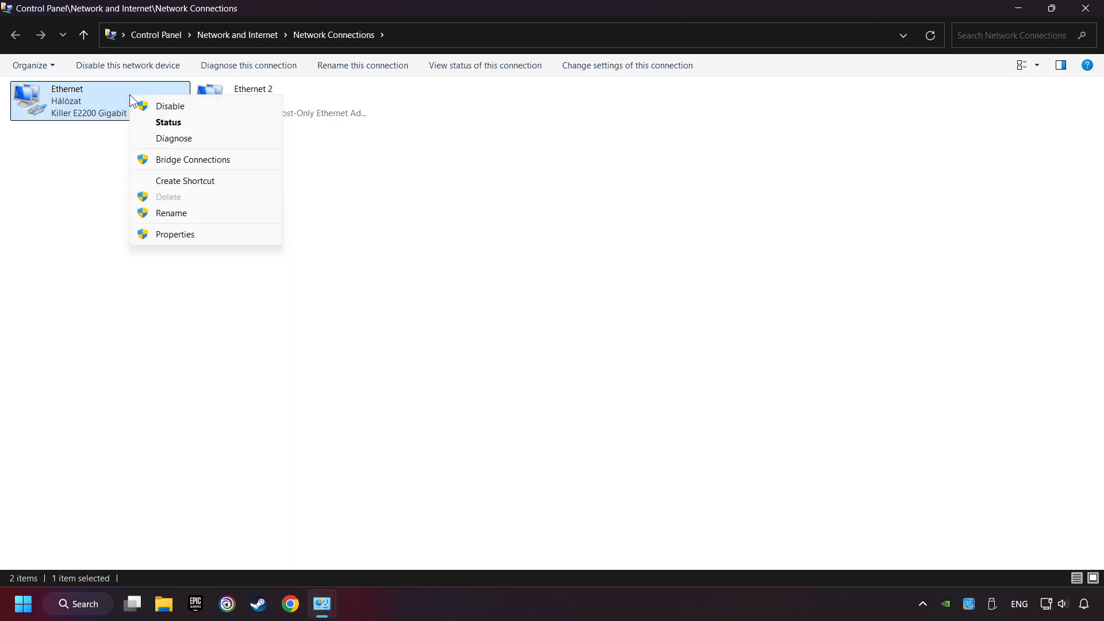
pyautogui.moveTo(202, 233)
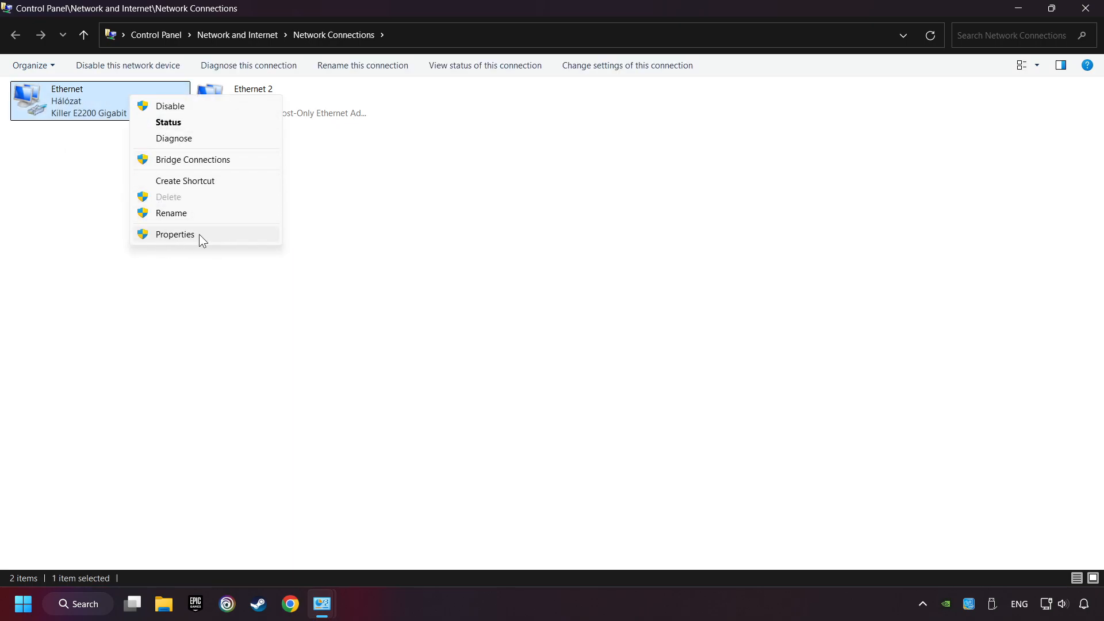
pyautogui.click(175, 234)
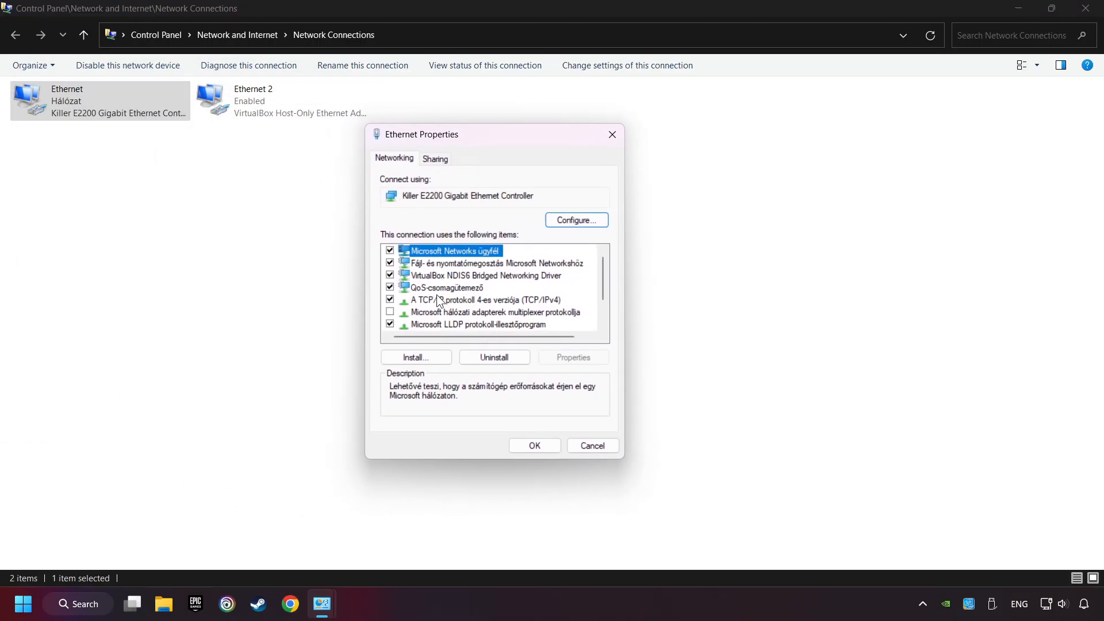
pyautogui.click(485, 299)
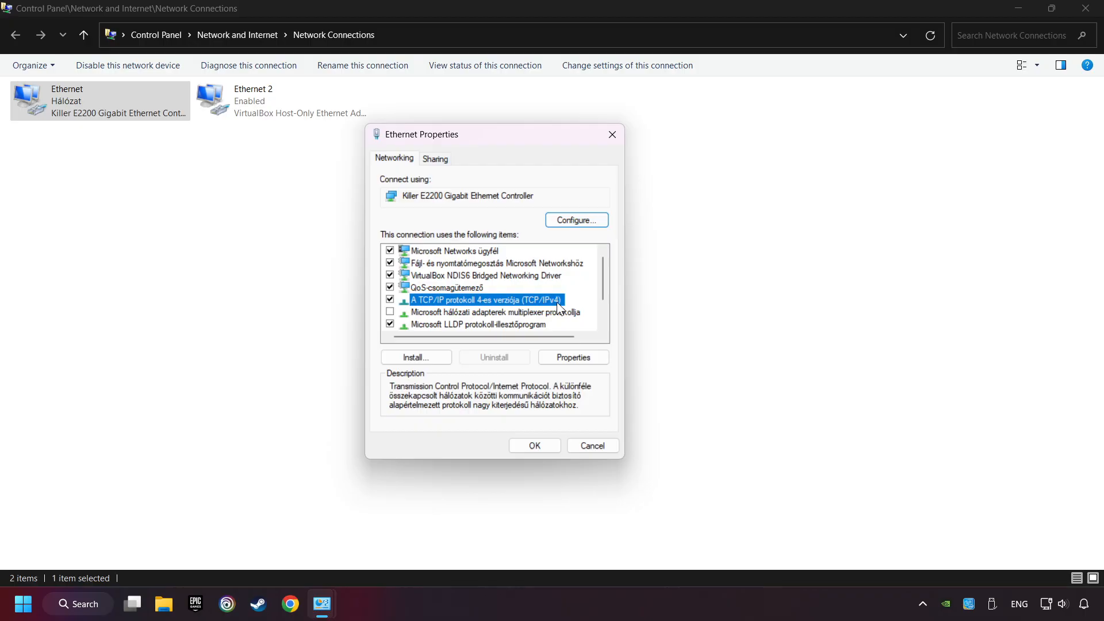
pyautogui.moveTo(558, 308)
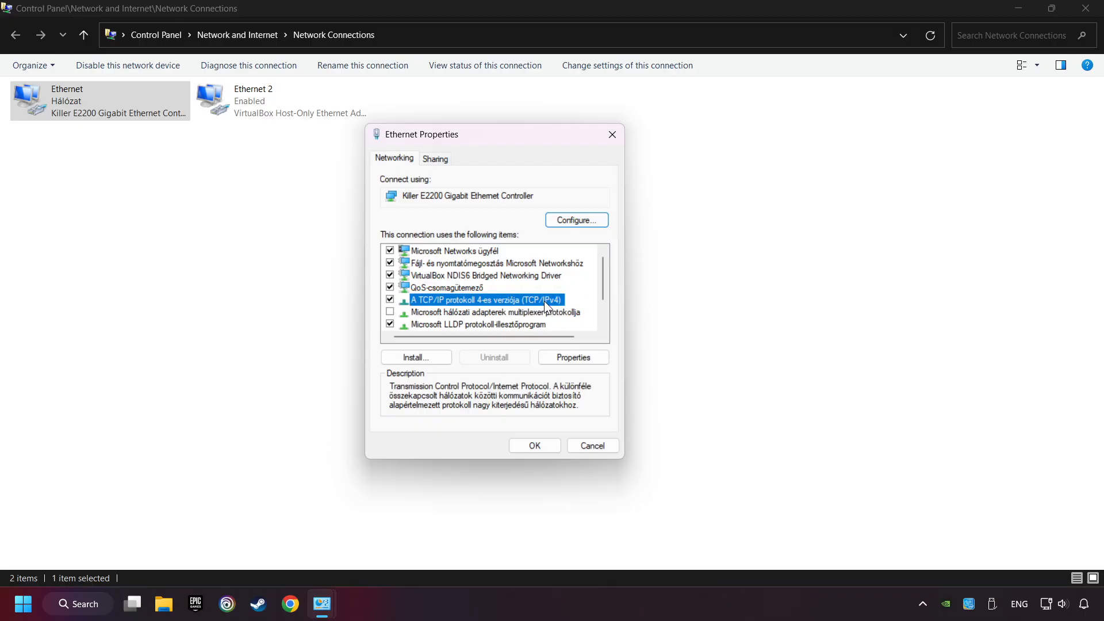
pyautogui.click(573, 357)
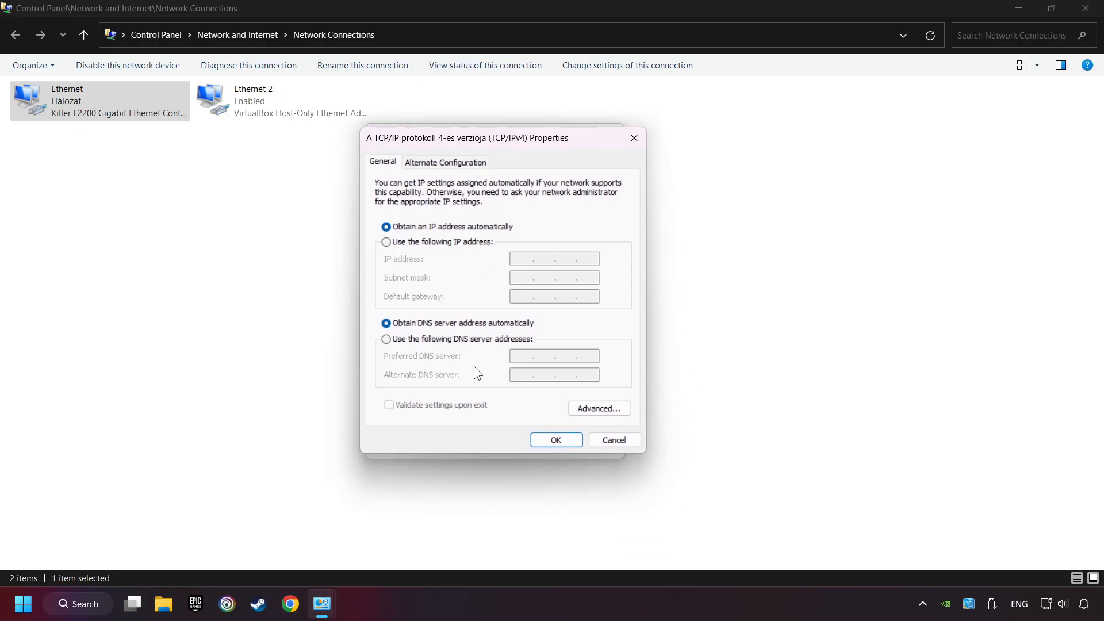
pyautogui.moveTo(538, 351)
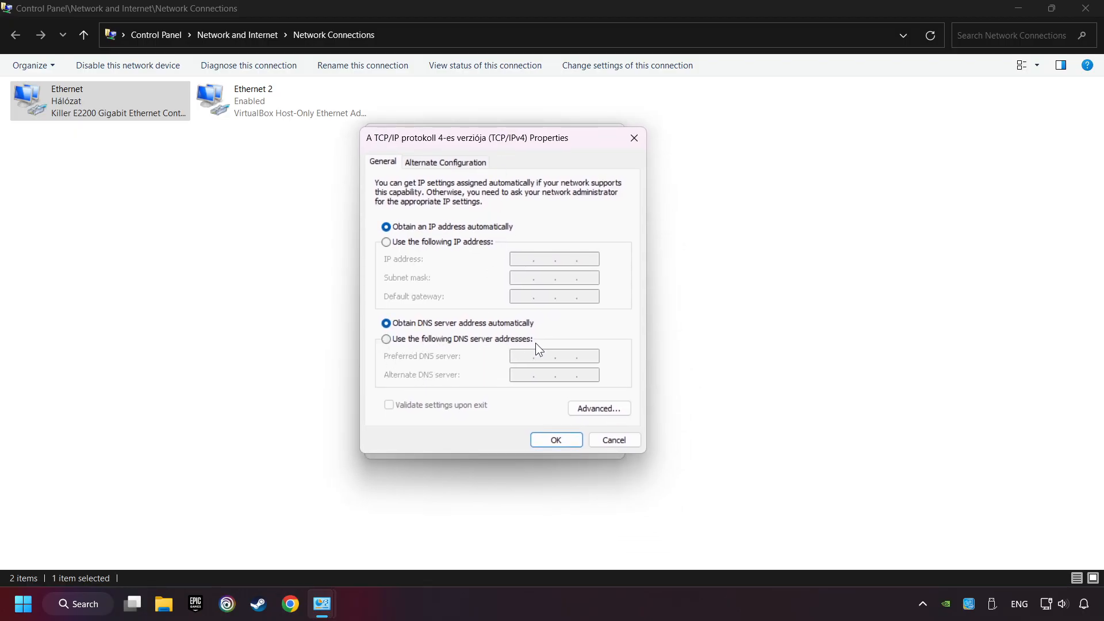
# Save Ethernet DNS servers 8.8.8.8 and 8.8.4.4, then close Ethernet properties and Network Connections
pyautogui.click(386, 338)
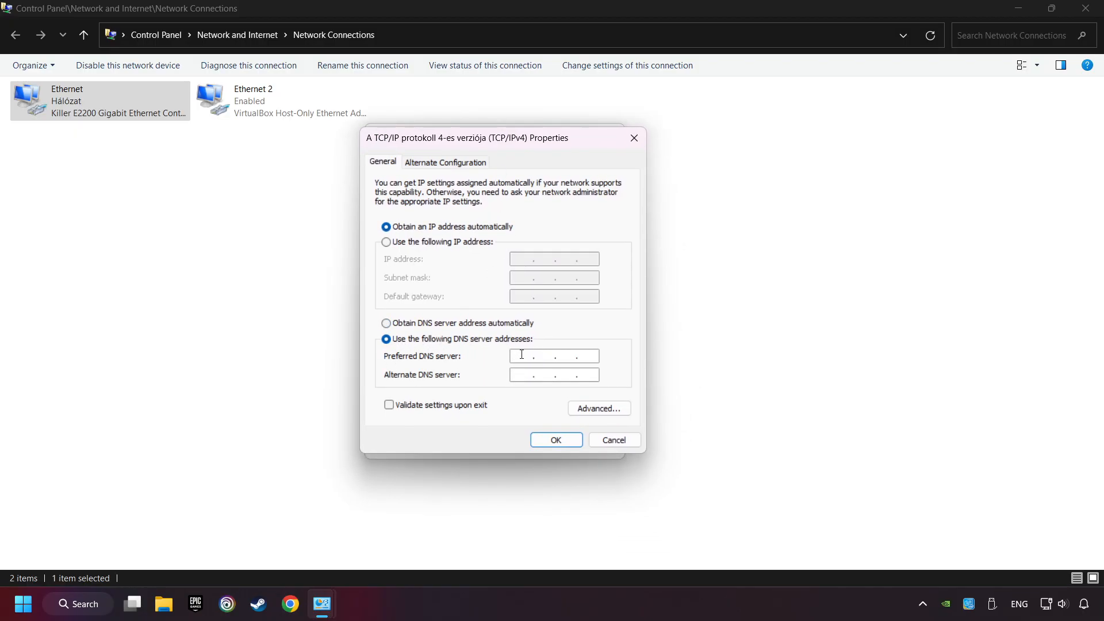
pyautogui.write('8.8.')
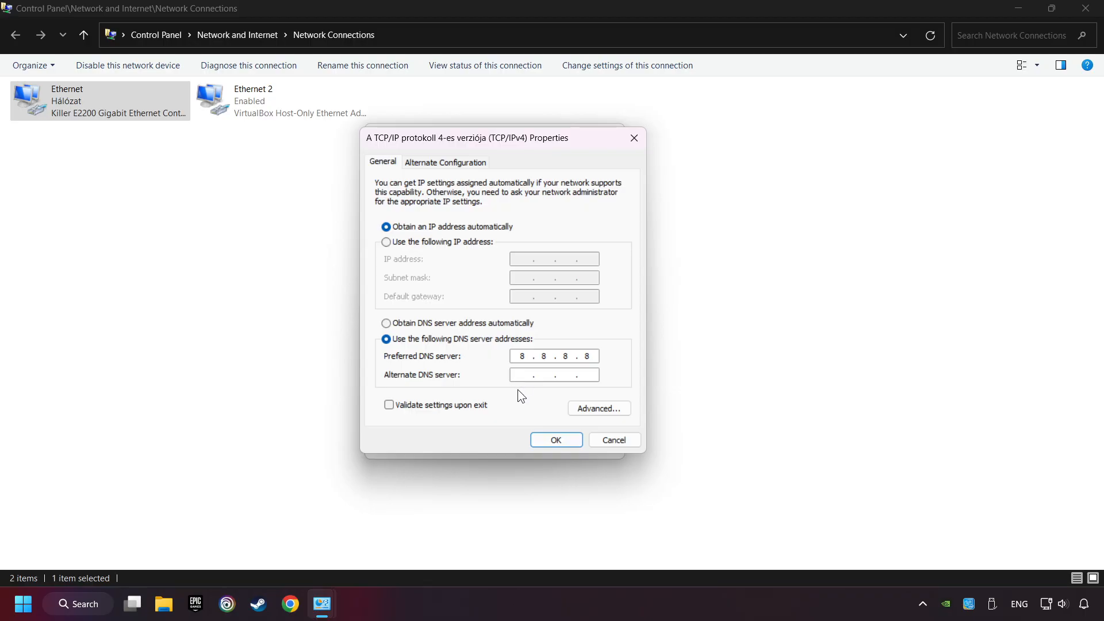
pyautogui.write('8.8.4.4')
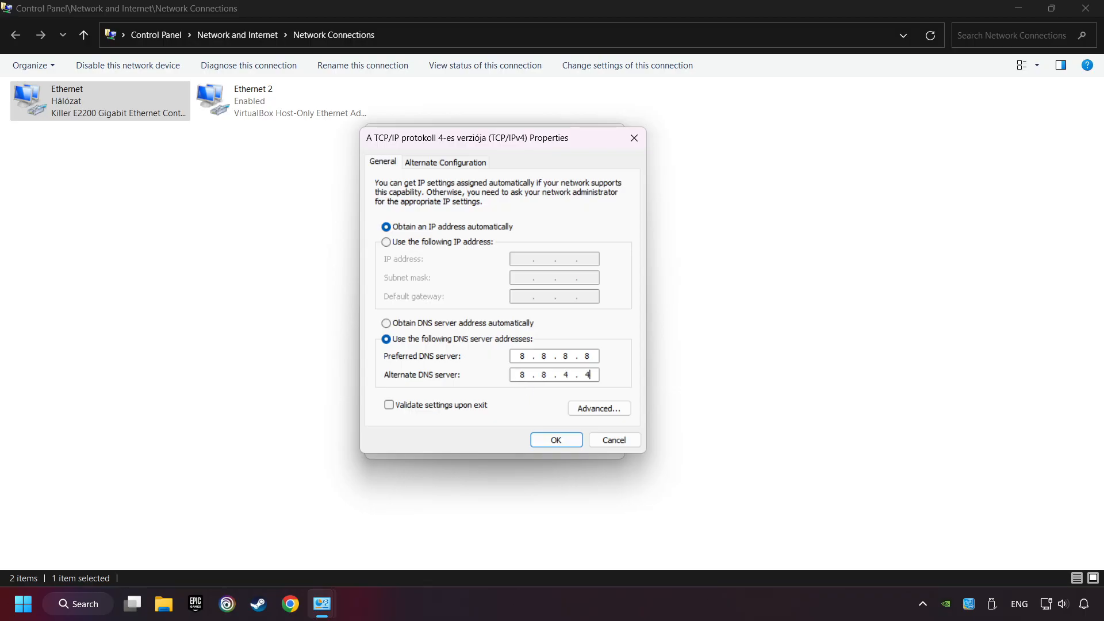
pyautogui.moveTo(553, 423)
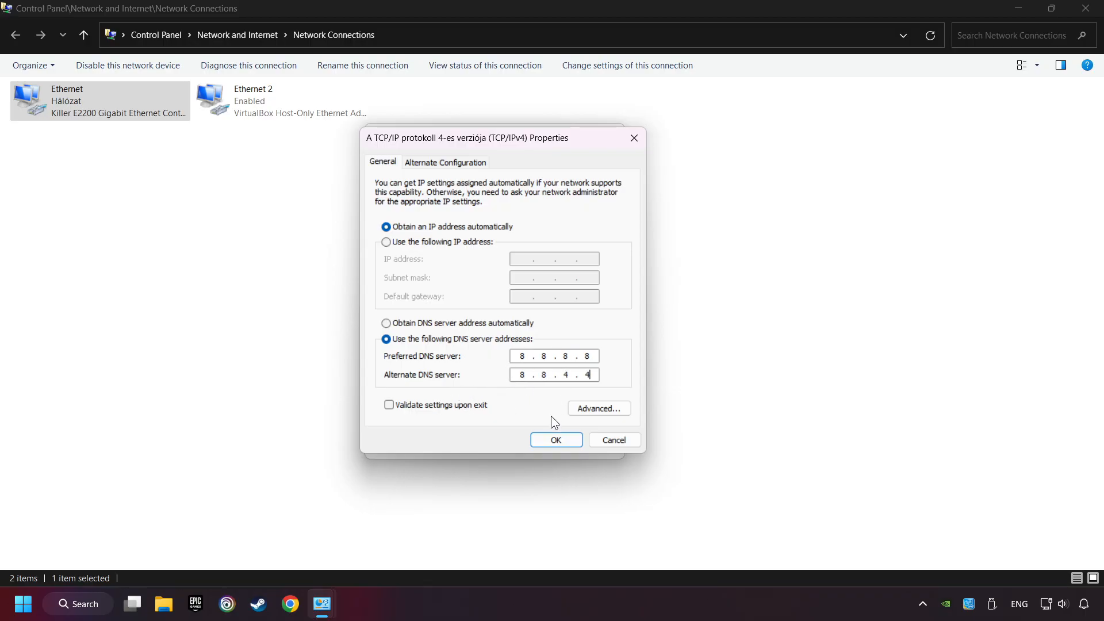
pyautogui.click(555, 439)
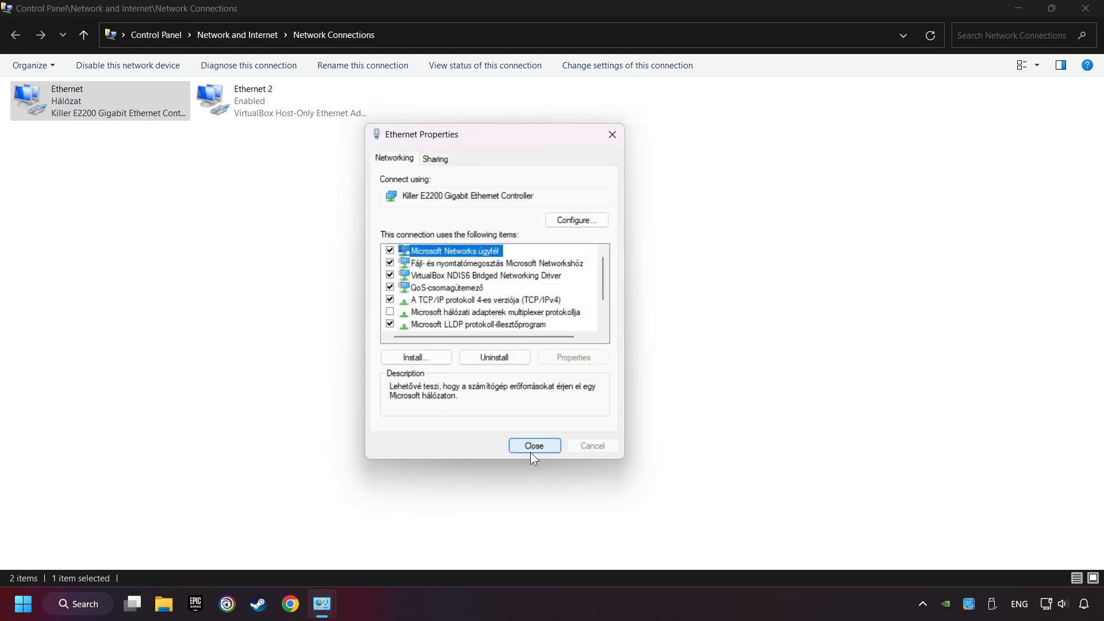
pyautogui.click(532, 445)
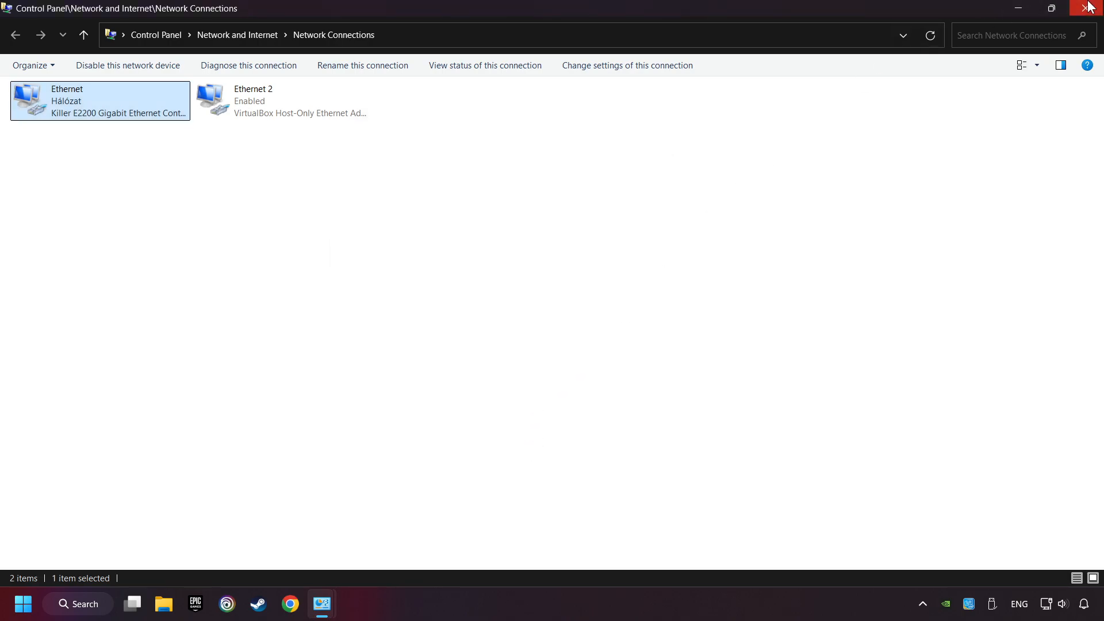
pyautogui.click(1090, 7)
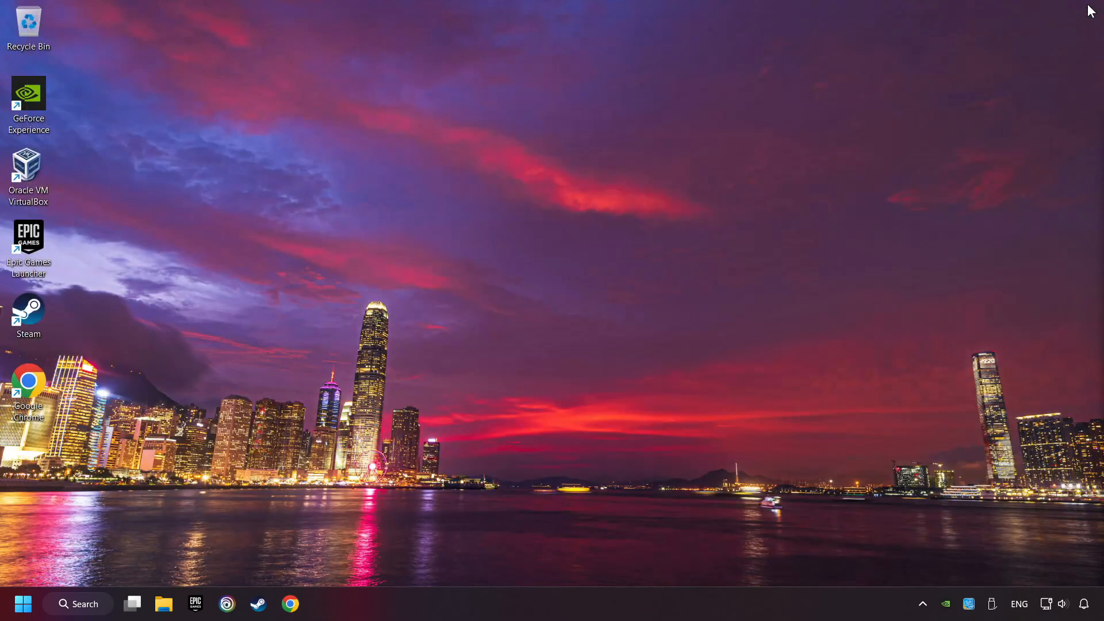